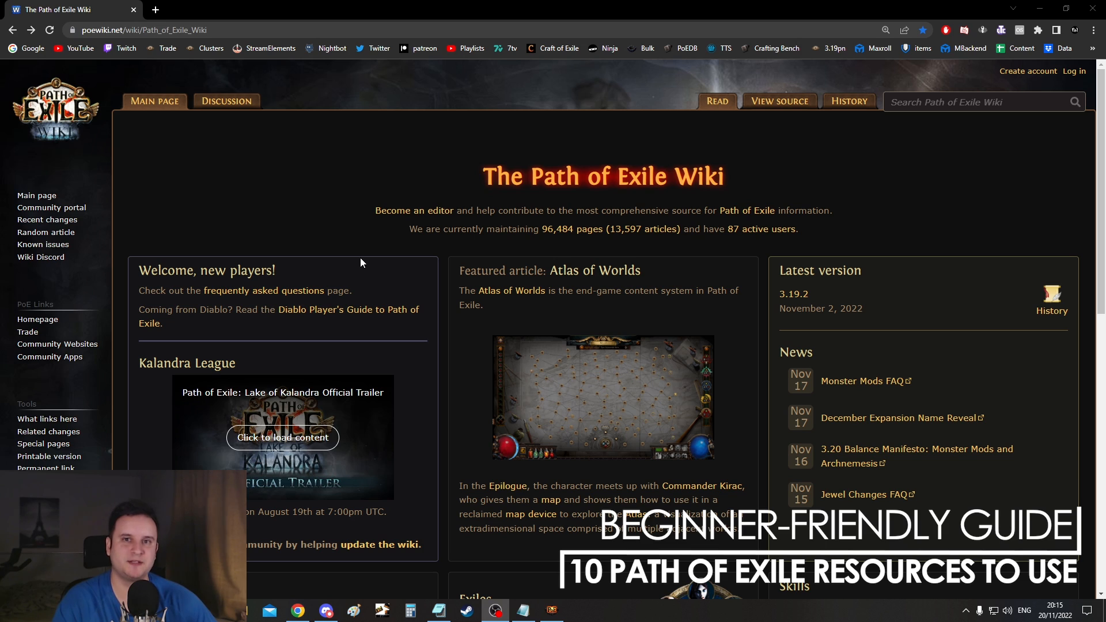
Search the wiki for 'chill' and bring up the Chill article
scroll(down, 3)
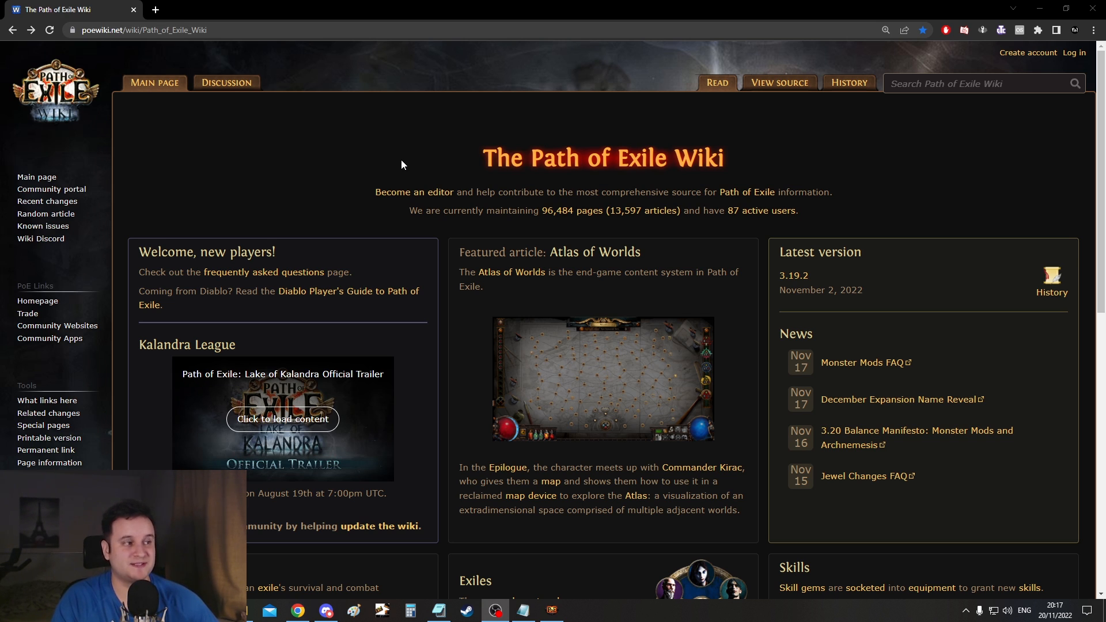
mouse_move(364, 222)
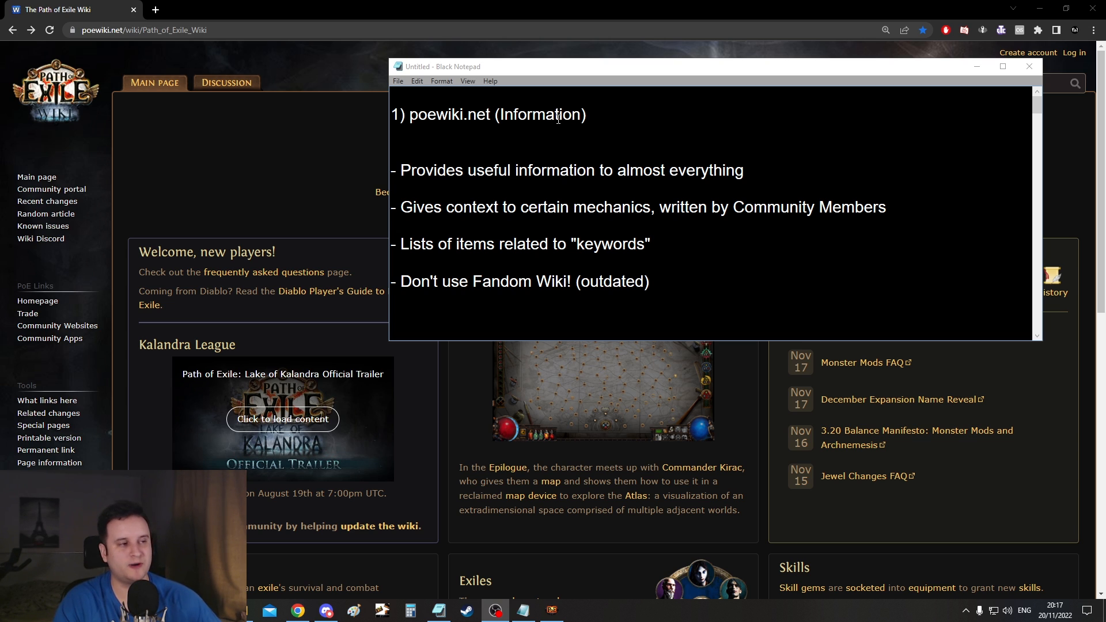
mouse_move(486, 146)
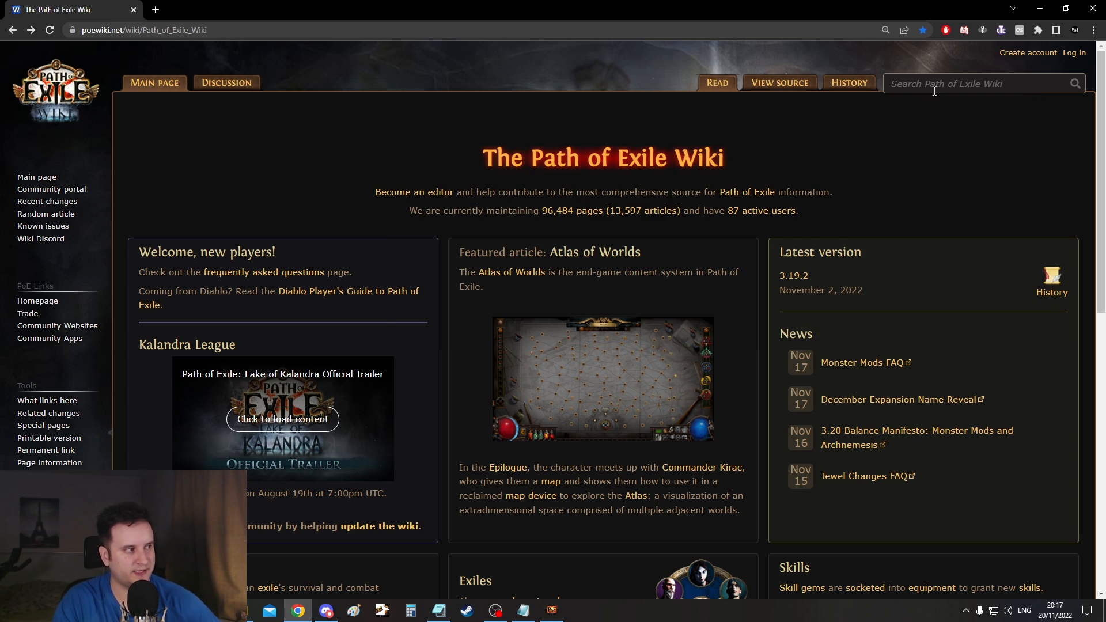
text(chill)
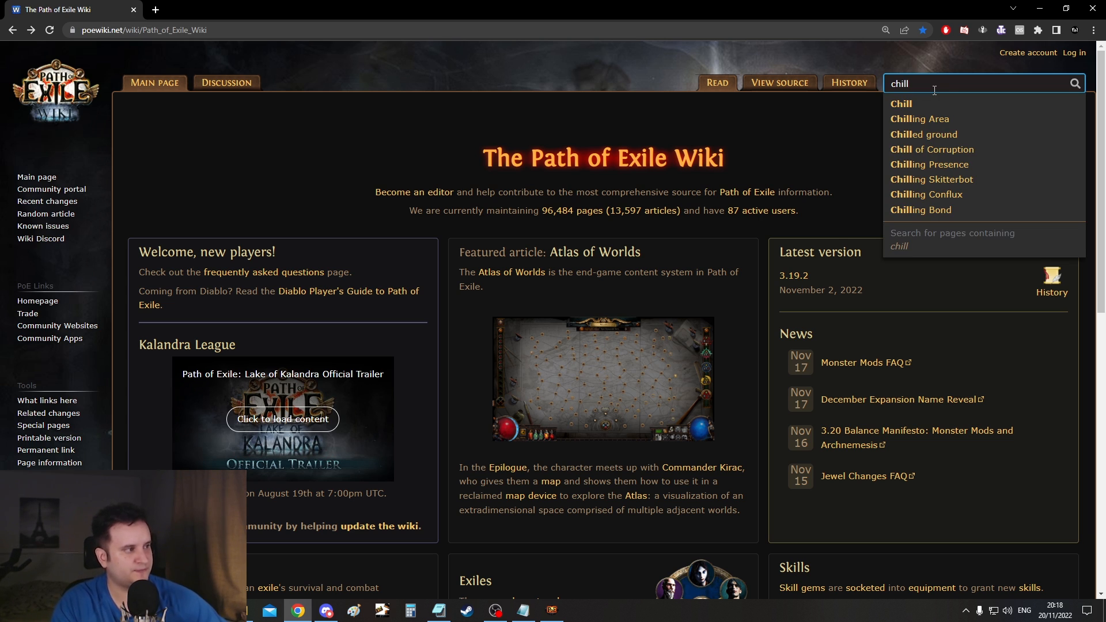
mouse_move(923, 134)
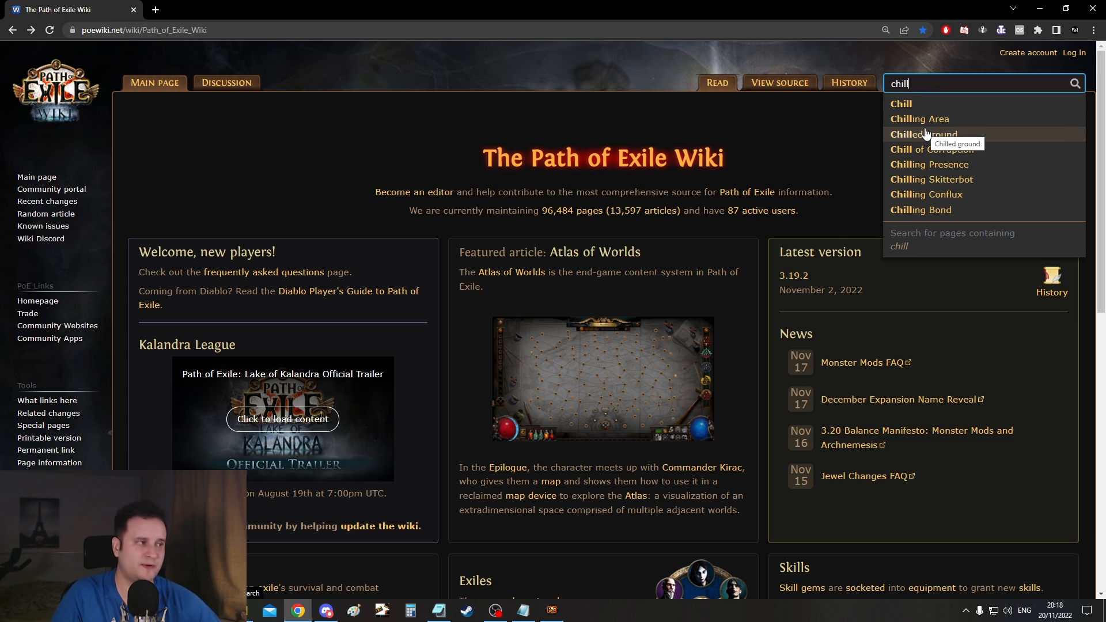
click(900, 104)
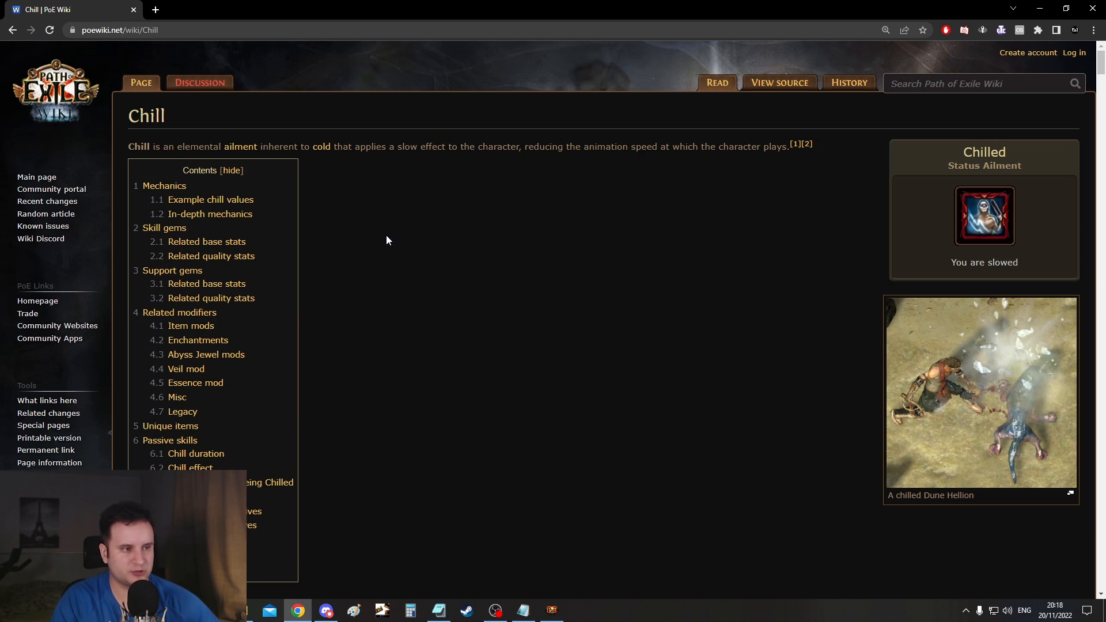
Read through Chill's definition, mechanics paragraphs, example tables and the unique items section
drag(128, 146, 296, 147)
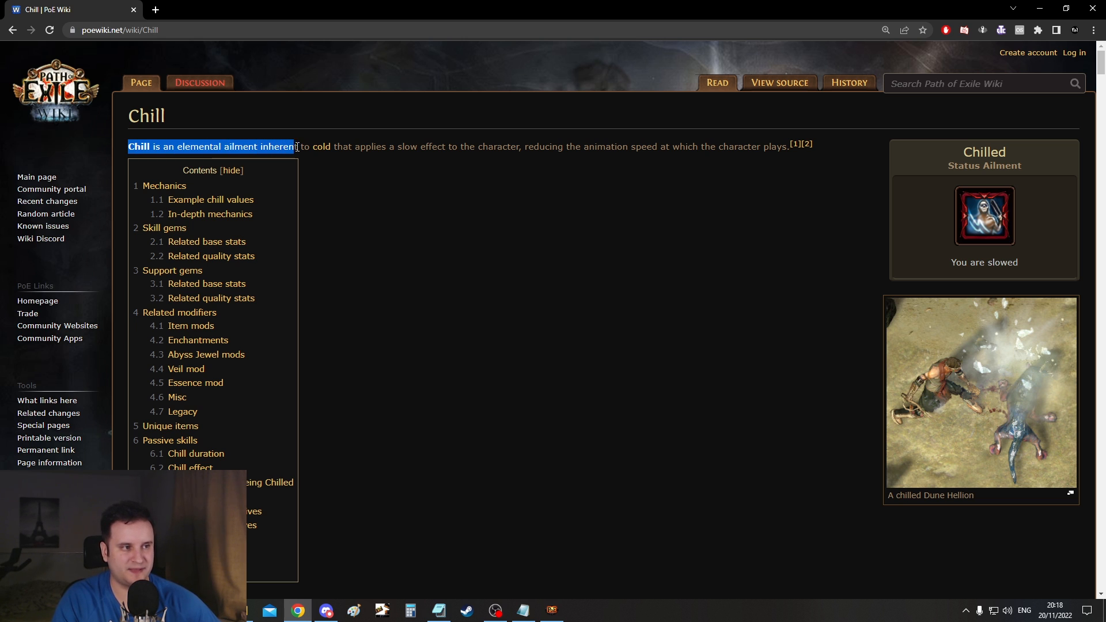
click(408, 174)
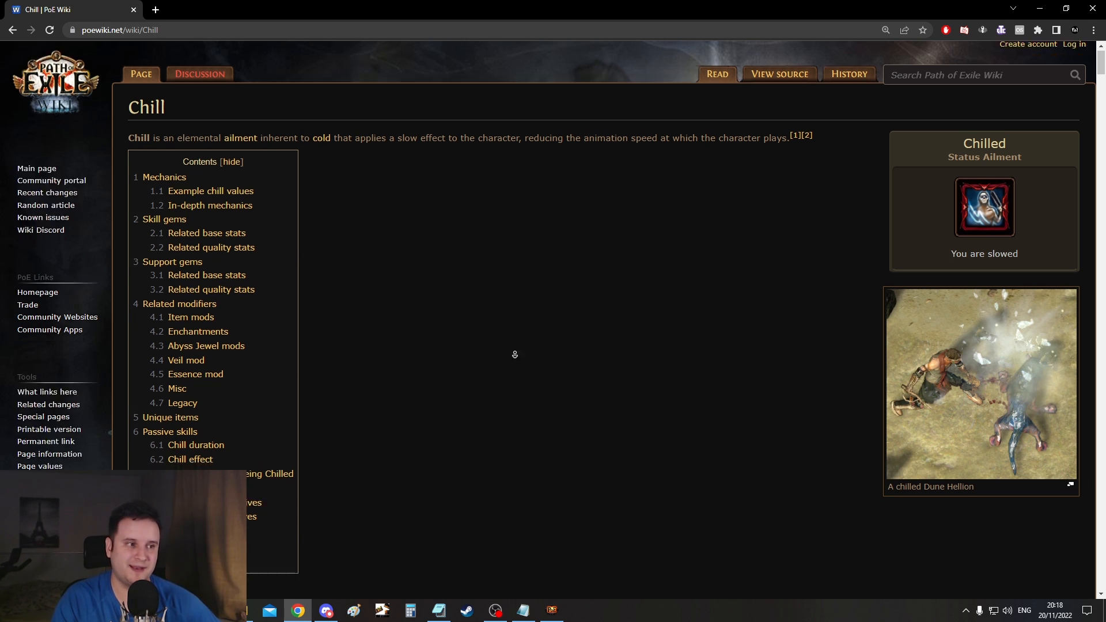
scroll(down, 3)
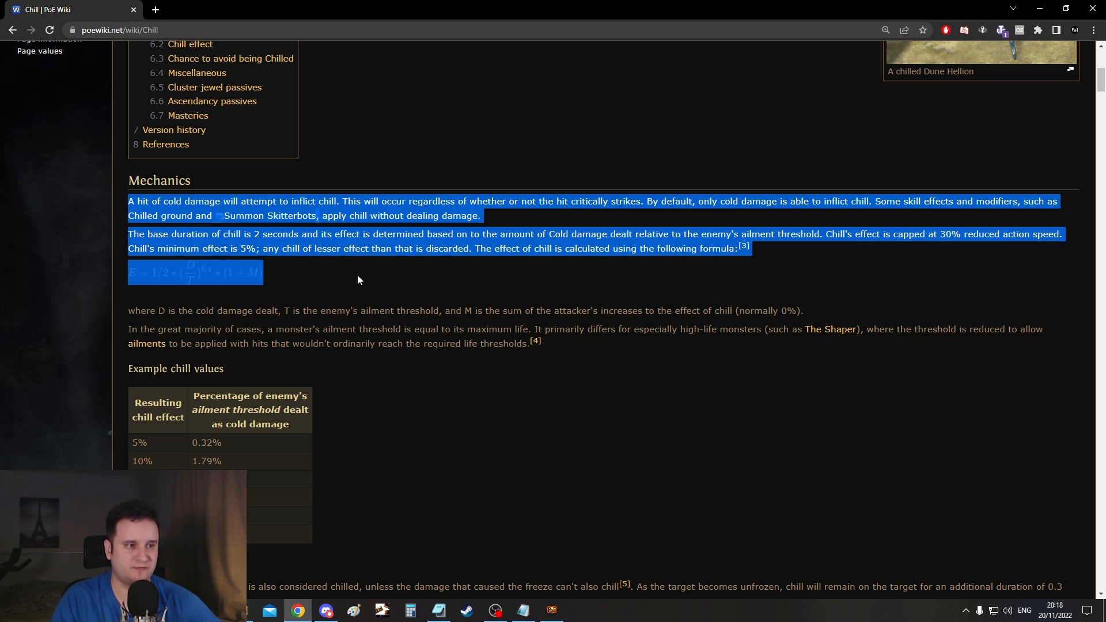
click(610, 364)
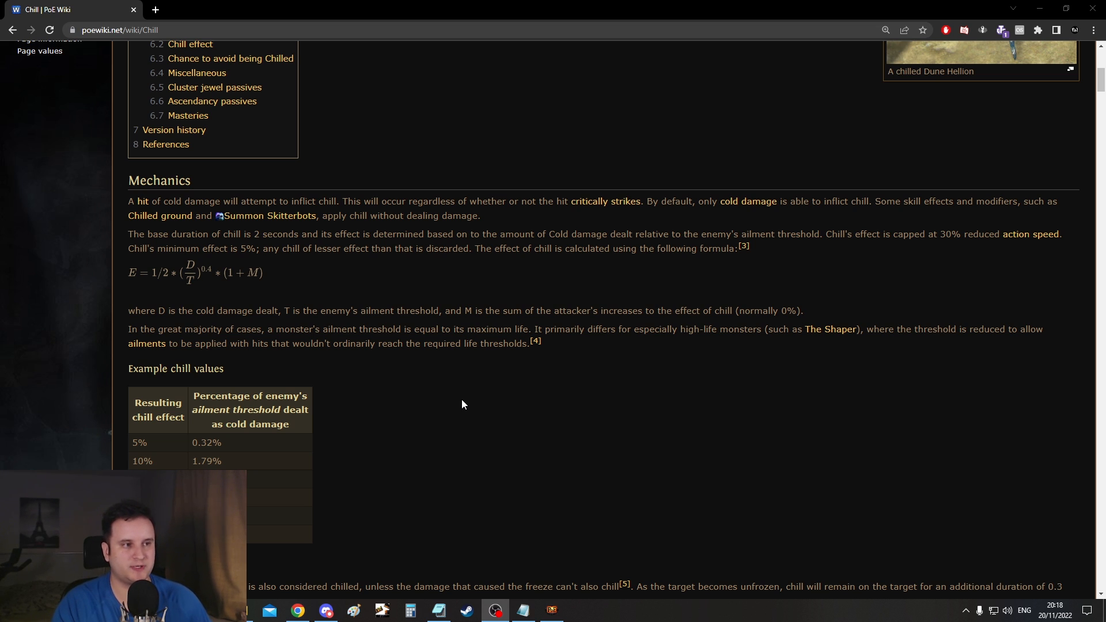
drag(128, 201, 801, 234)
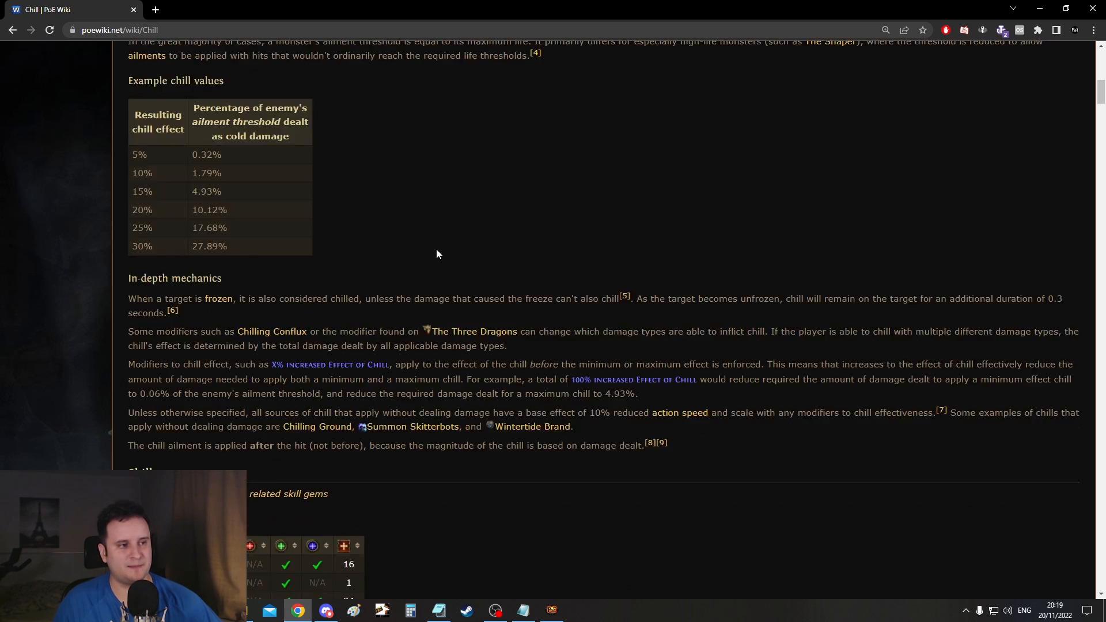
scroll(down, 3)
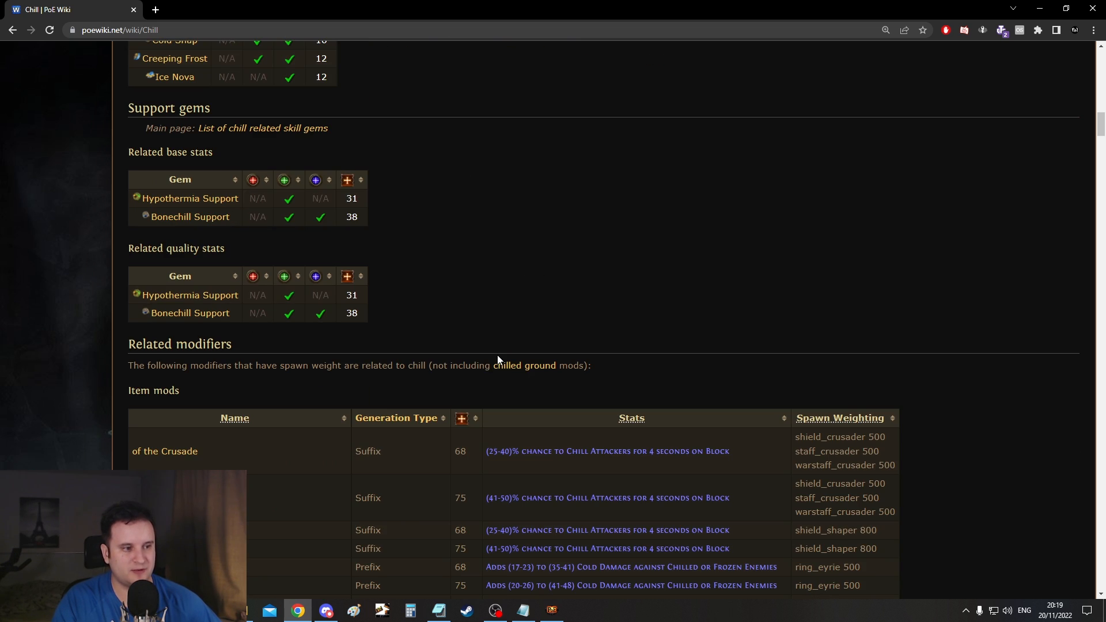
scroll(down, 3)
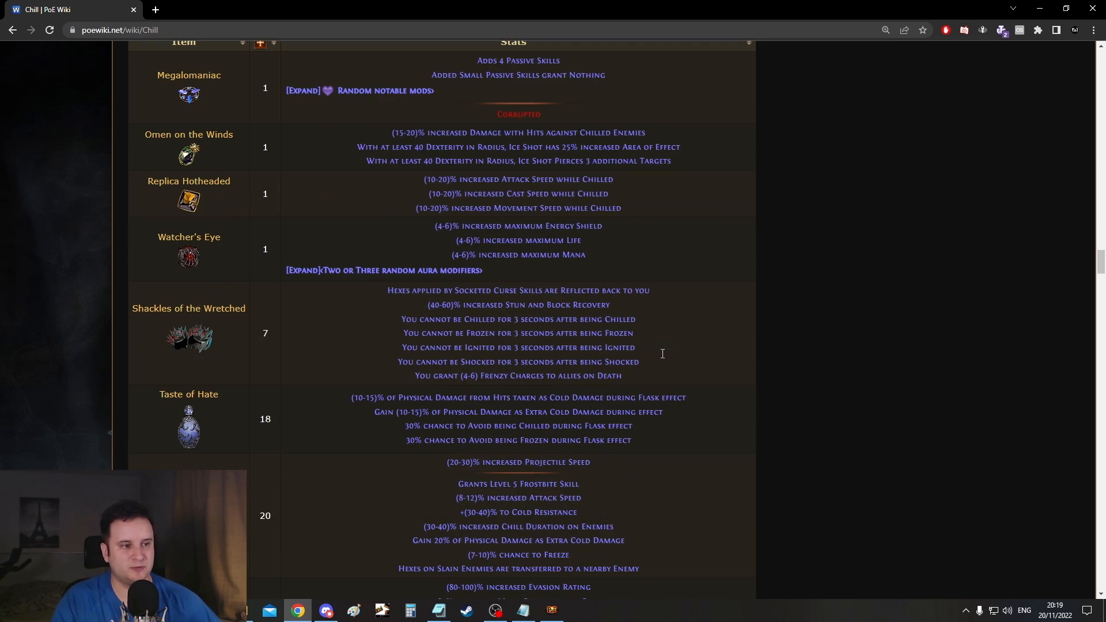
mouse_move(723, 412)
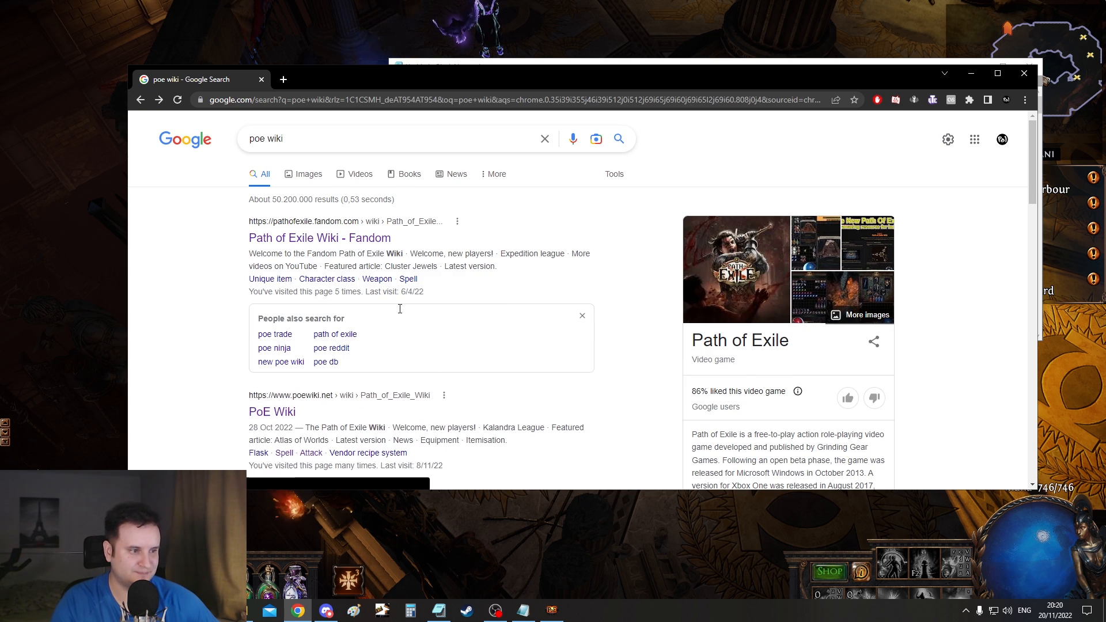
Pick a result from the Google search for 'poe wiki'
click(272, 411)
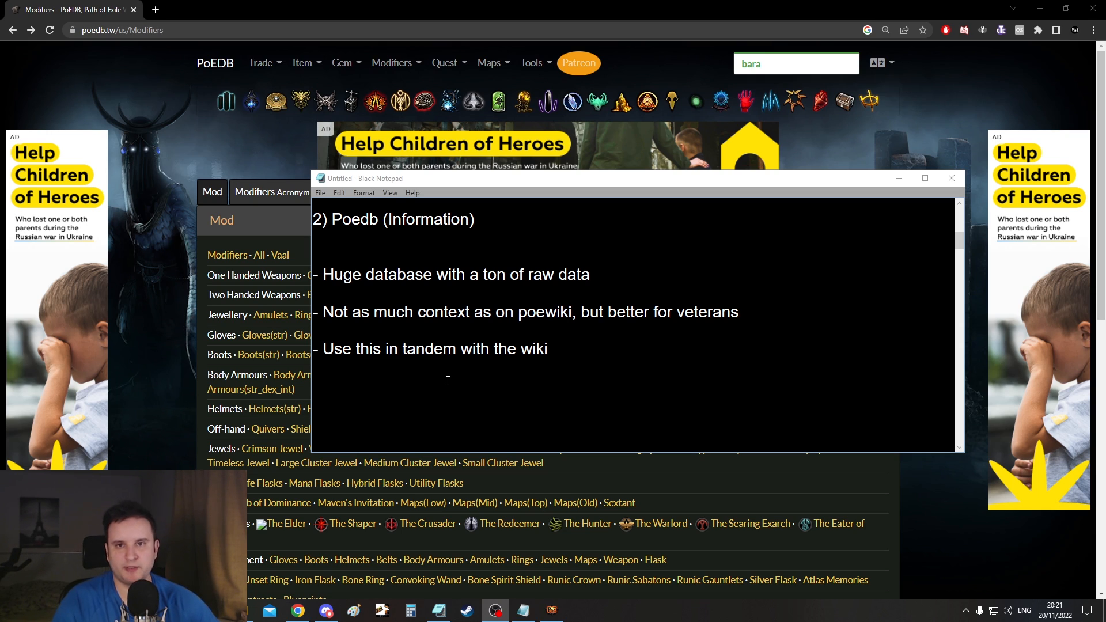
double_click(427, 219)
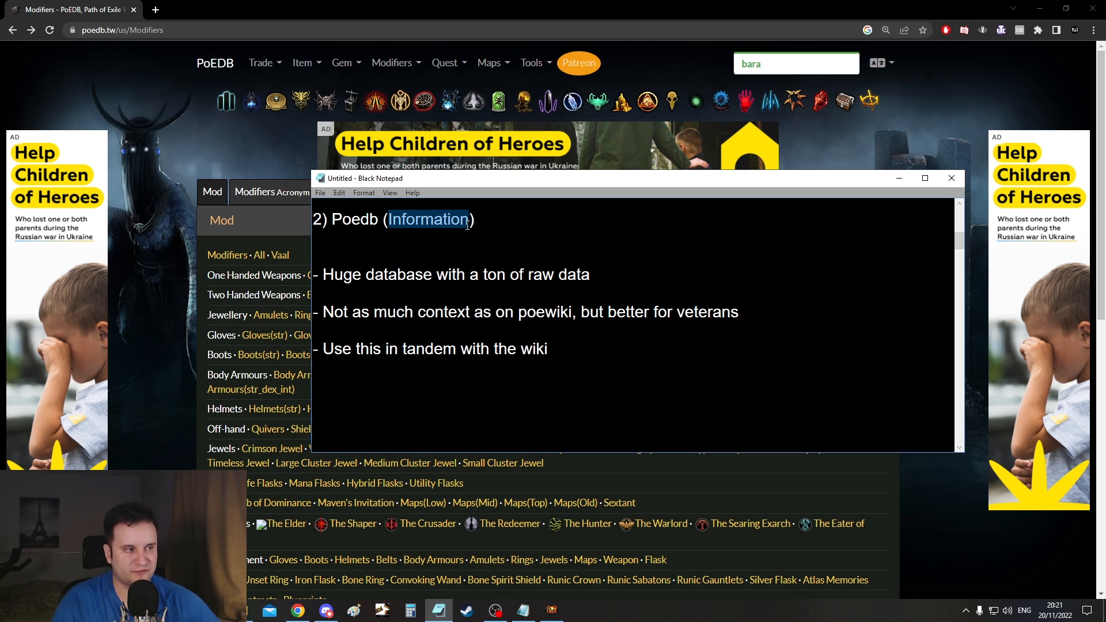
click(427, 310)
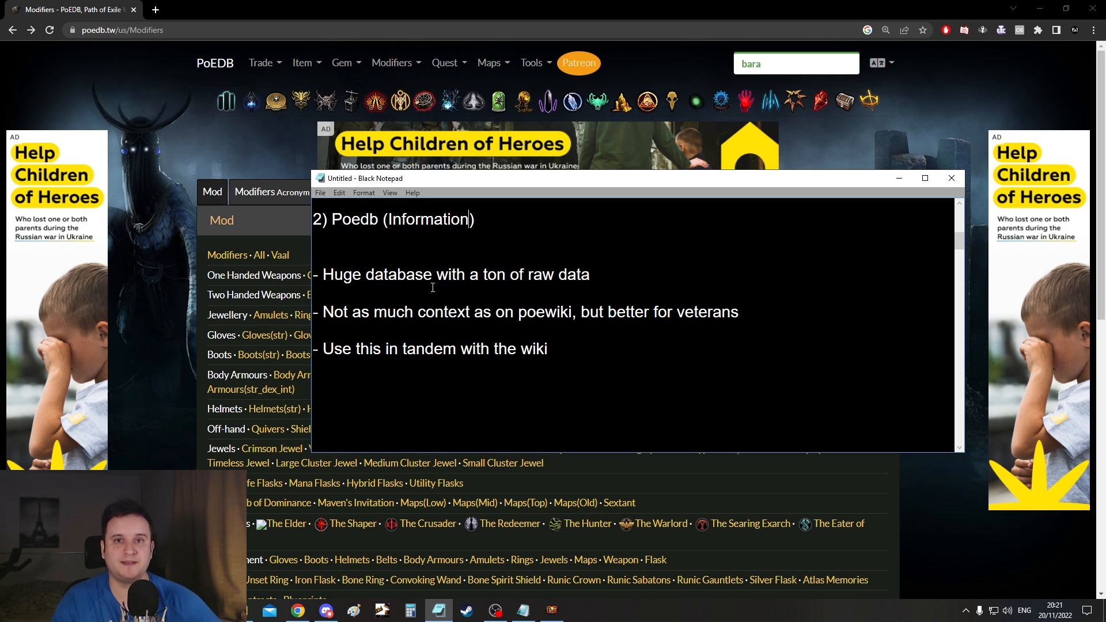
mouse_move(497, 291)
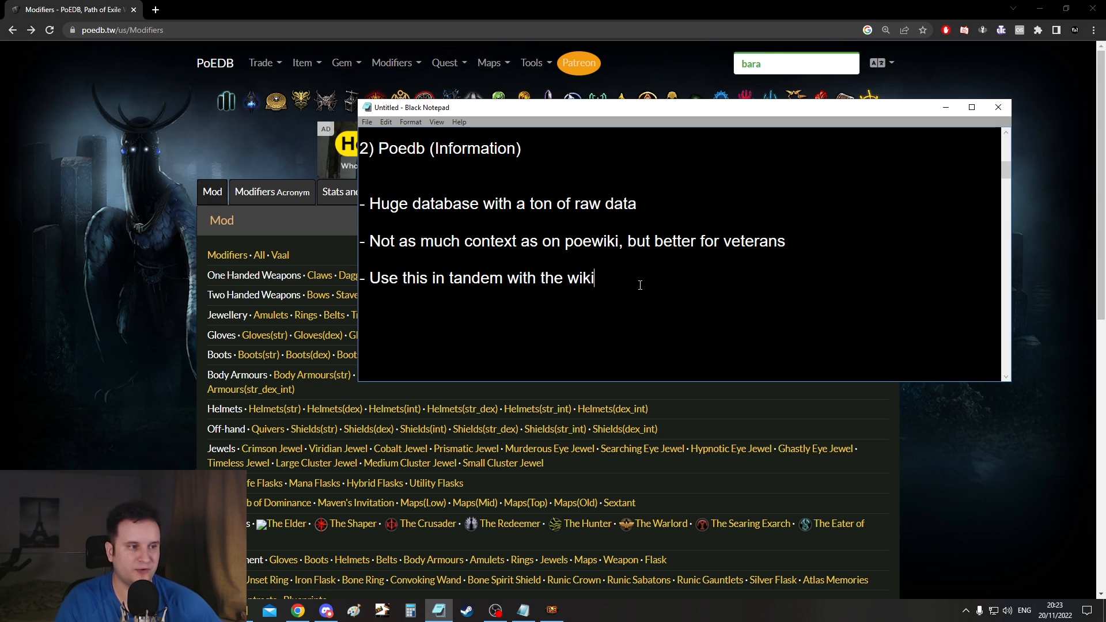
mouse_move(644, 281)
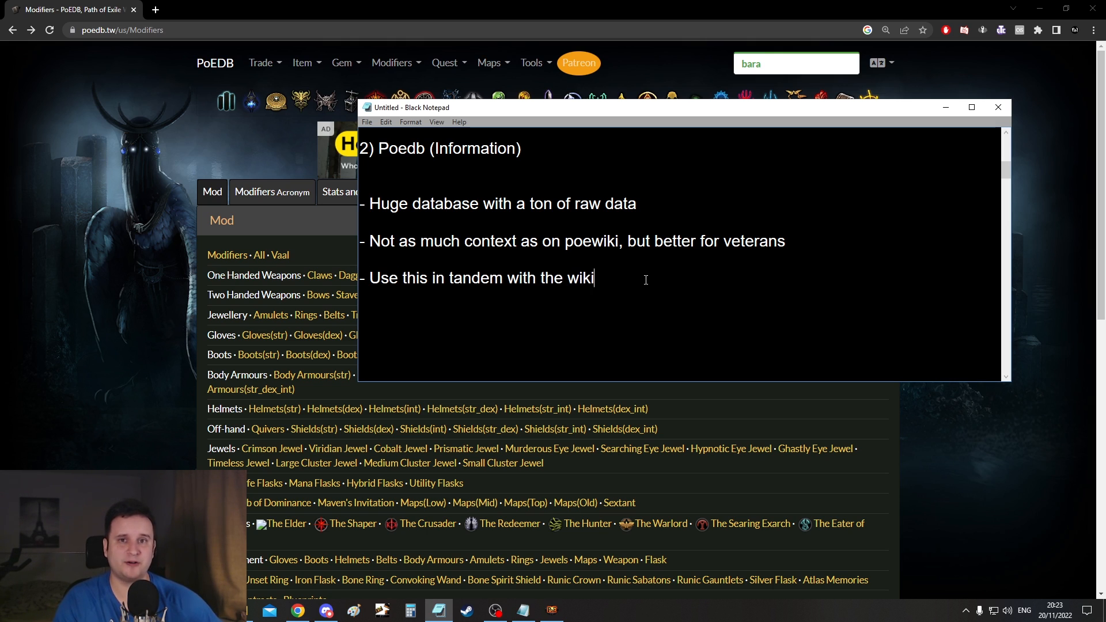
double_click(401, 149)
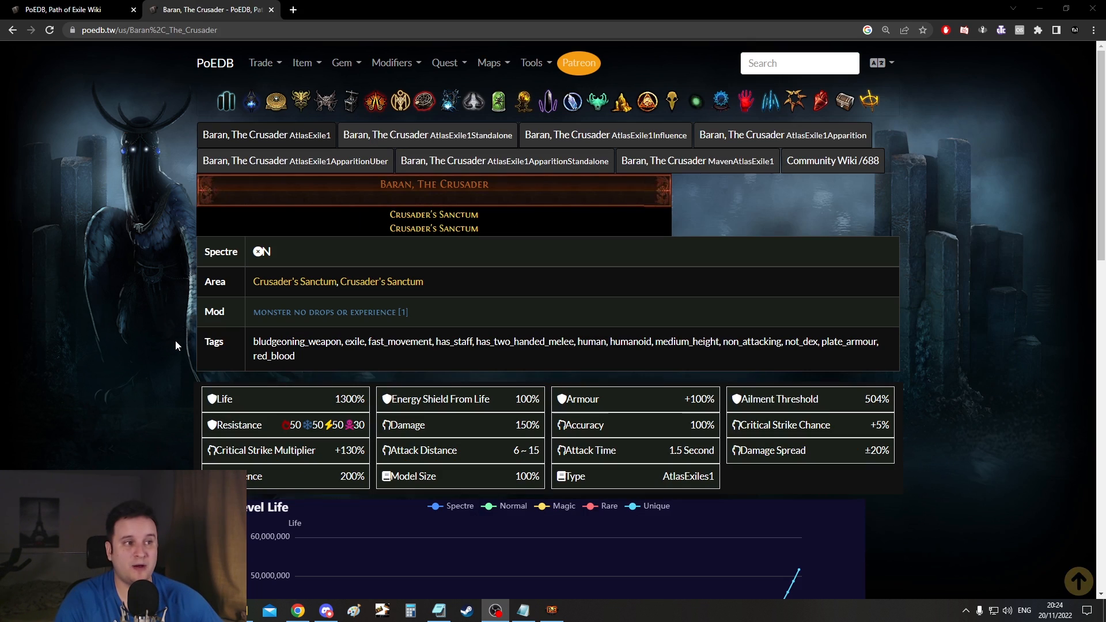
mouse_move(196, 357)
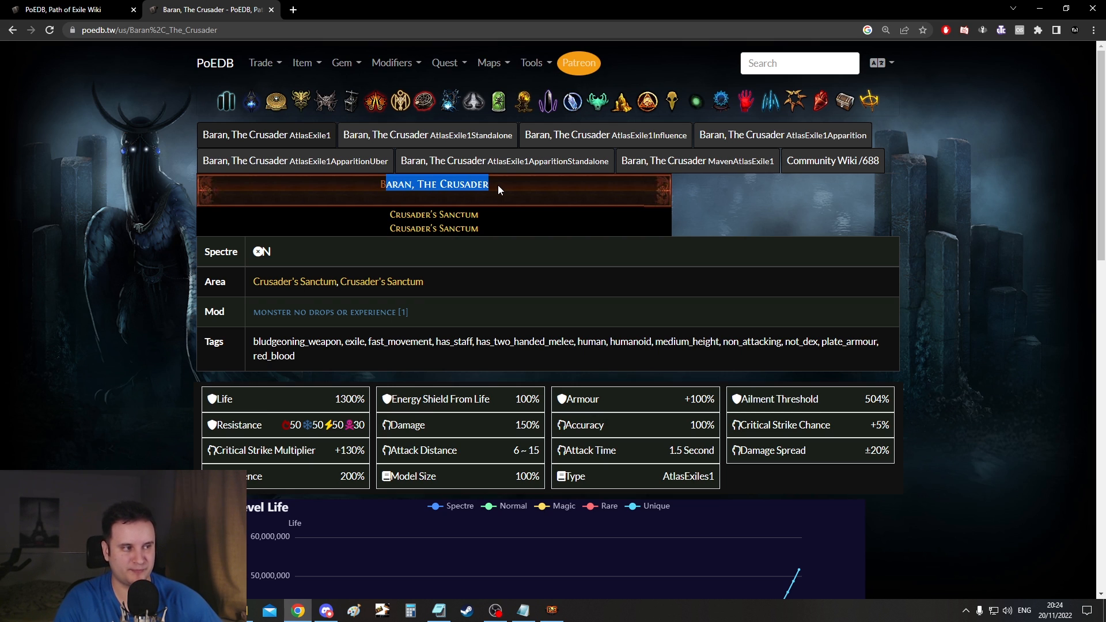
Browse Baran, The Crusader's stats down to the Level Life chart and back
scroll(down, 3)
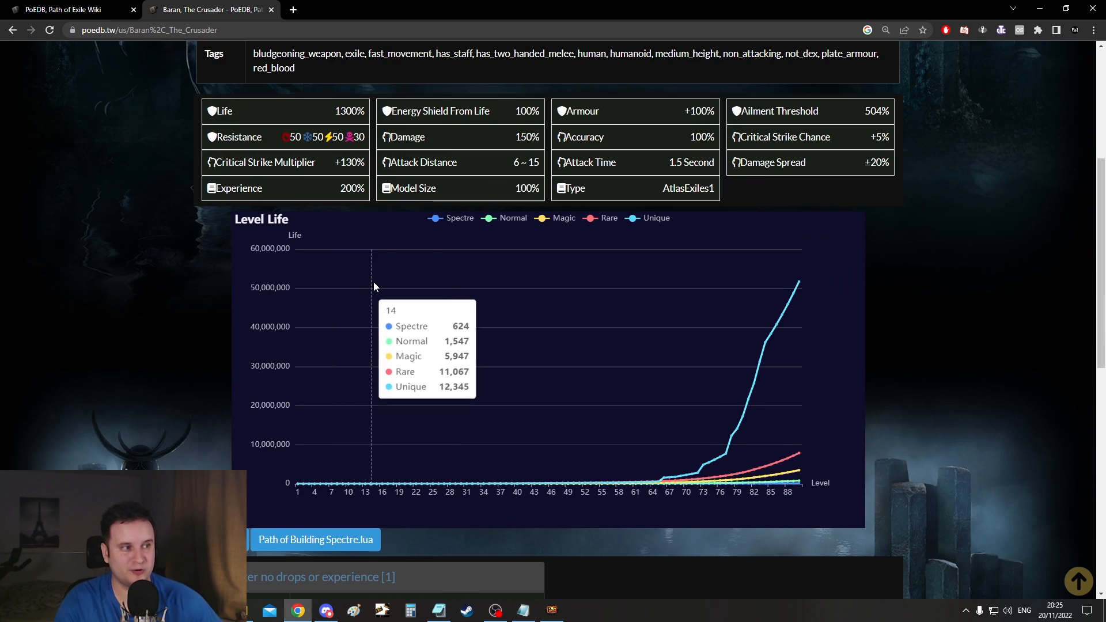
scroll(up, 3)
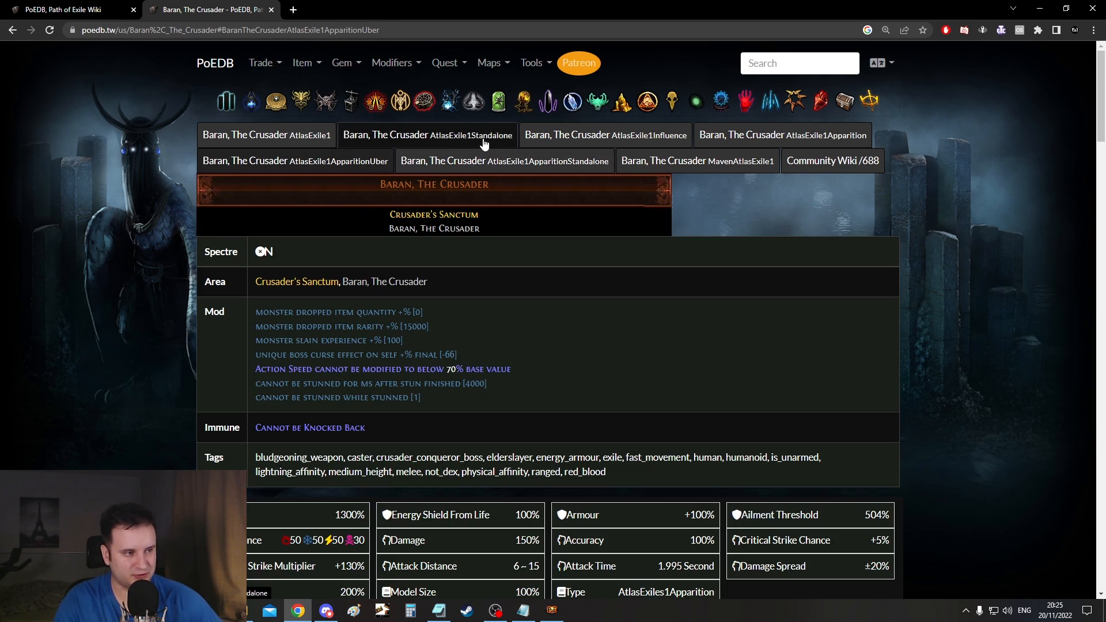
scroll(down, 3)
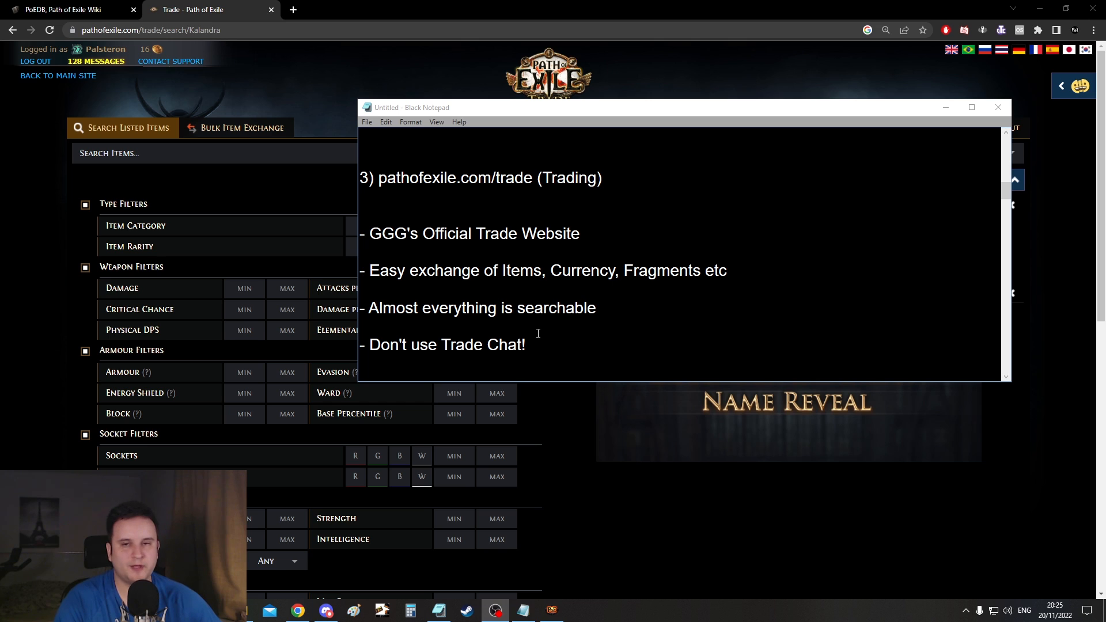
mouse_move(563, 184)
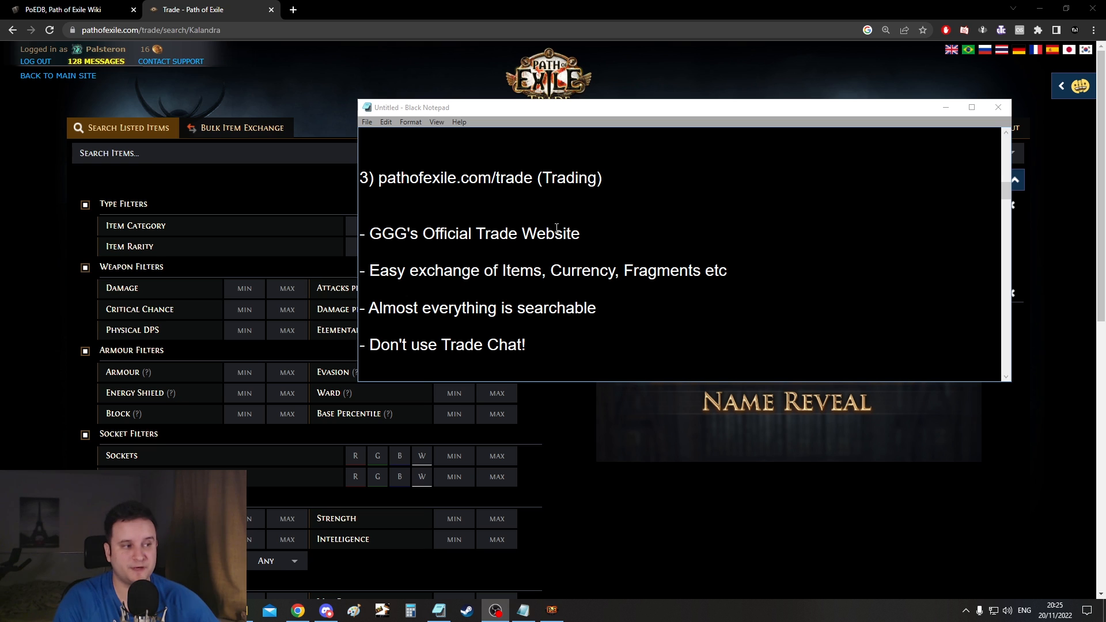
mouse_move(243, 196)
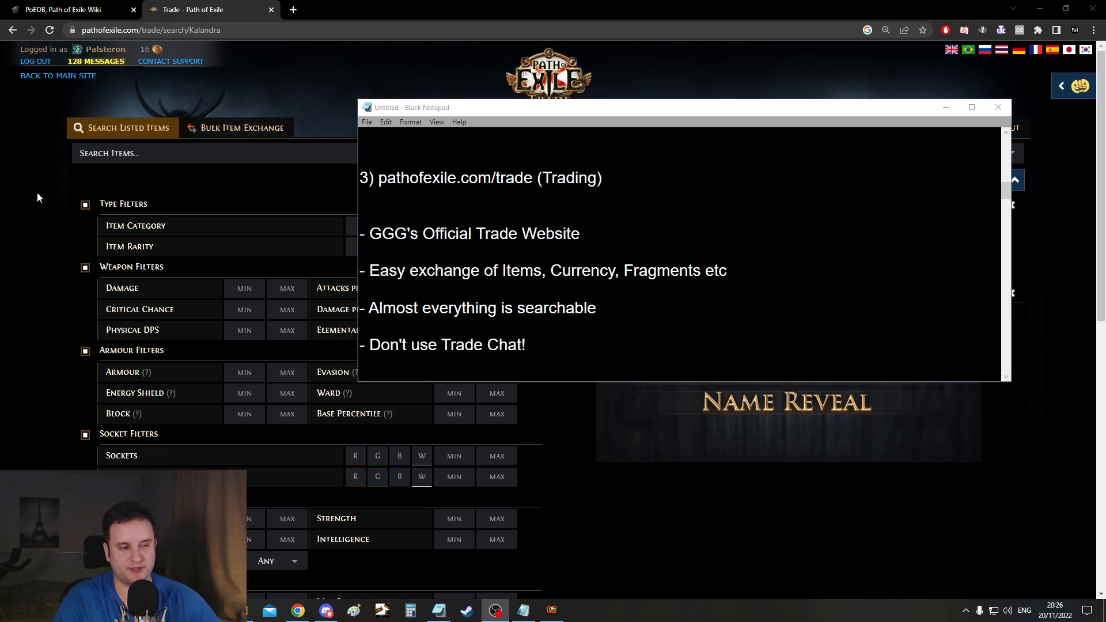
mouse_move(30, 204)
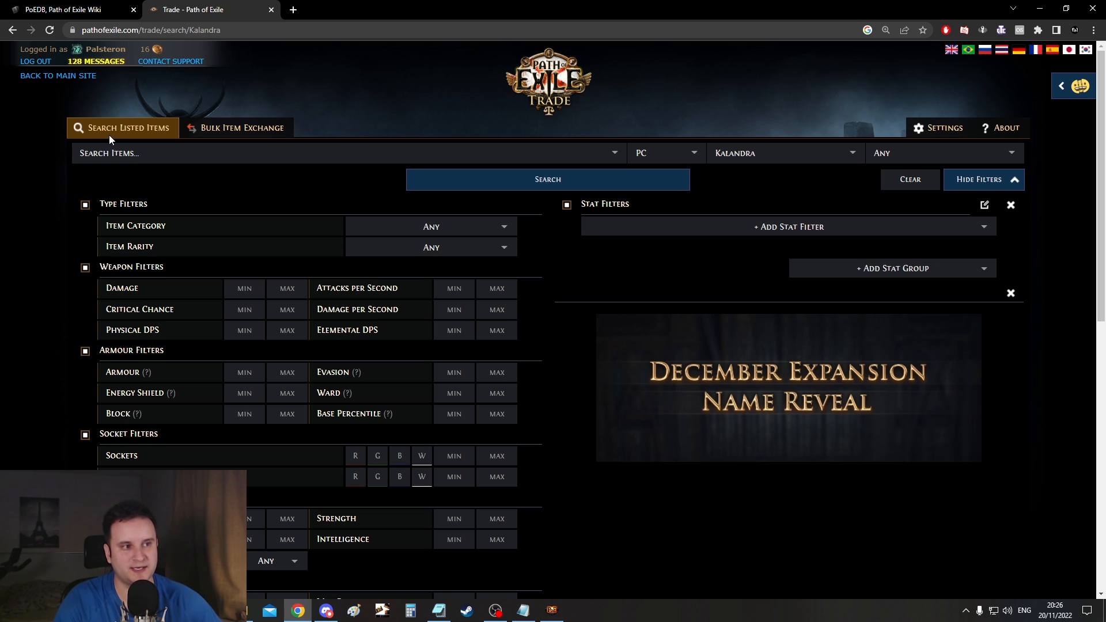
Browse the Bulk Item Exchange section's currency listings on the trade site
click(243, 128)
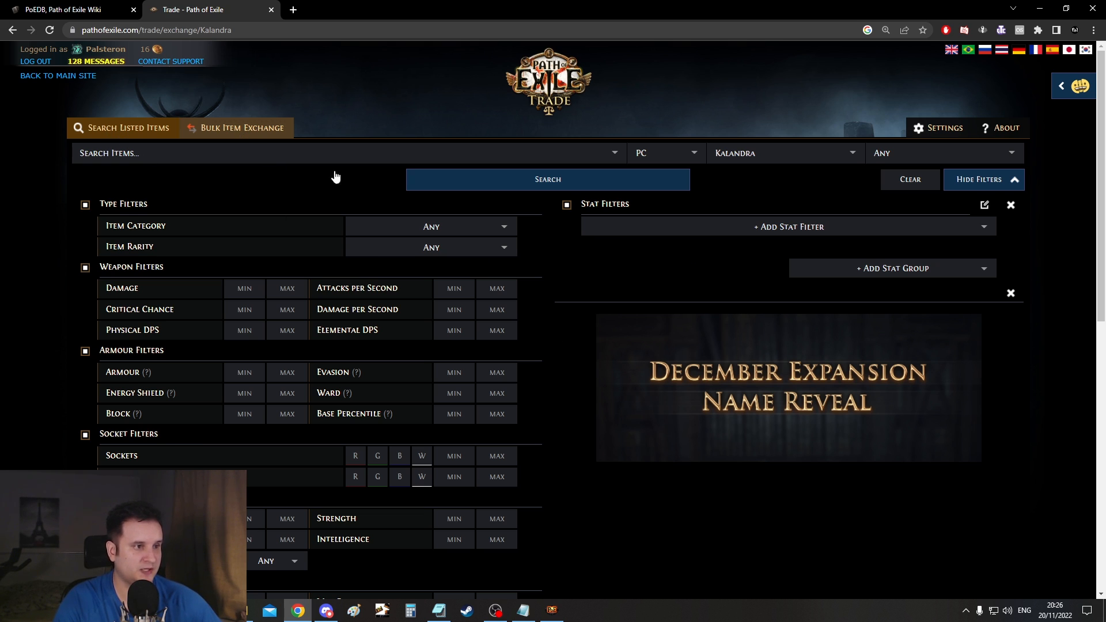
click(242, 128)
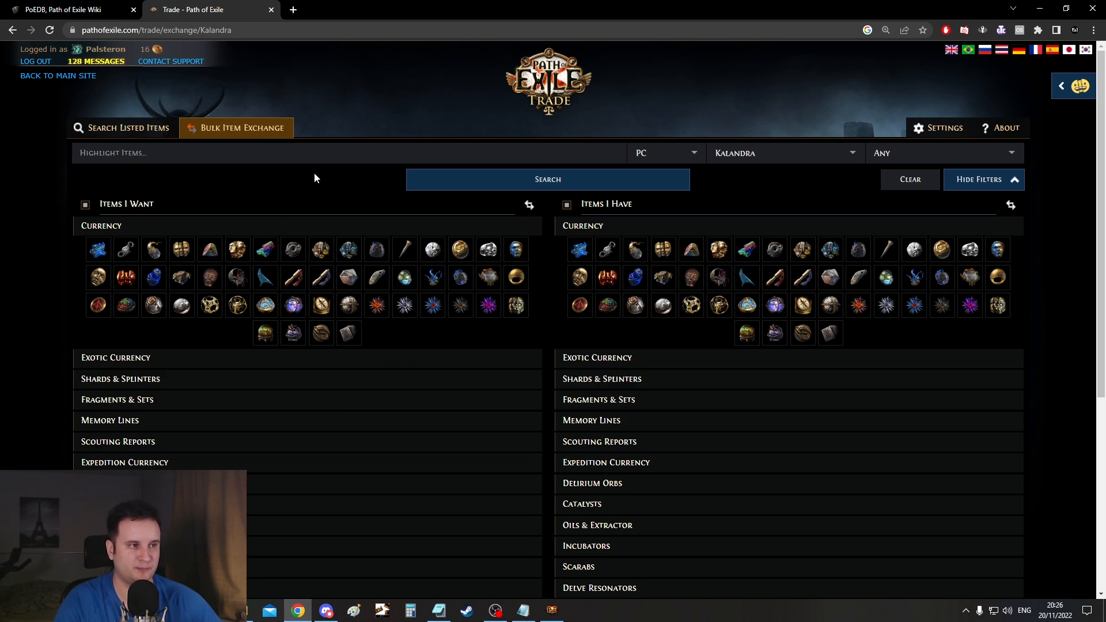
scroll(down, 3)
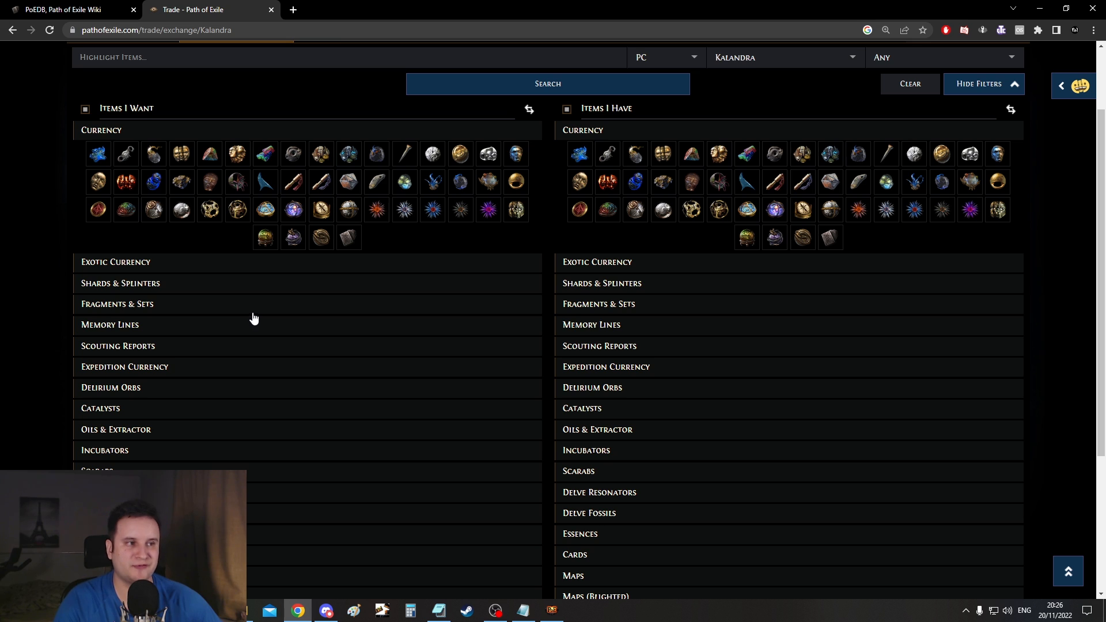
mouse_move(146, 237)
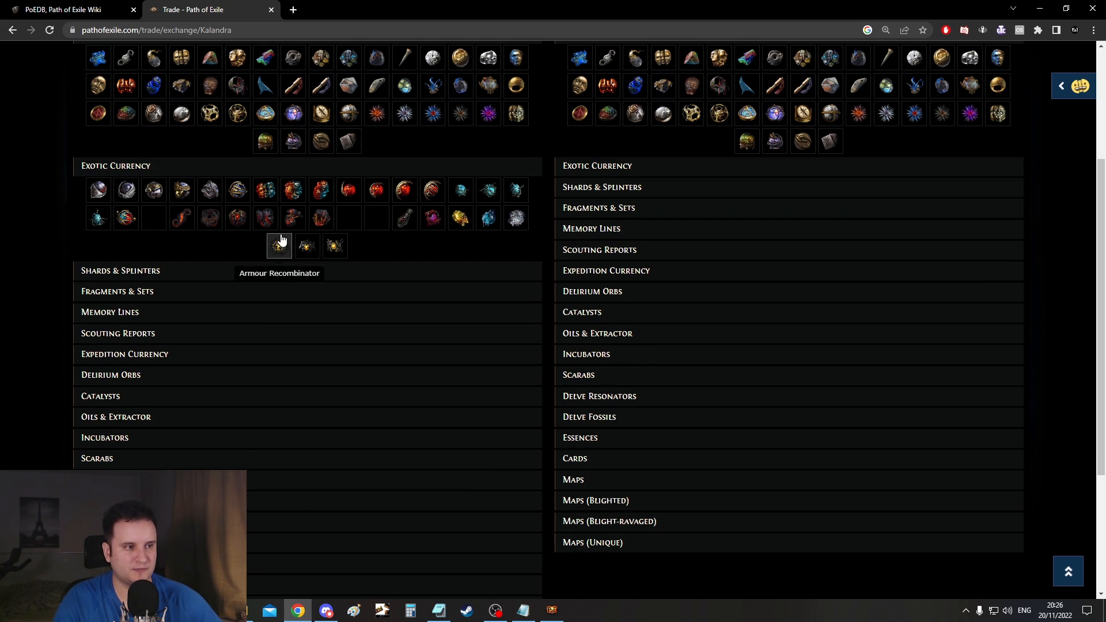
scroll(down, 3)
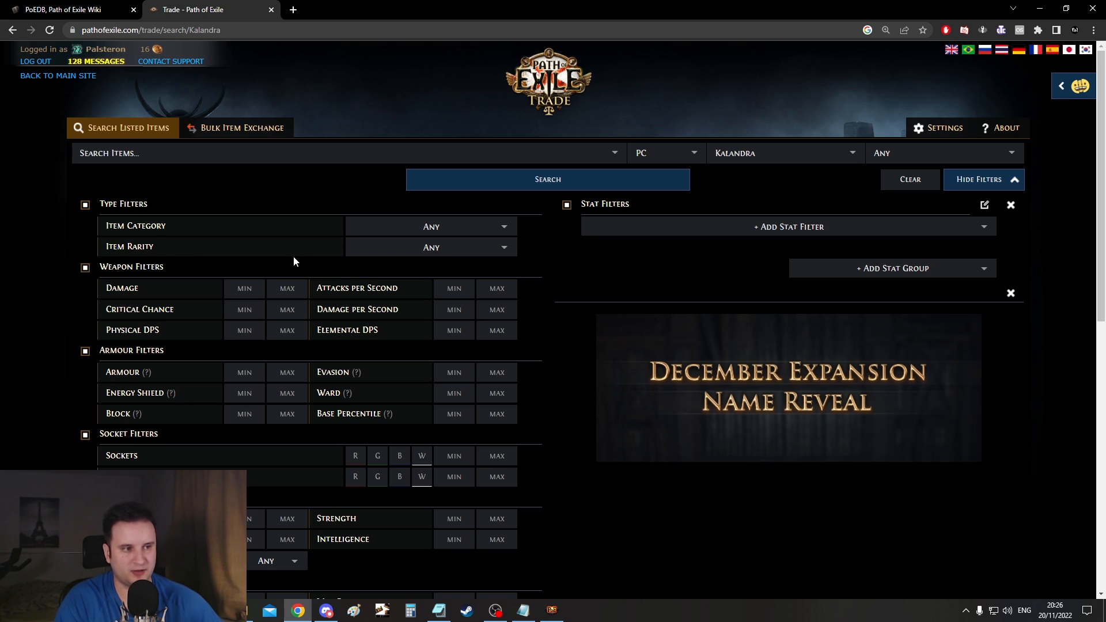
scroll(down, 3)
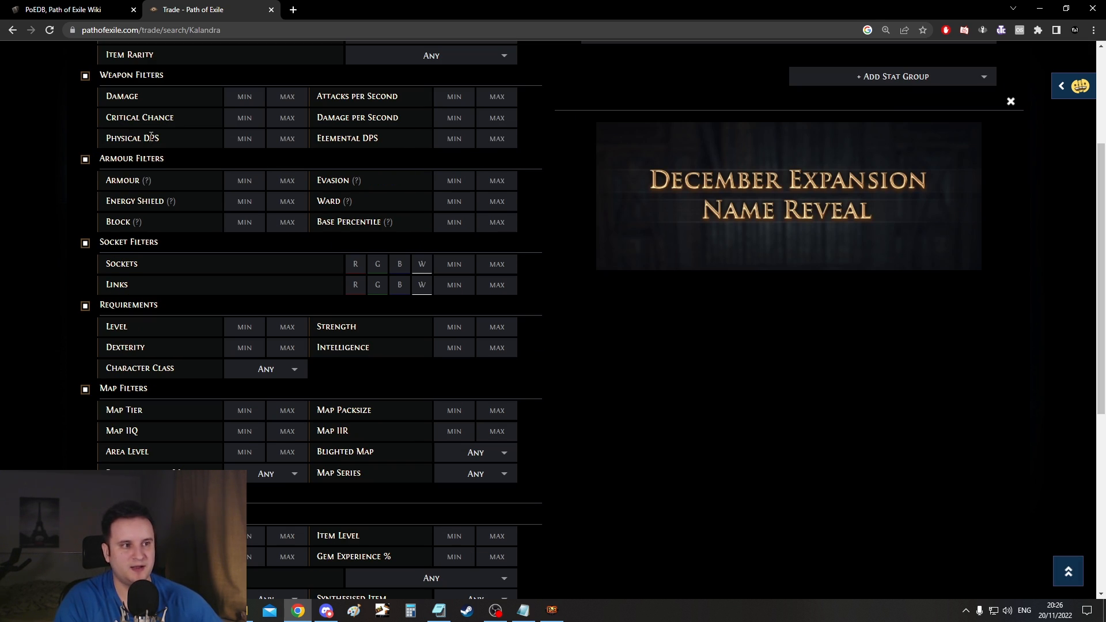
scroll(down, 3)
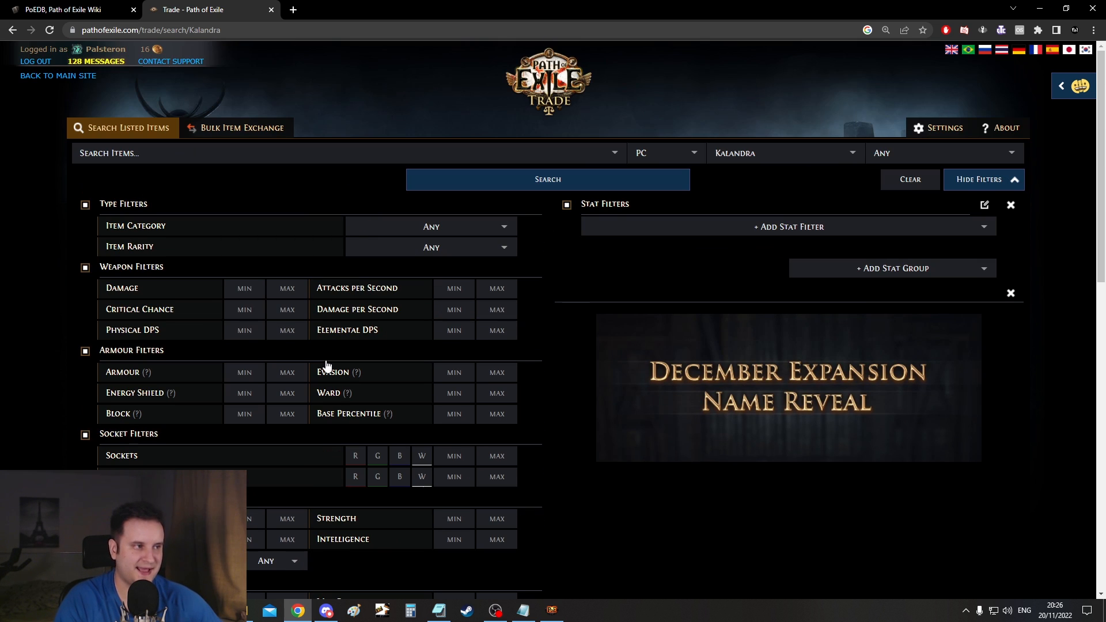
mouse_move(587, 219)
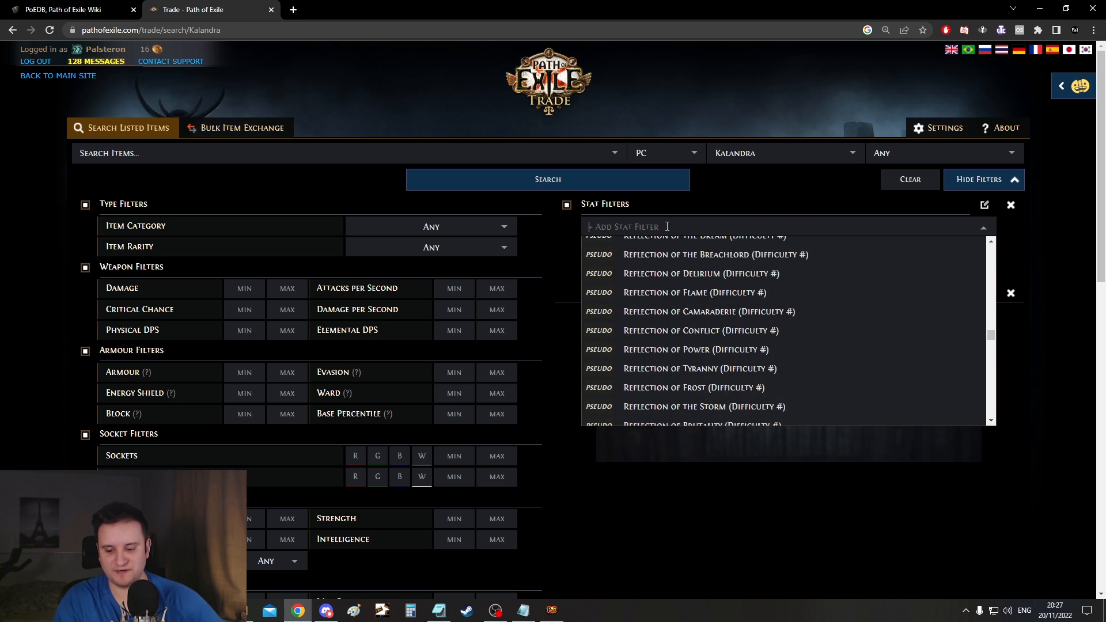
Add stat filters for cold, fire and lightning resistance with a minimum of 30
text(cold res)
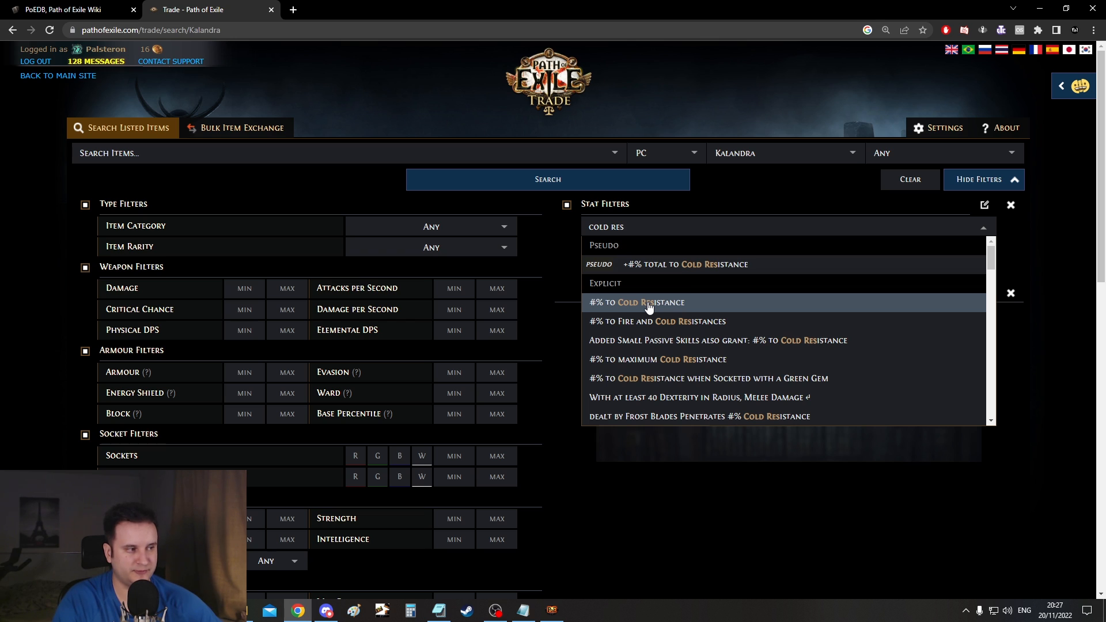
text(Fi)
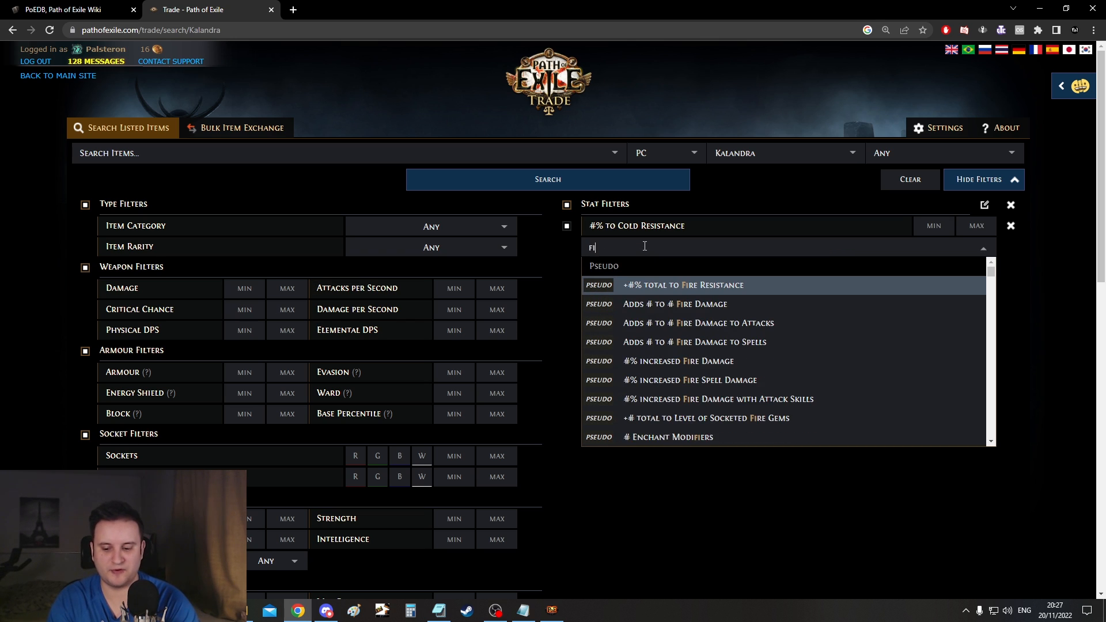
click(682, 284)
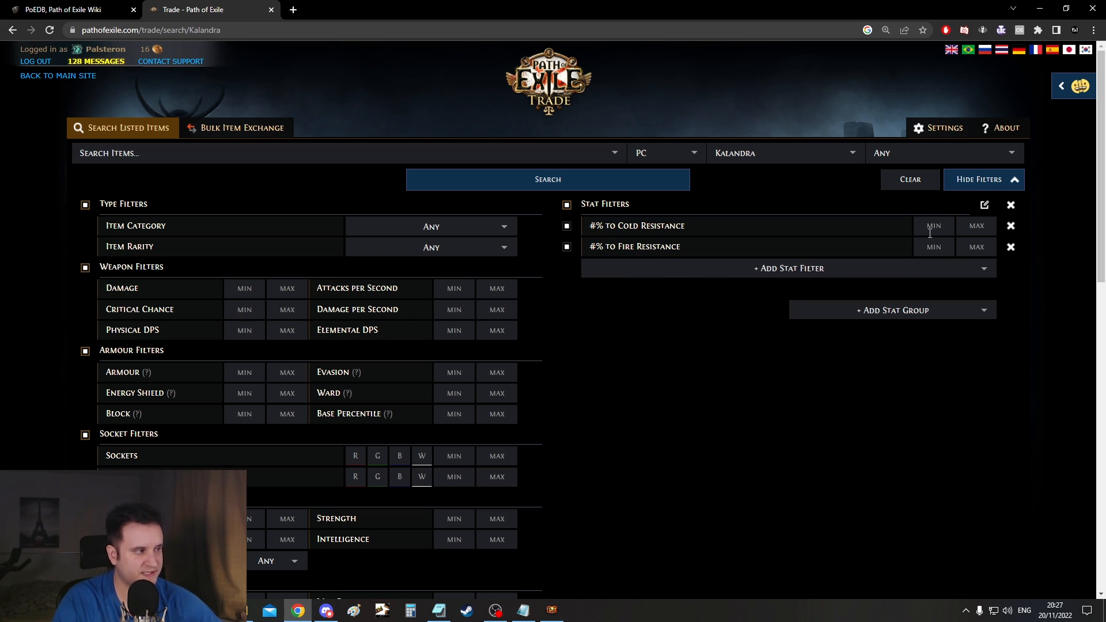
text(3)
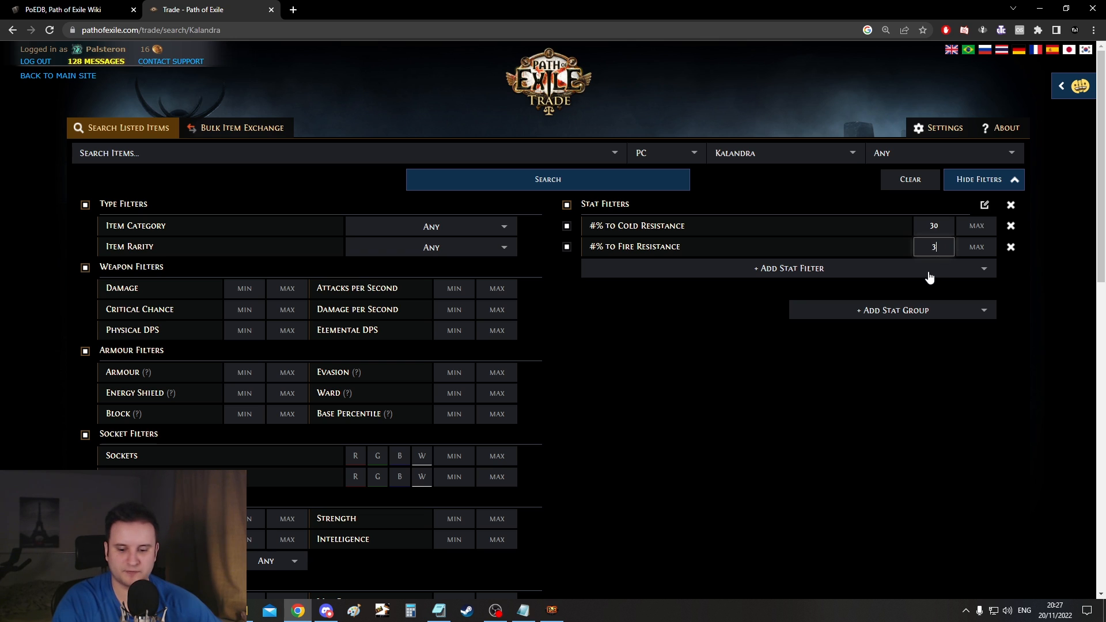
click(788, 269)
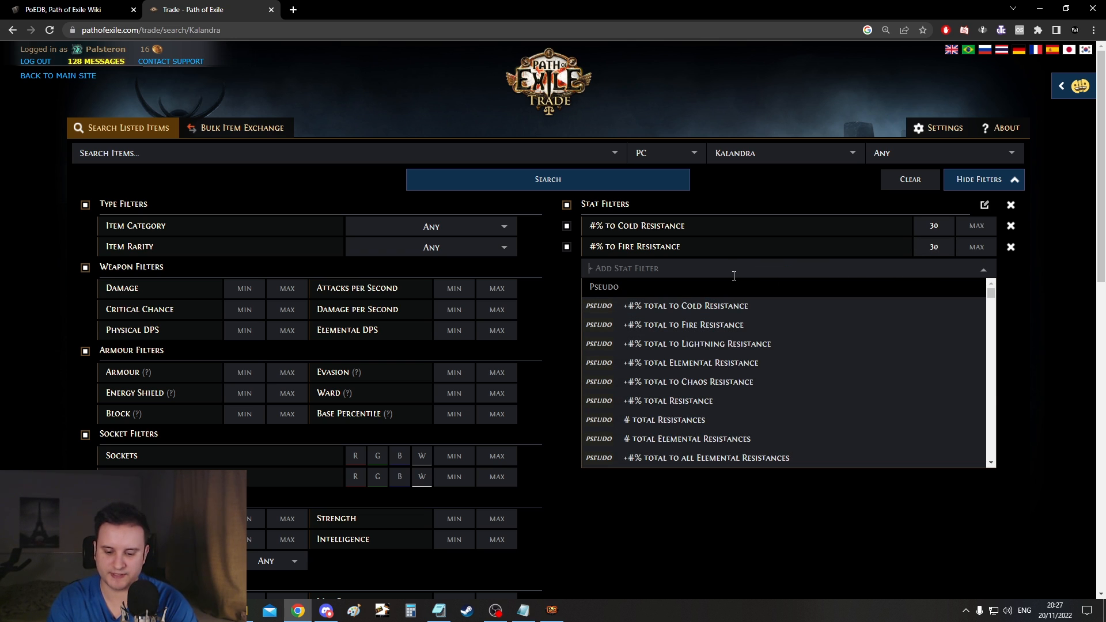
text(lightning res)
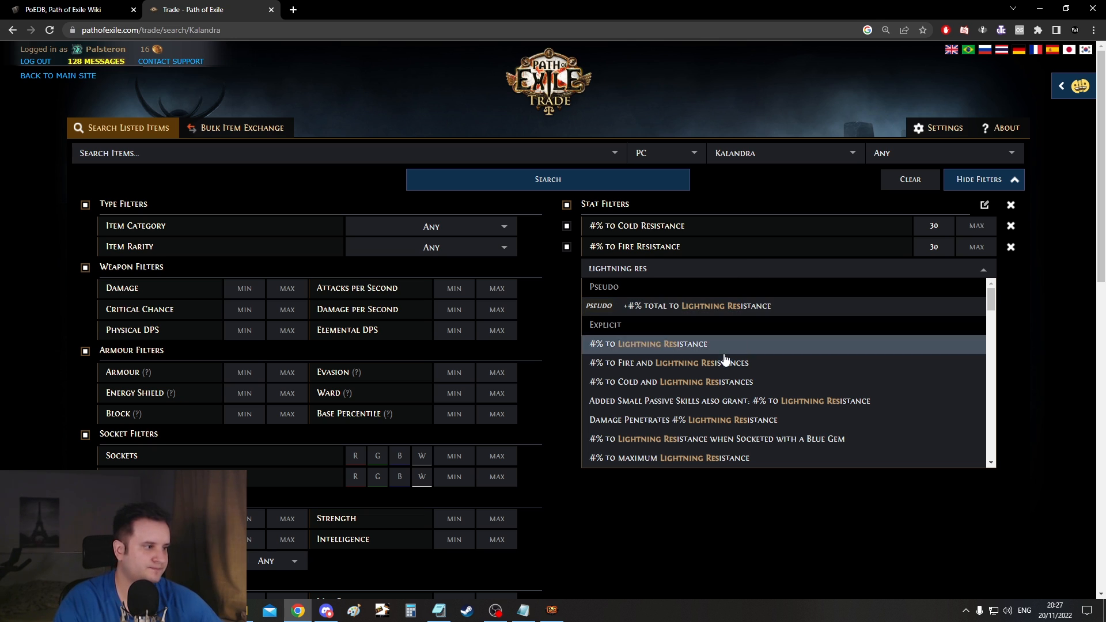
click(646, 343)
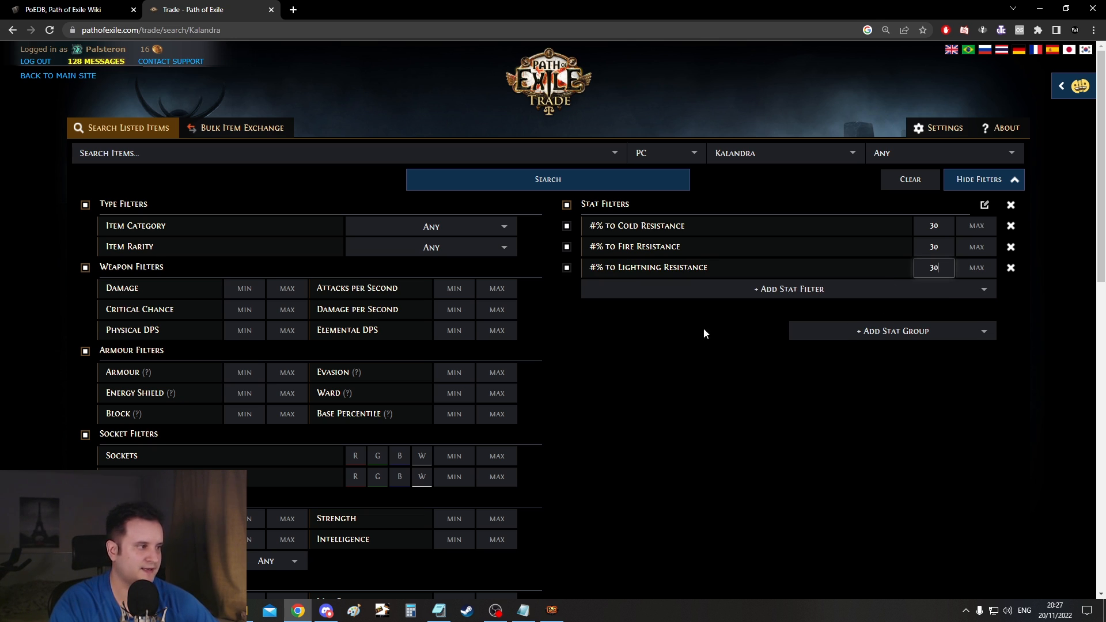
Restrict the search to Body Armour, then return to the bulk item exchange
click(430, 227)
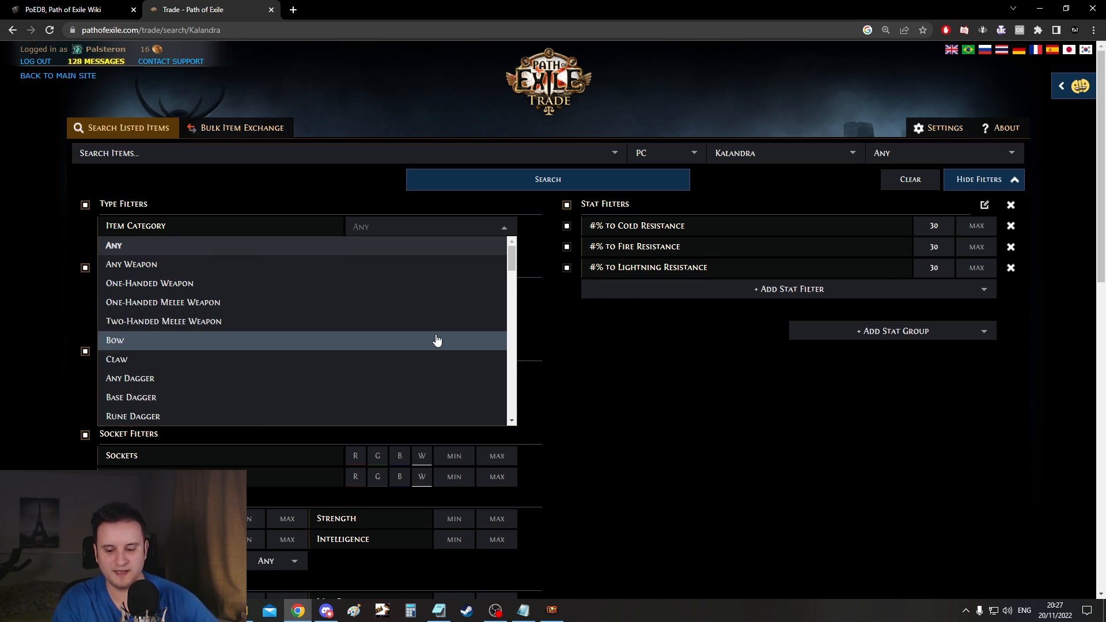
text(BODY)
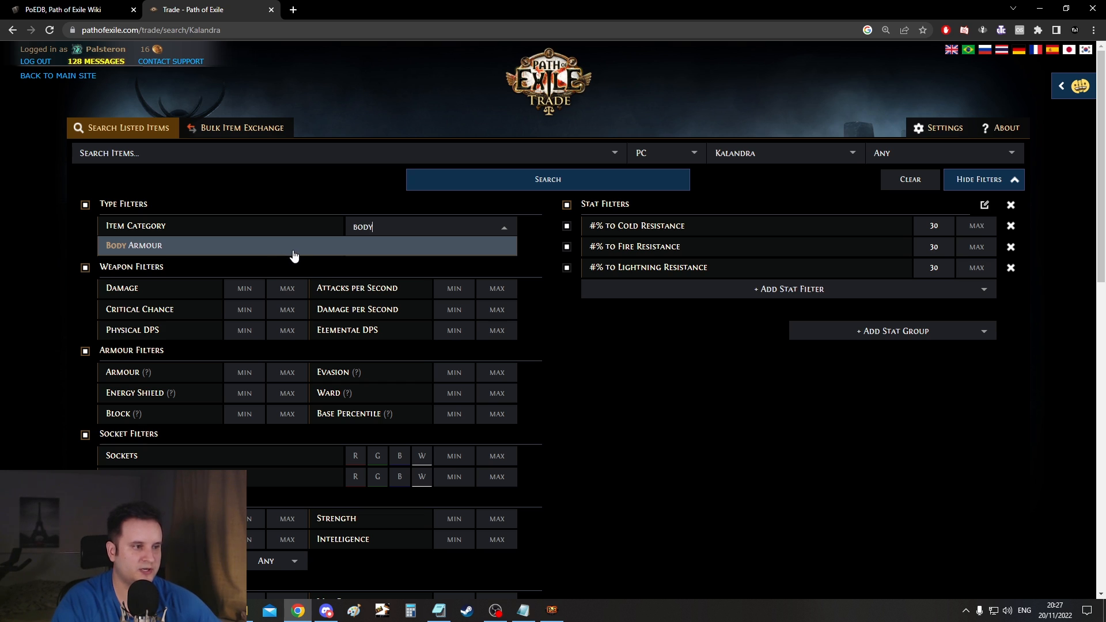
click(546, 179)
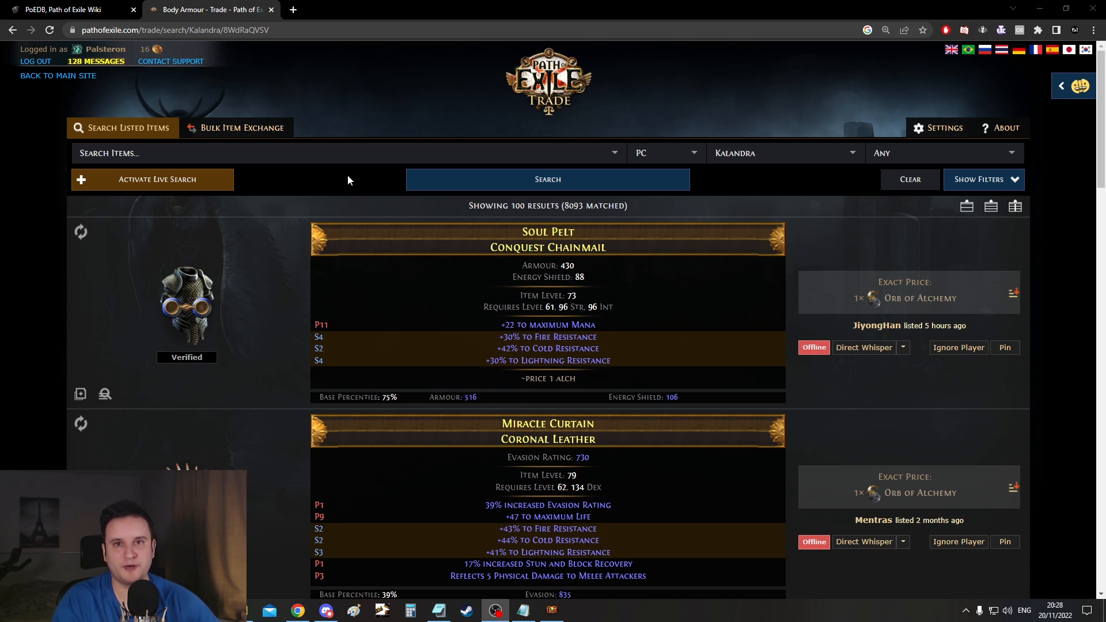
click(236, 128)
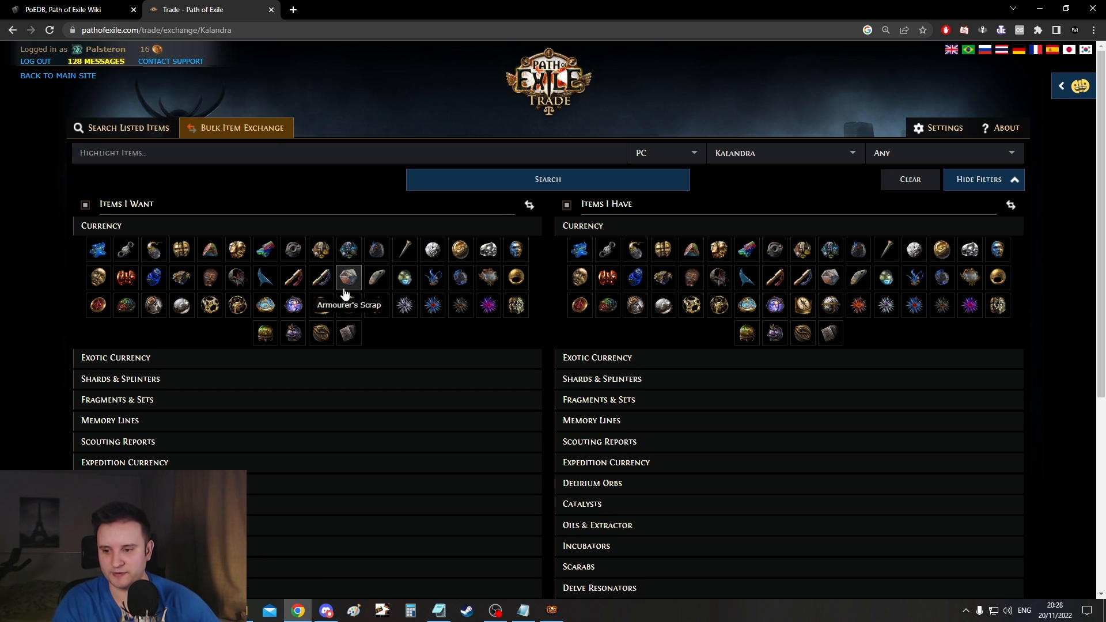
mouse_move(259, 207)
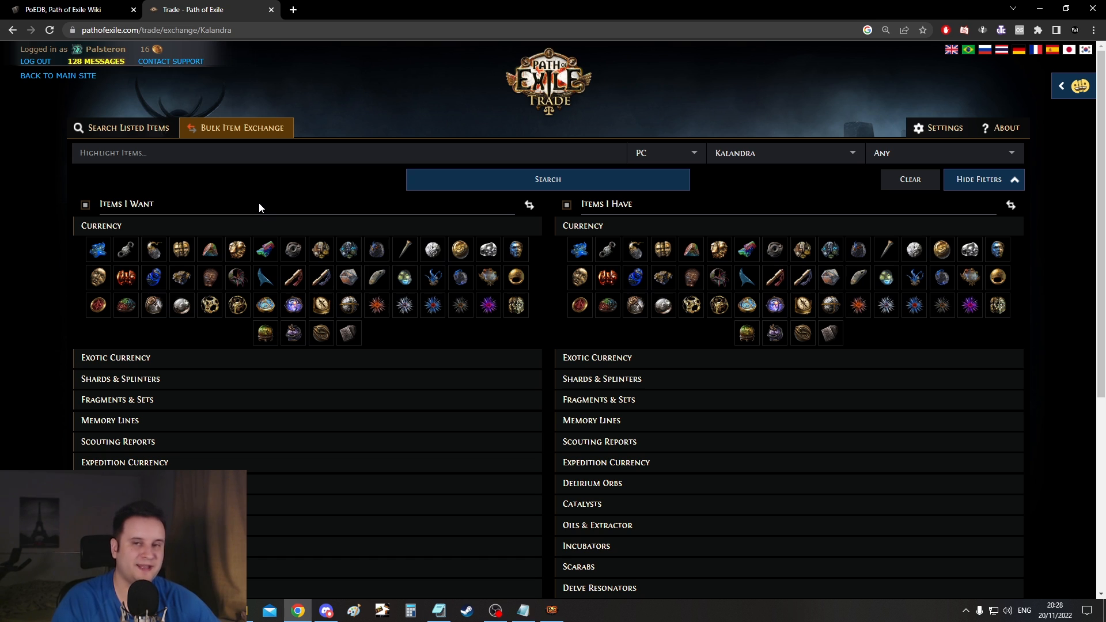
scroll(down, 3)
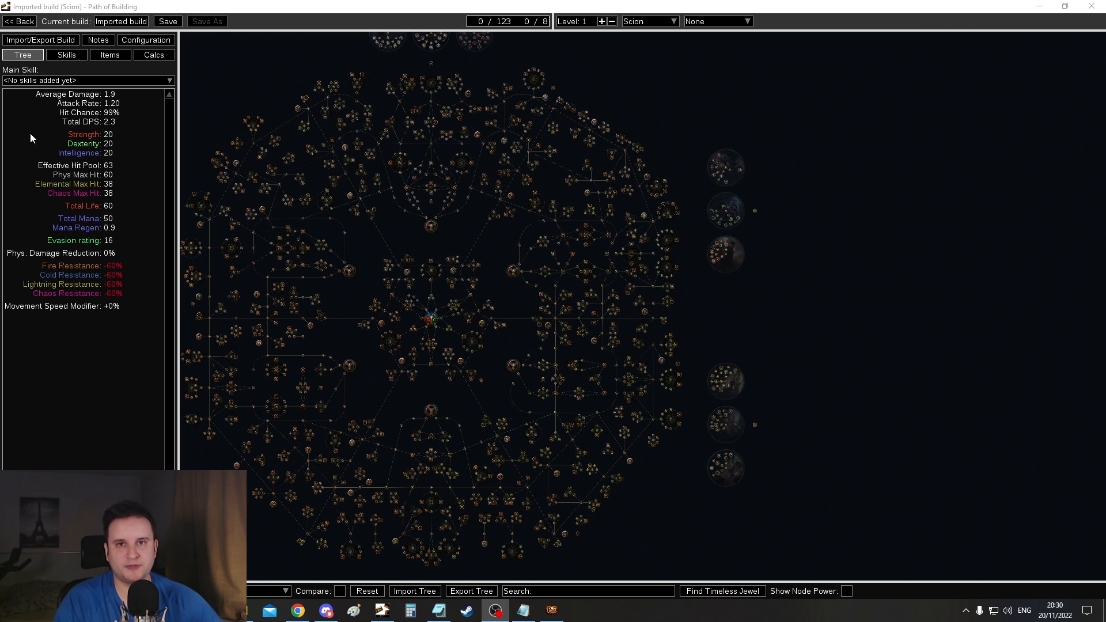
click(40, 39)
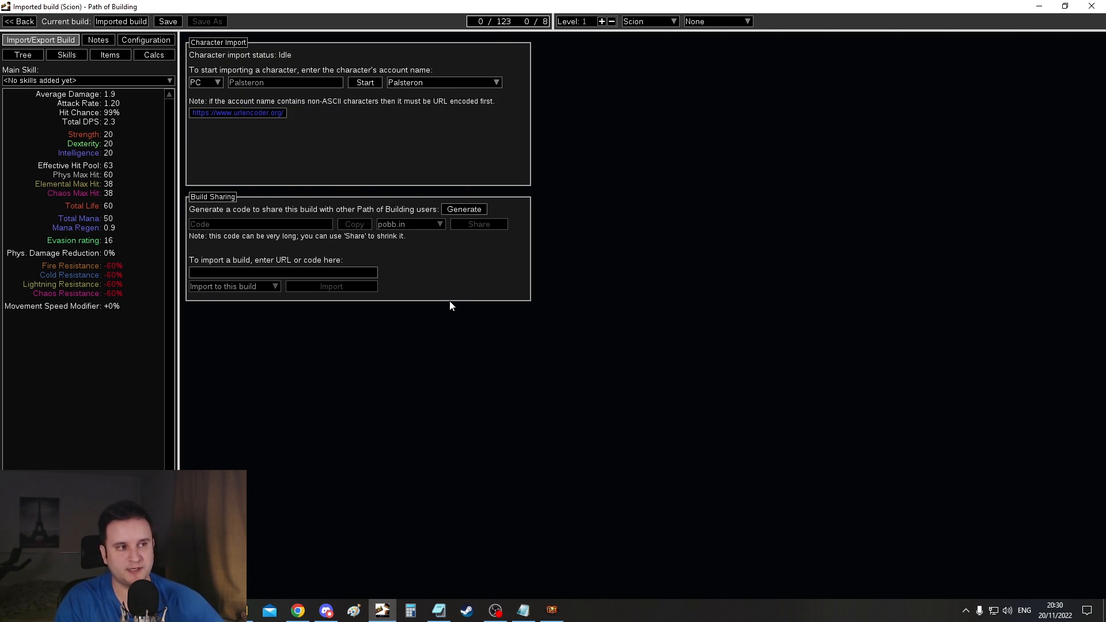
click(22, 54)
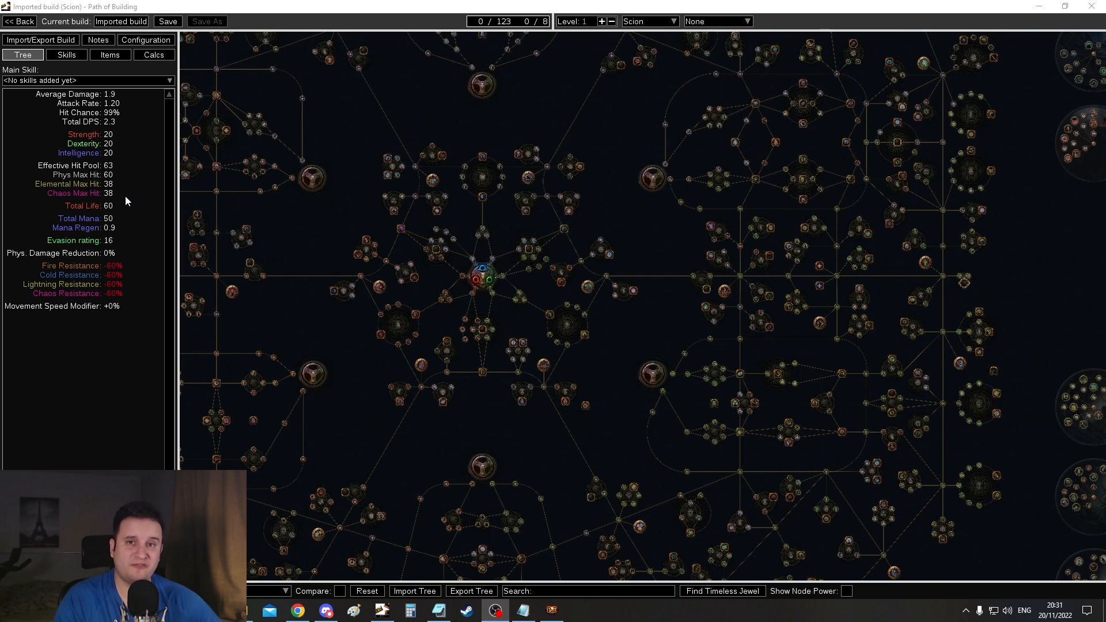
mouse_move(127, 176)
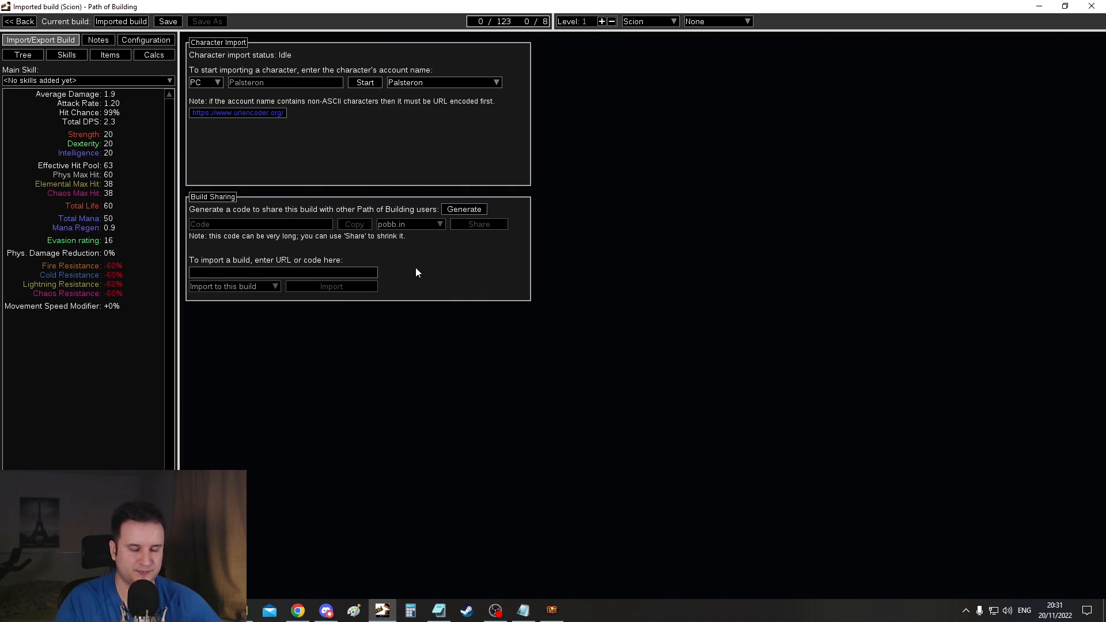
mouse_move(412, 281)
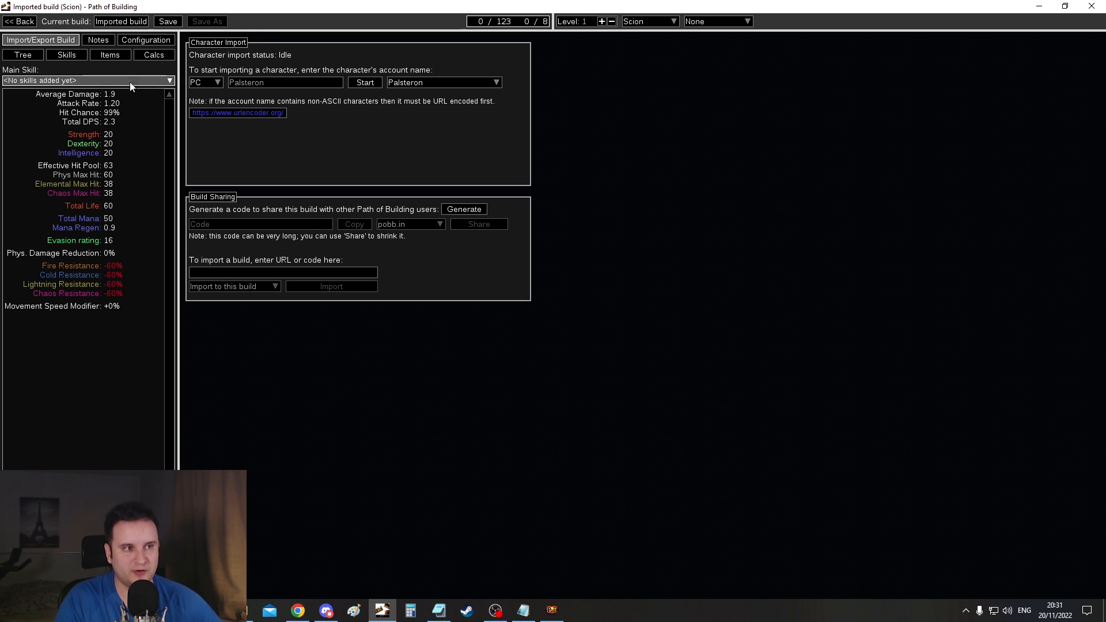
click(22, 54)
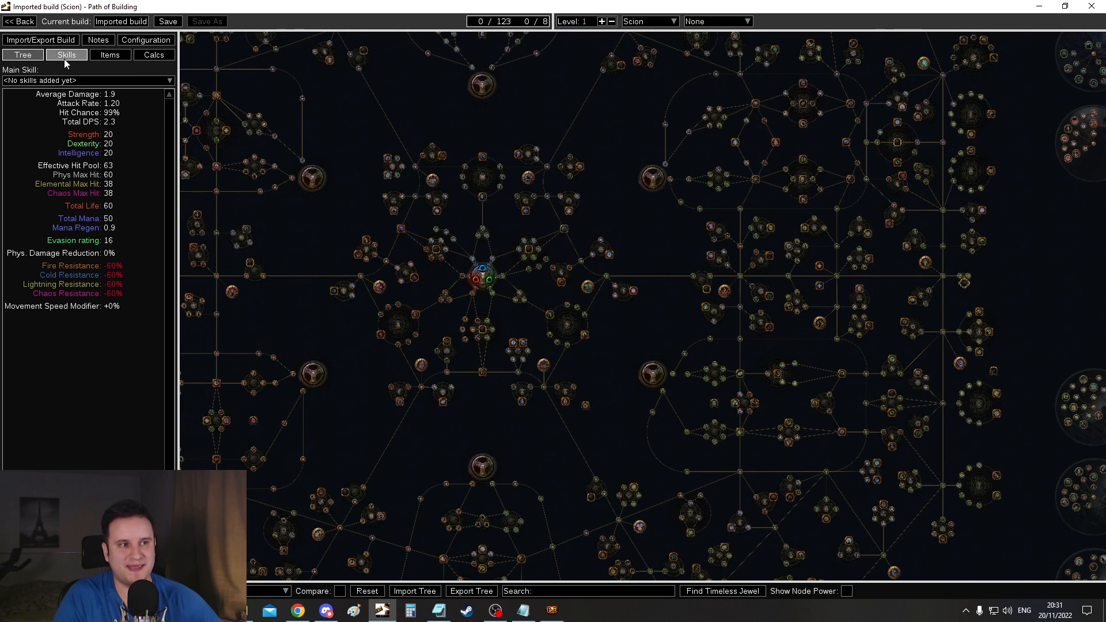
click(153, 54)
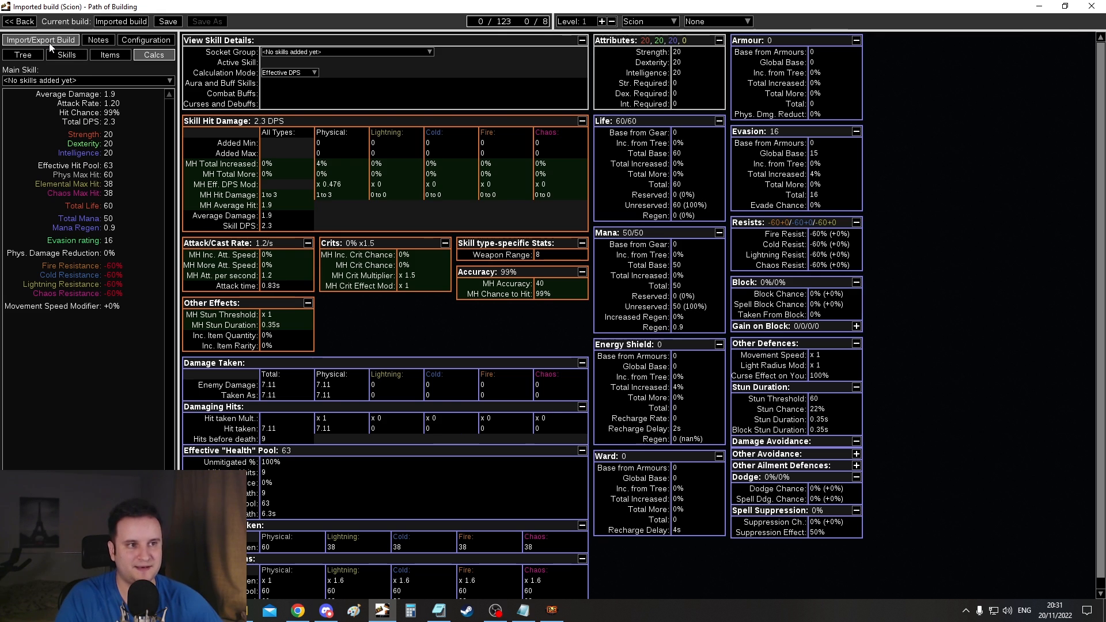
click(40, 40)
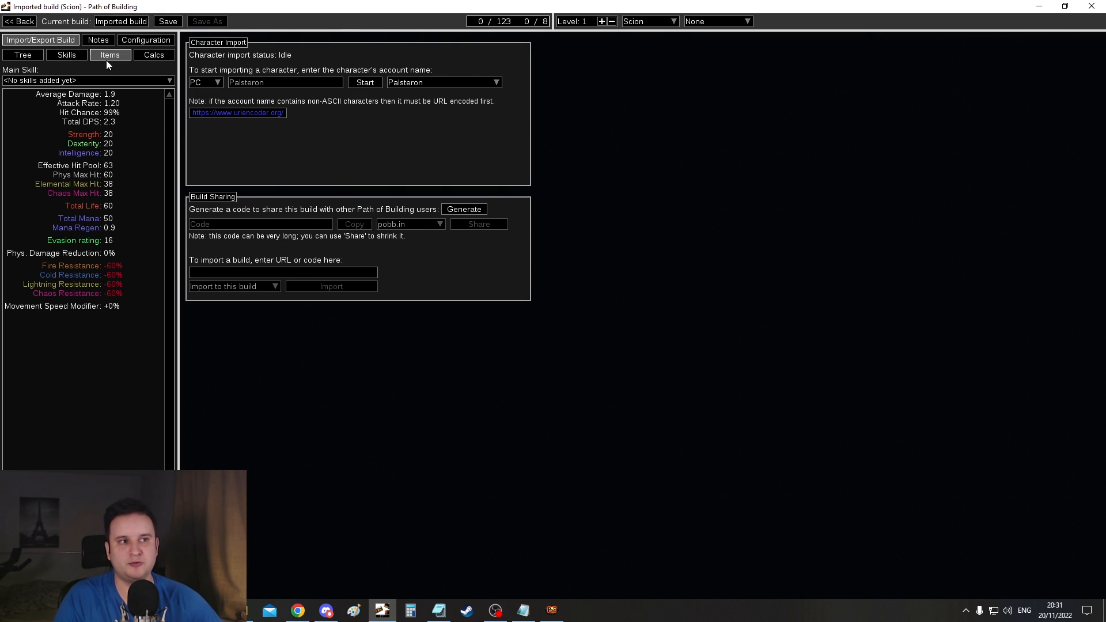
click(22, 54)
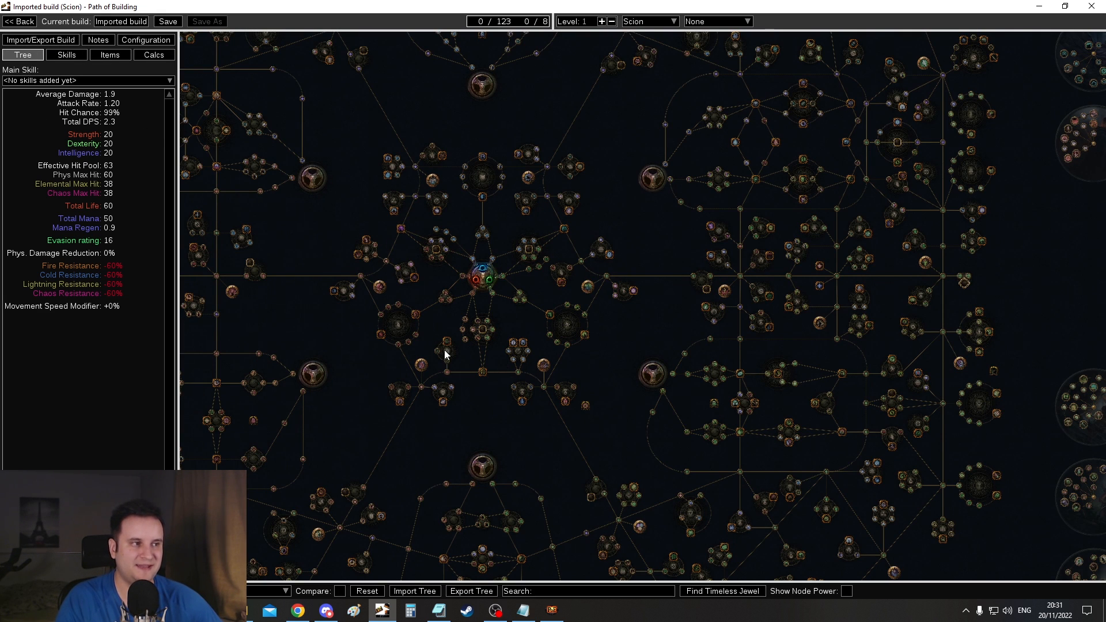
mouse_move(476, 448)
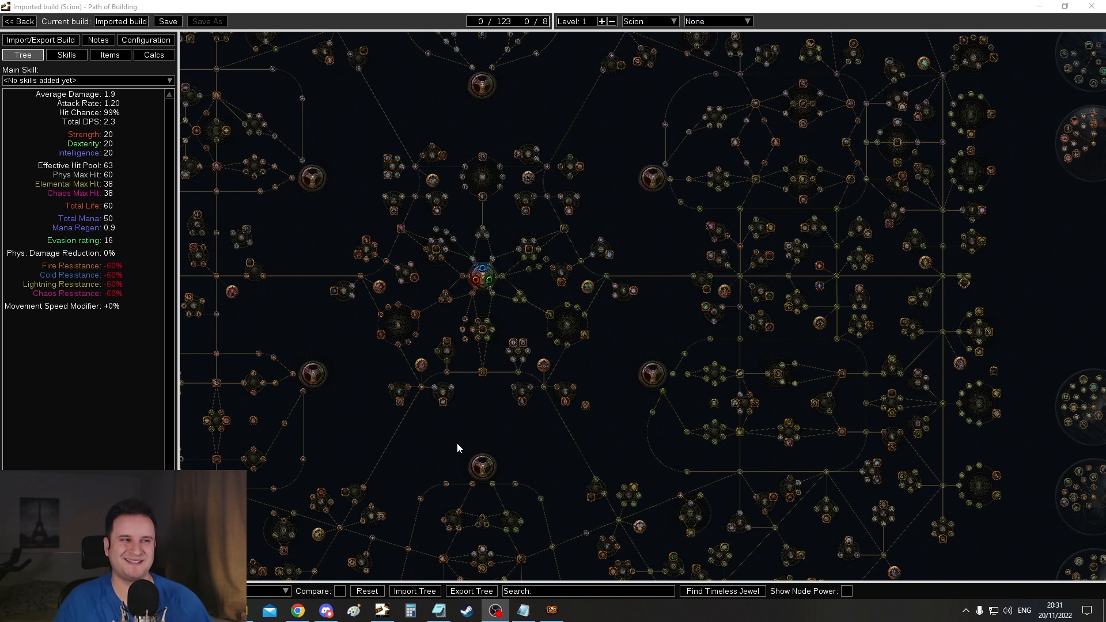
mouse_move(335, 402)
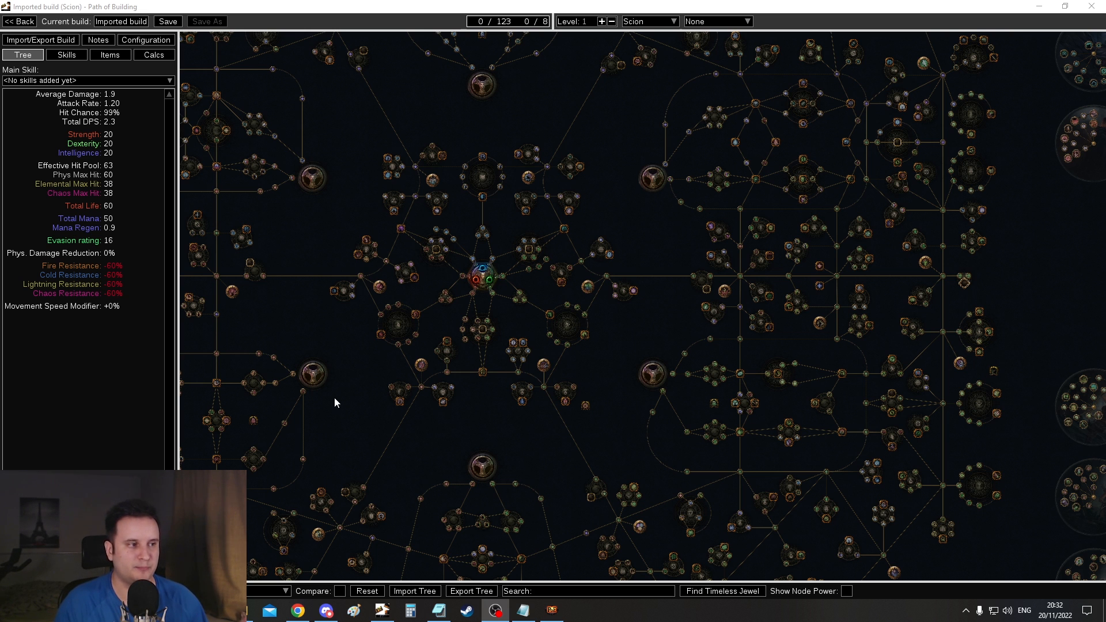
mouse_move(353, 388)
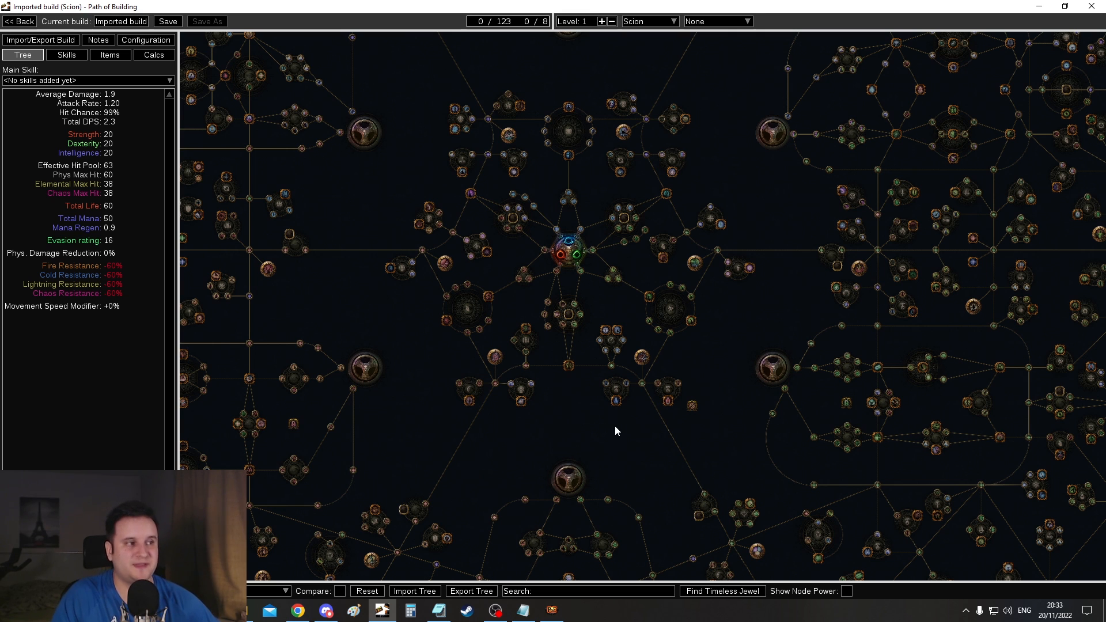
mouse_move(702, 441)
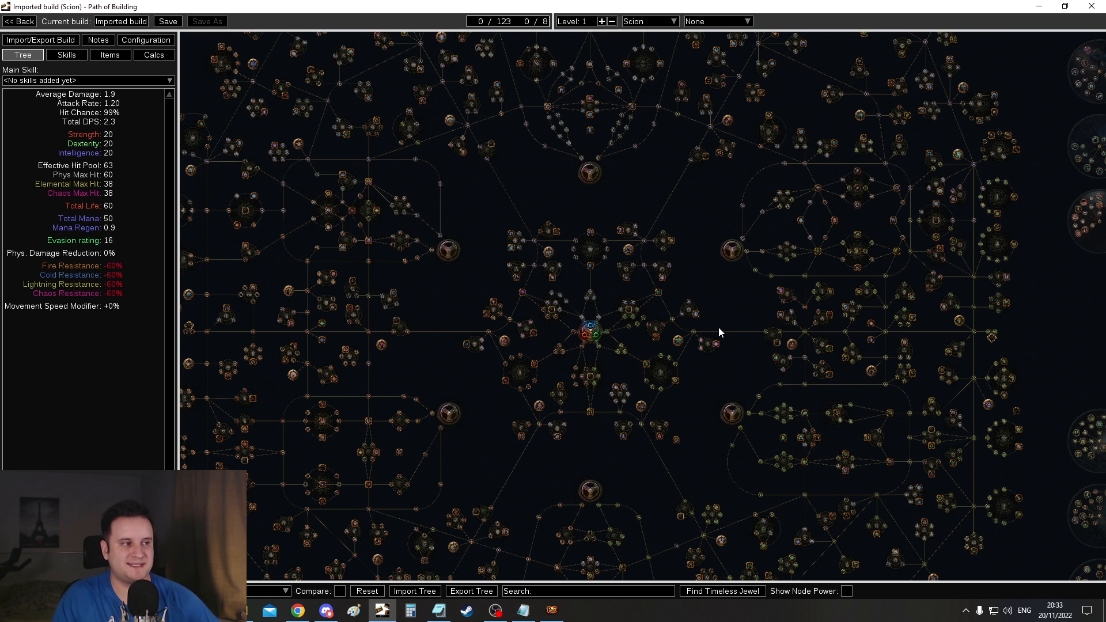
click(495, 610)
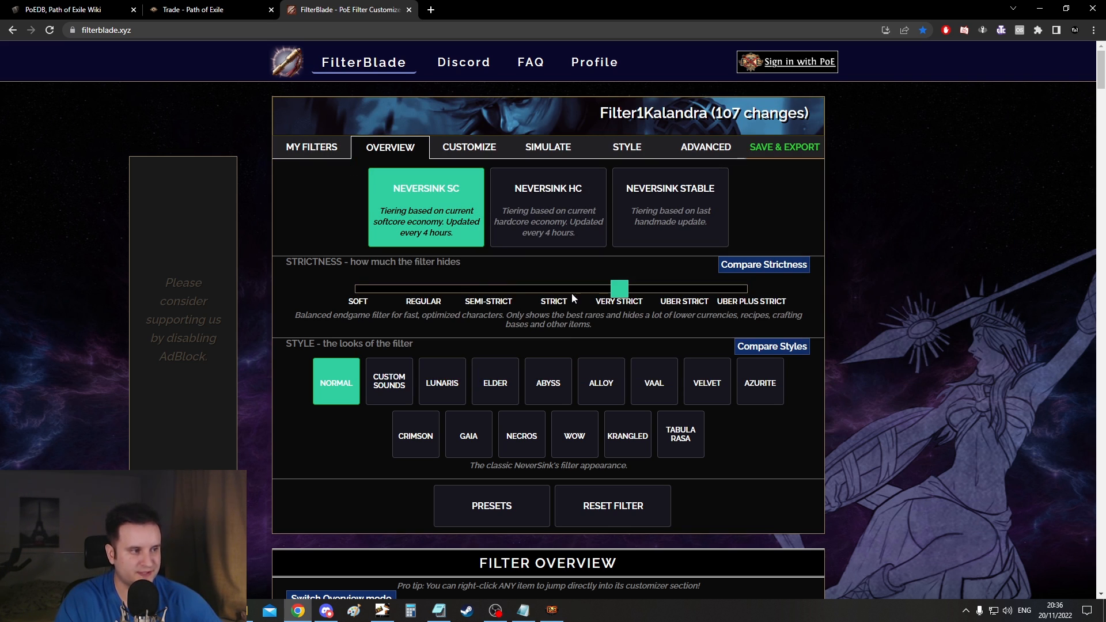
mouse_move(572, 314)
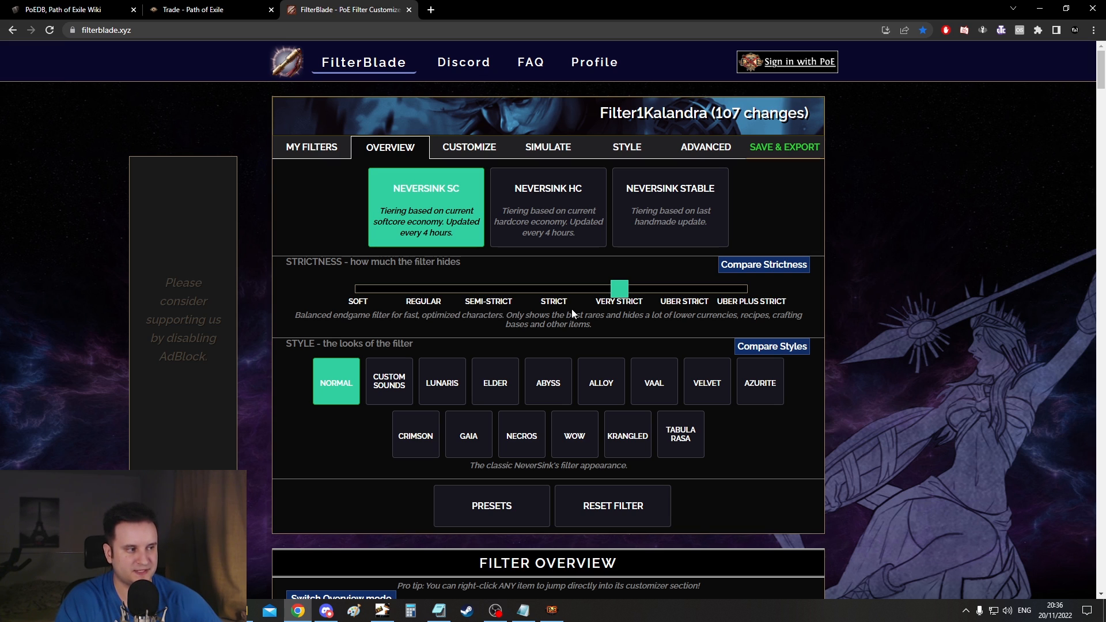
mouse_move(762, 313)
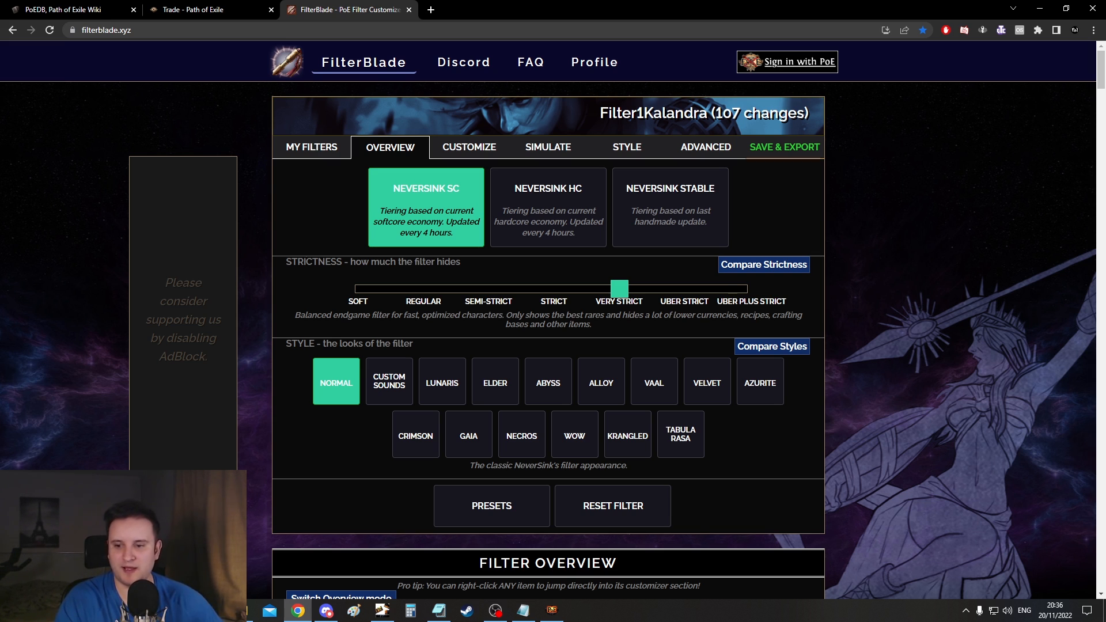
Browse the filter's Customize rule sections, then bring up the game's Options > Graphics panel
click(469, 146)
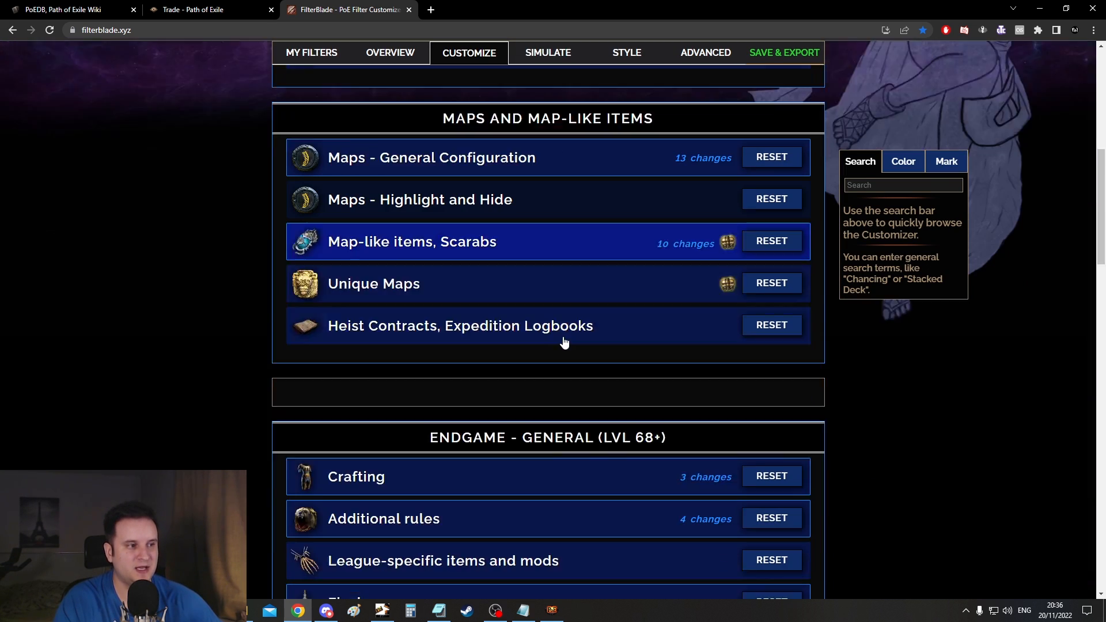
scroll(down, 3)
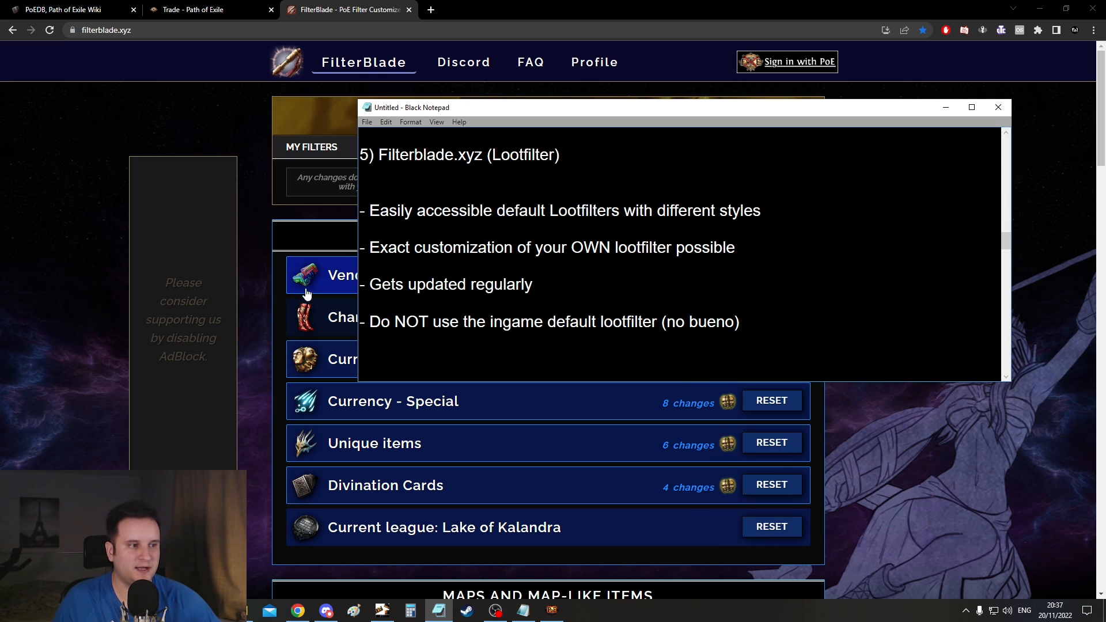
click(998, 107)
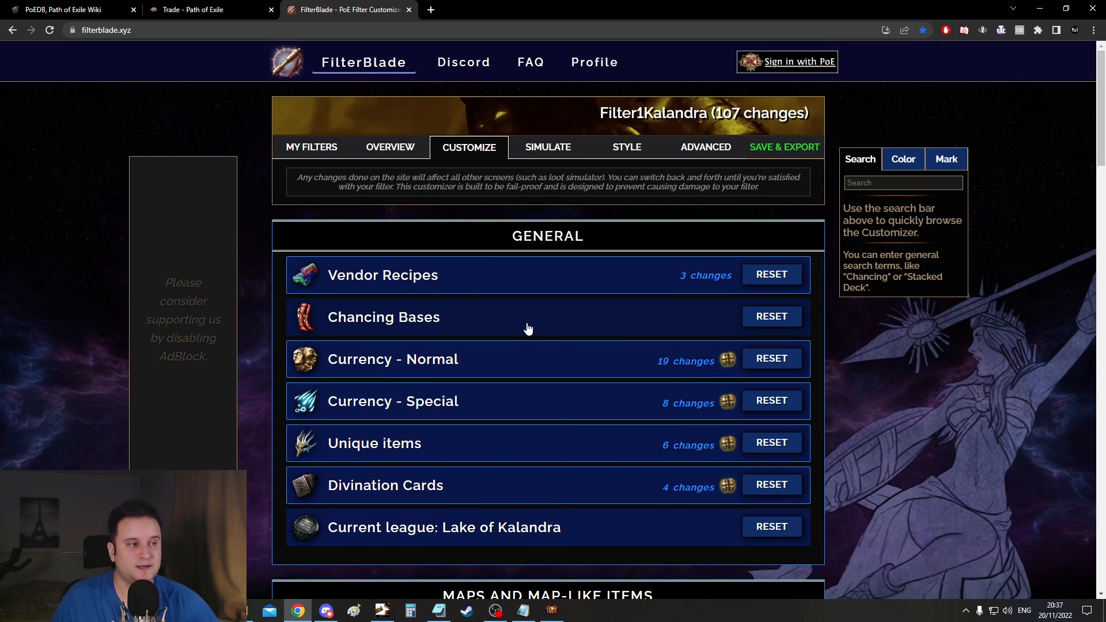
click(495, 610)
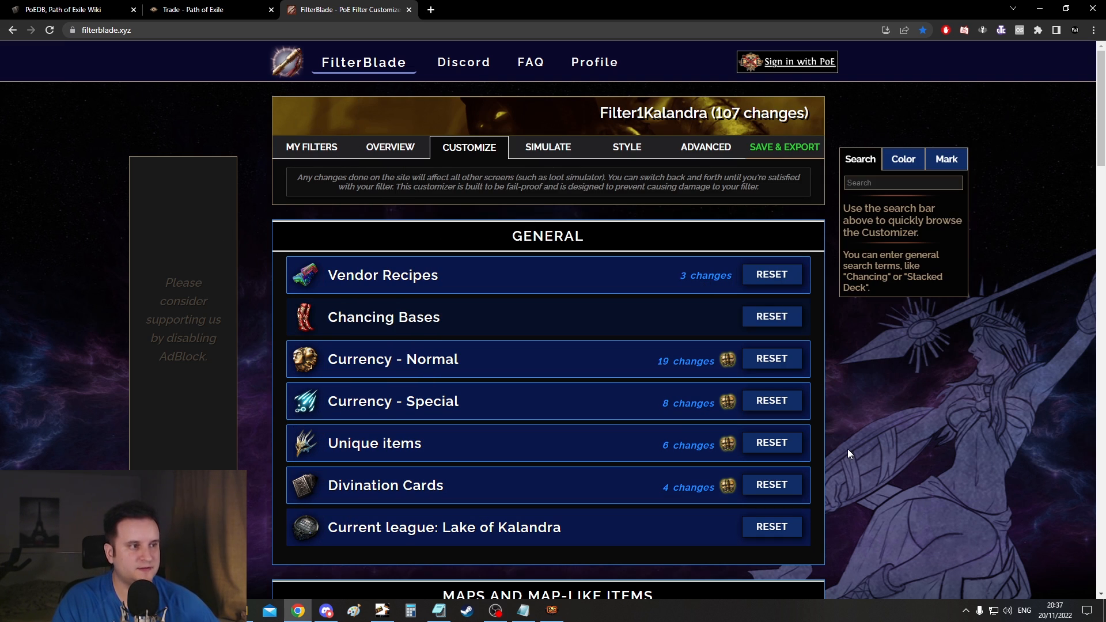
click(438, 610)
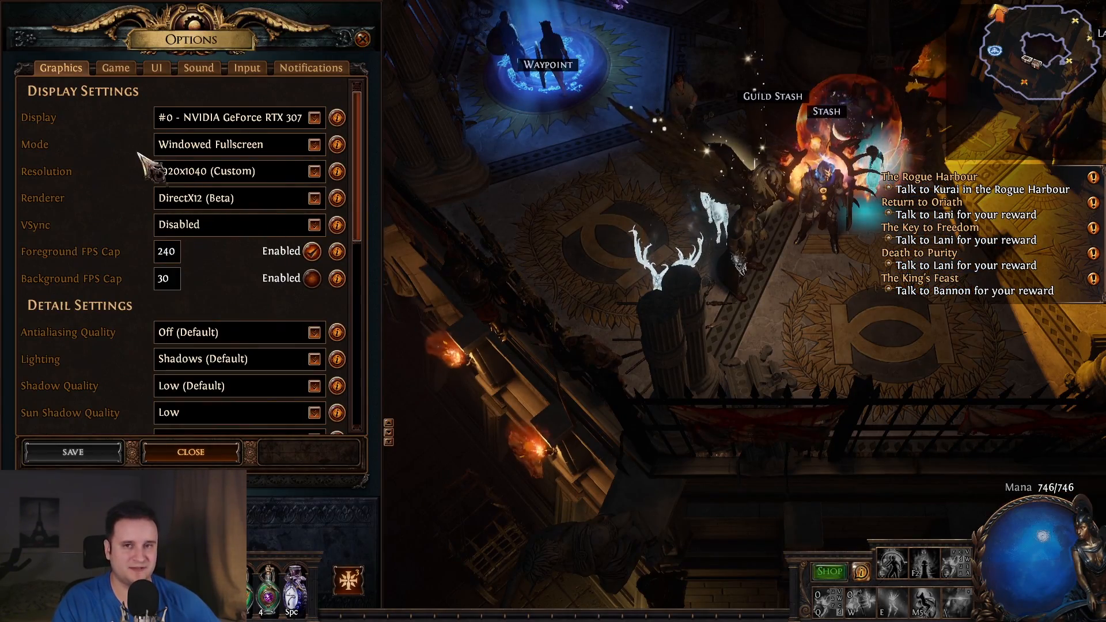
click(115, 68)
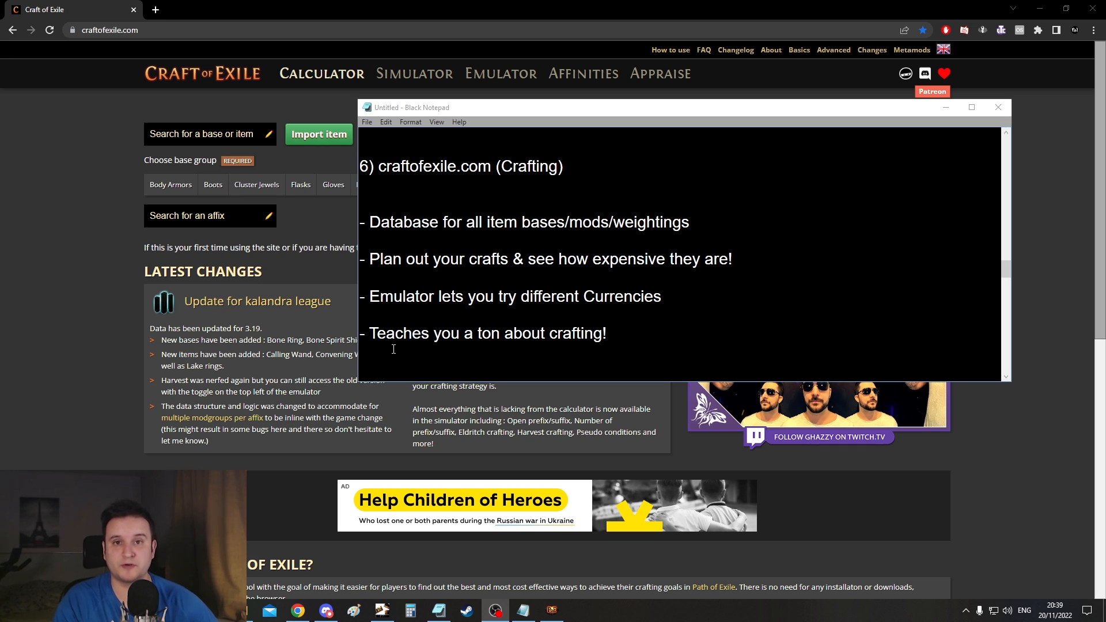
mouse_move(137, 253)
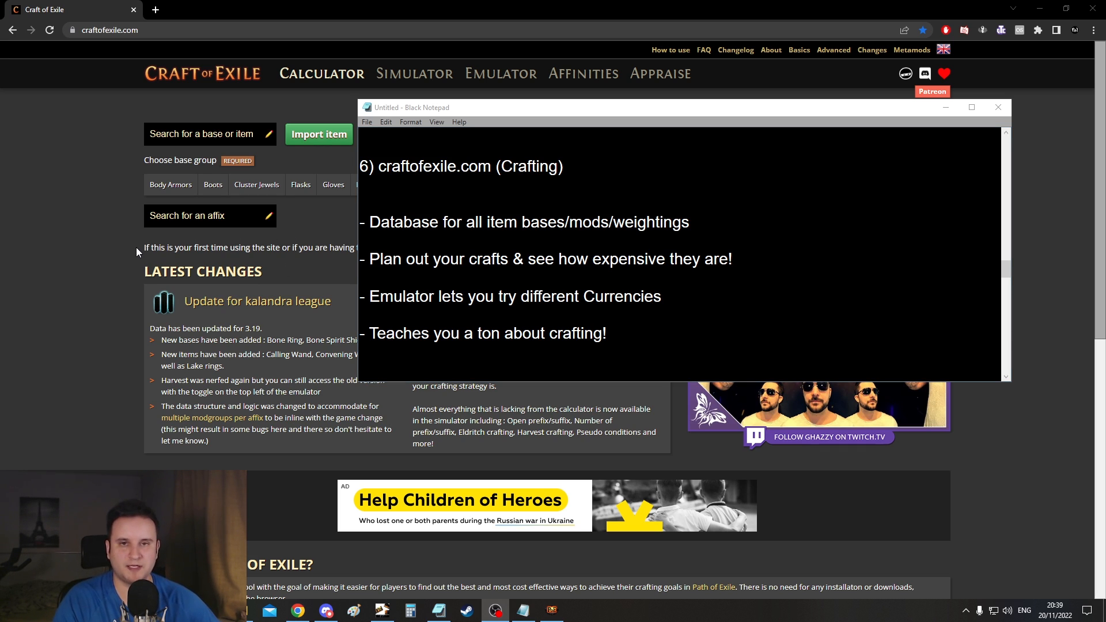
mouse_move(354, 372)
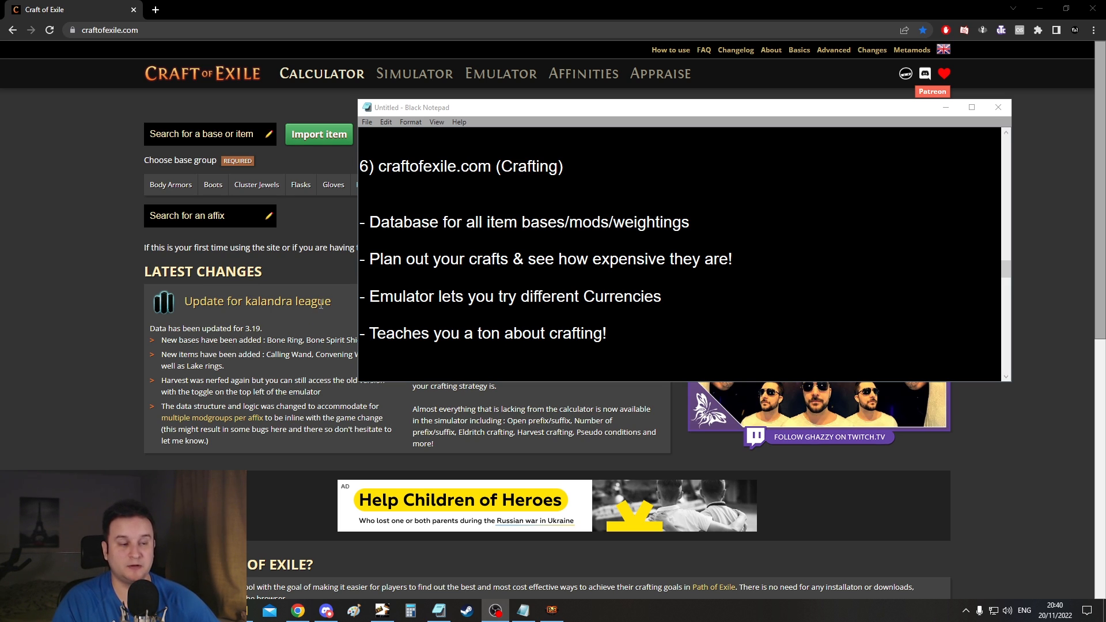
Note 'also available in PoeDB', then choose Jewellery > Amulet as the calculator base
text(also available in PoeDB)
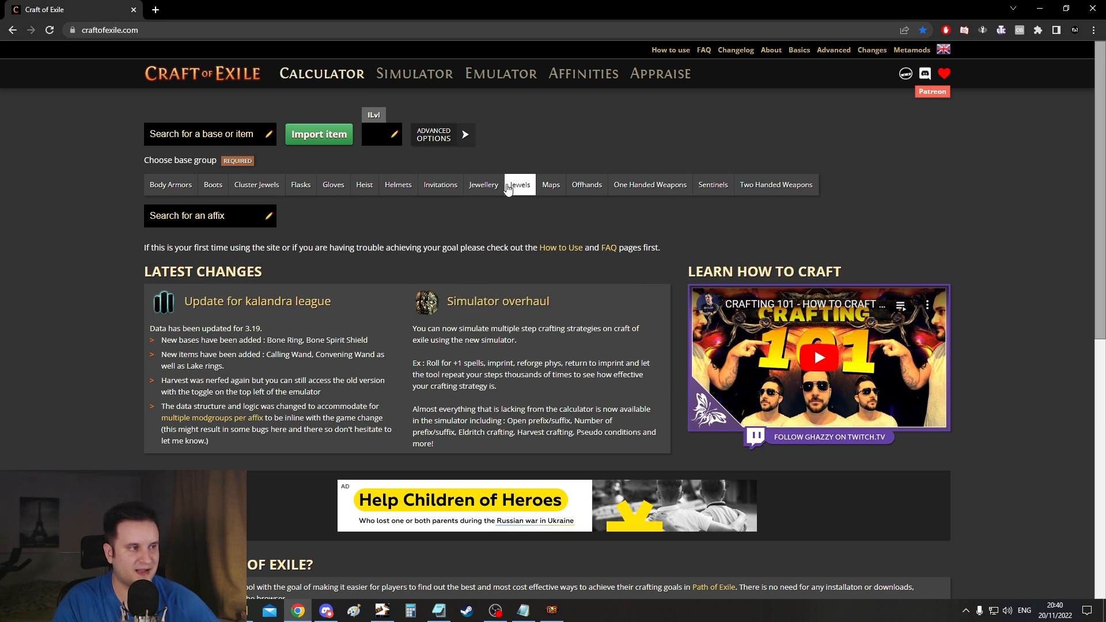
click(482, 185)
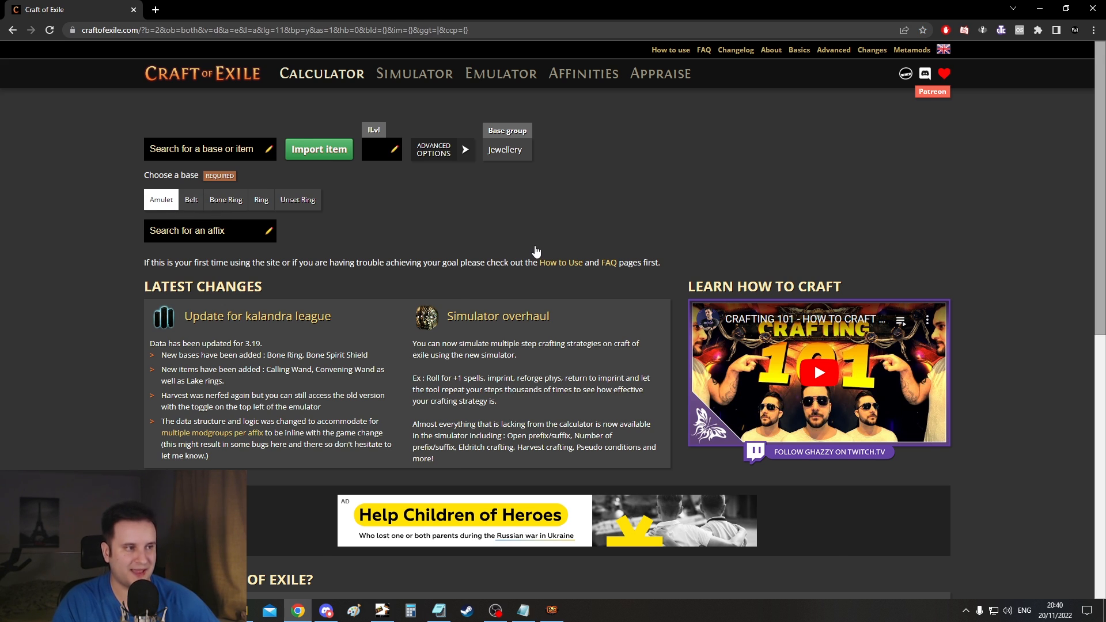
click(161, 199)
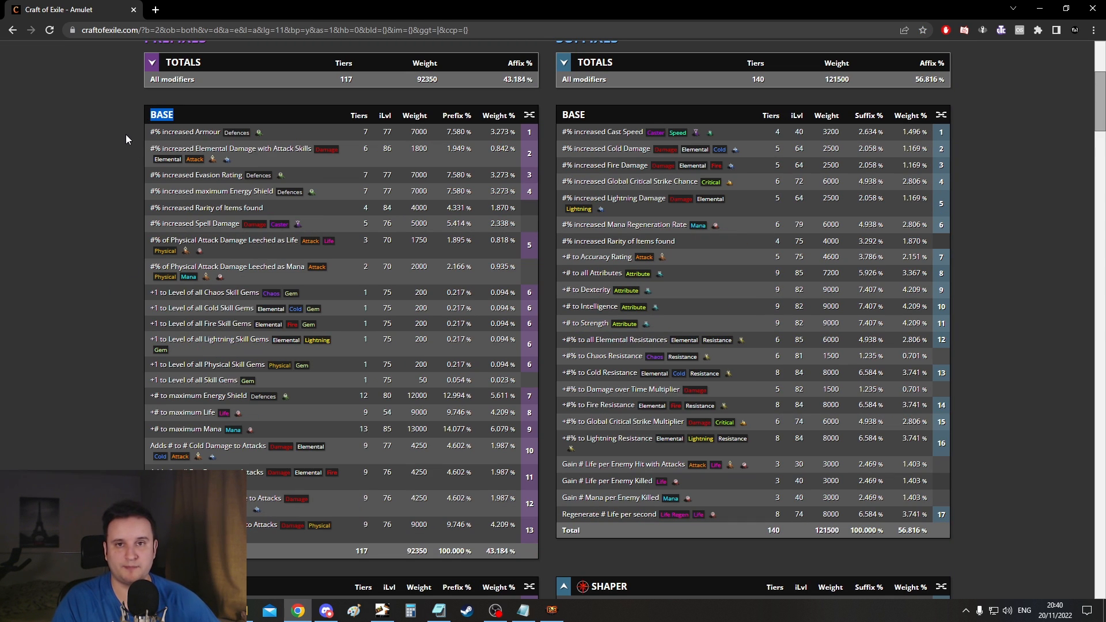
scroll(down, 3)
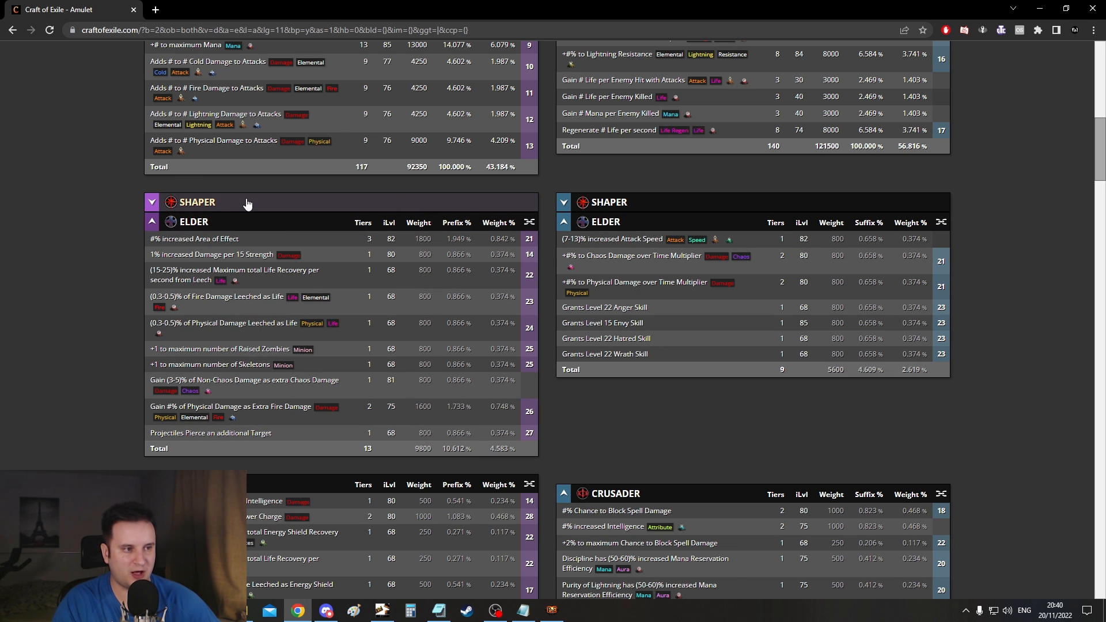
scroll(down, 3)
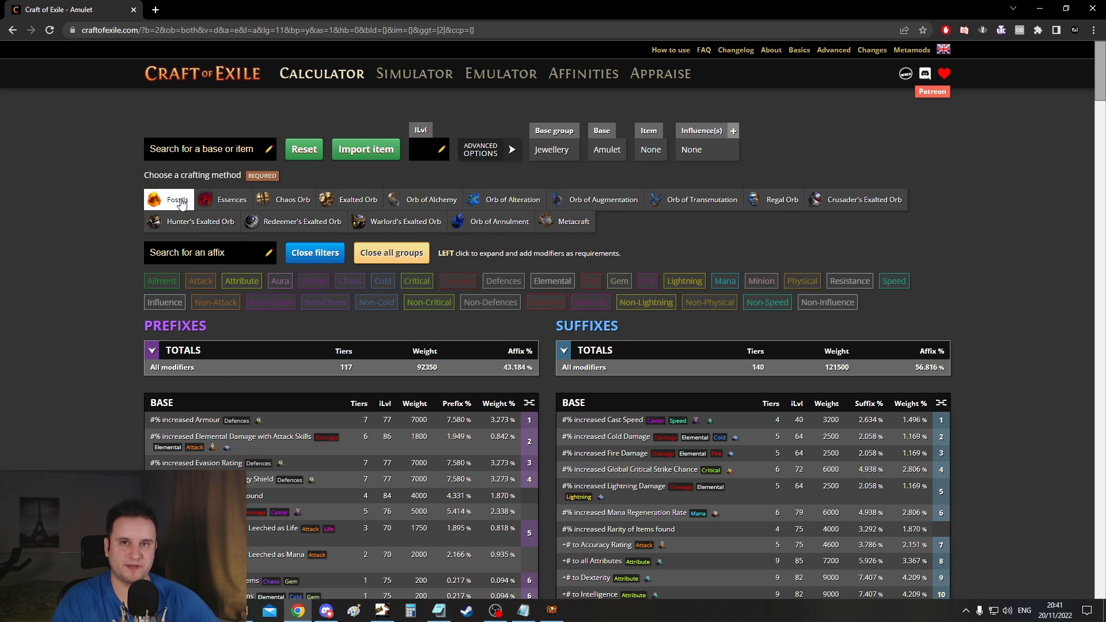
scroll(down, 3)
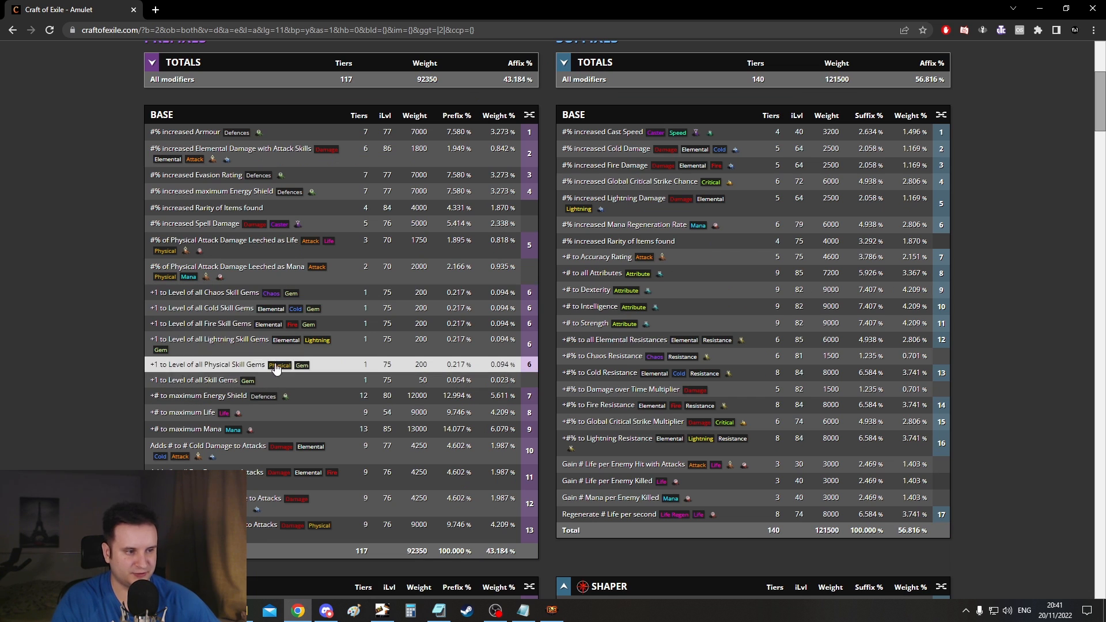
Mark +1 to Level of all Chaos Skill Gems as a required modifier and review the remaining mod lists
click(222, 293)
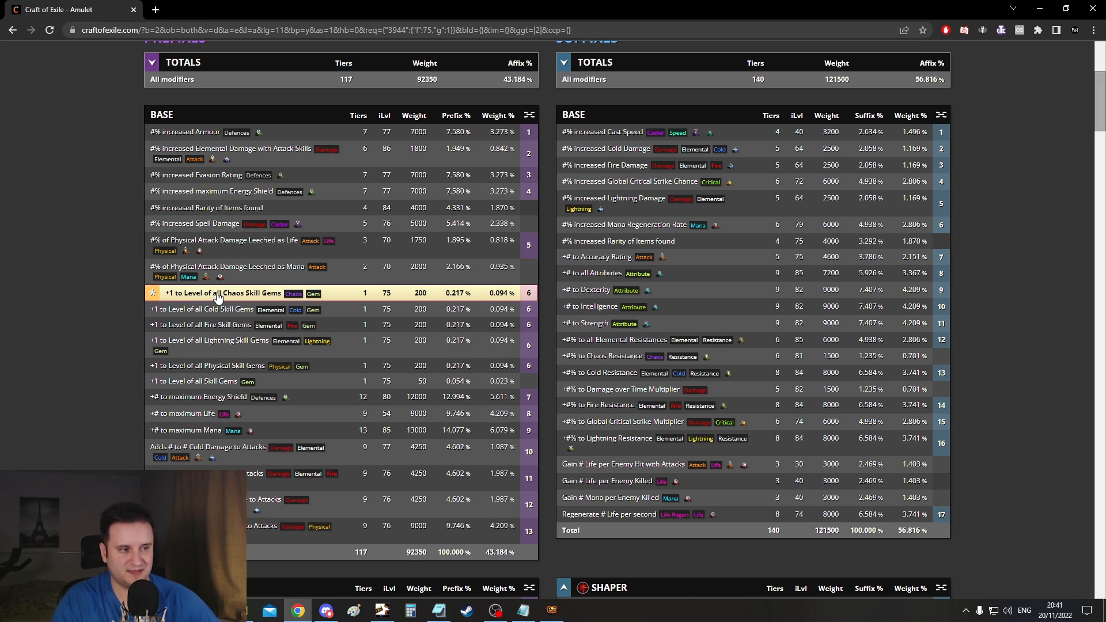
mouse_move(344, 339)
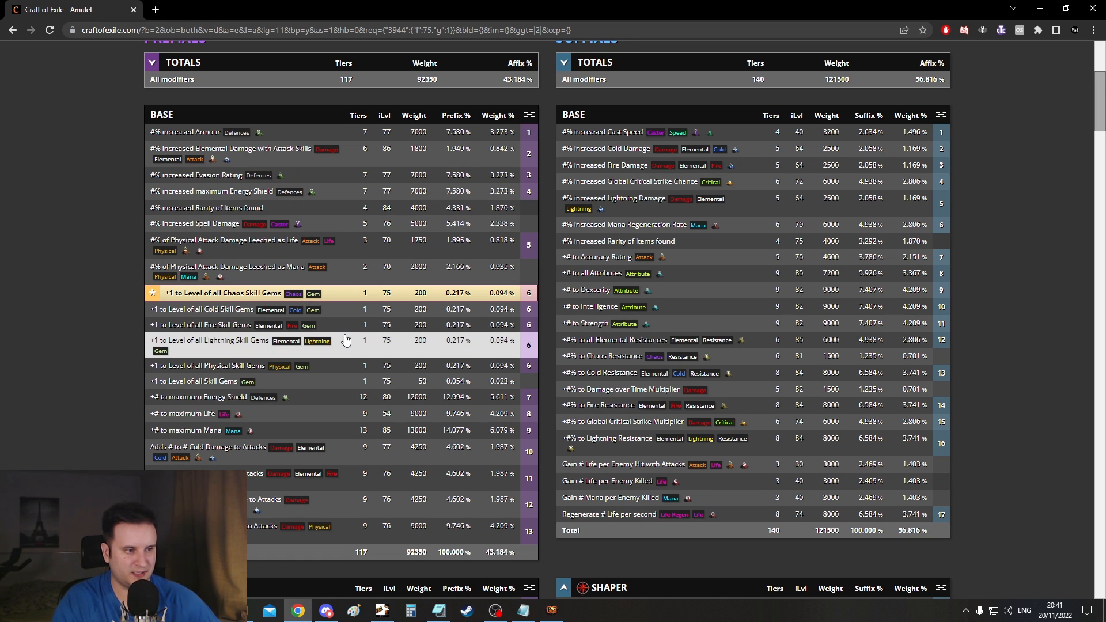
scroll(down, 3)
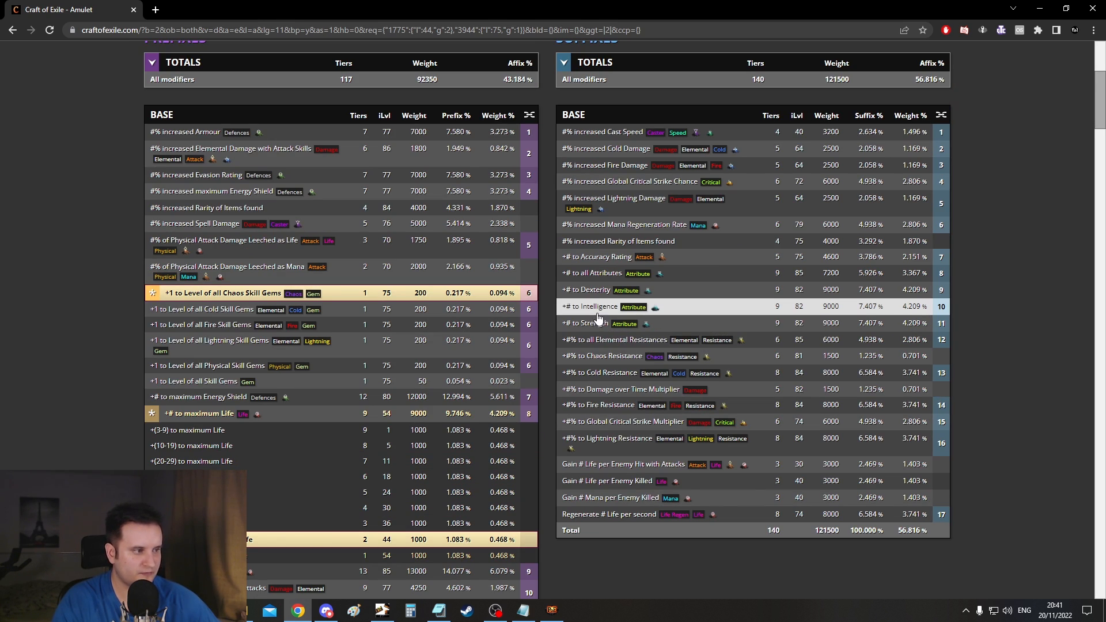
scroll(down, 3)
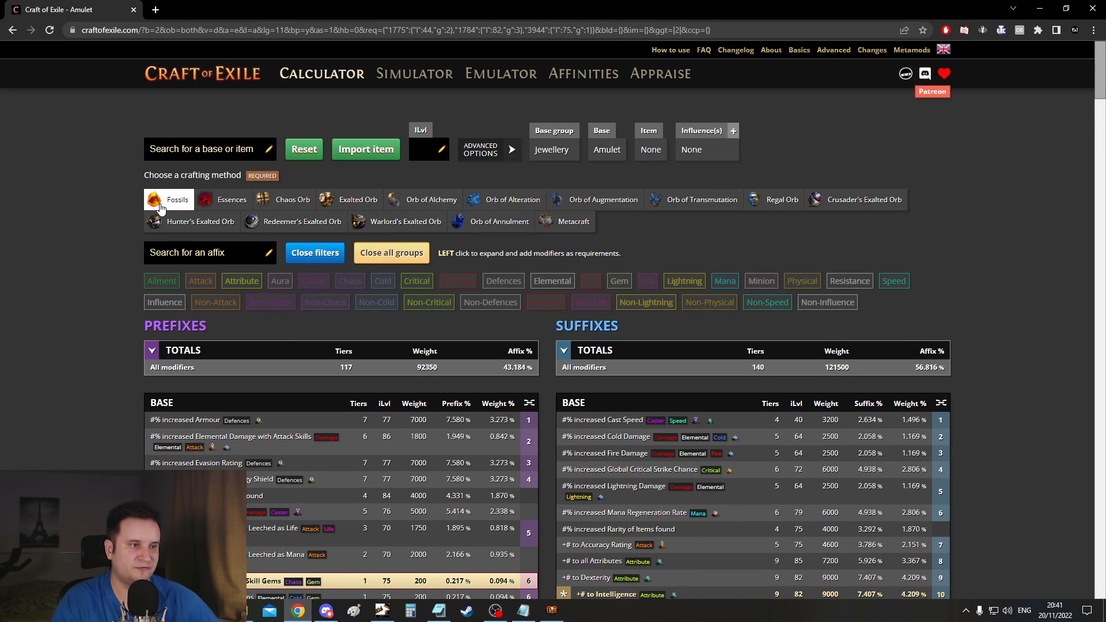
Compute the best fossil selection for the amulet, estimated at roughly 423,512 tries
click(168, 199)
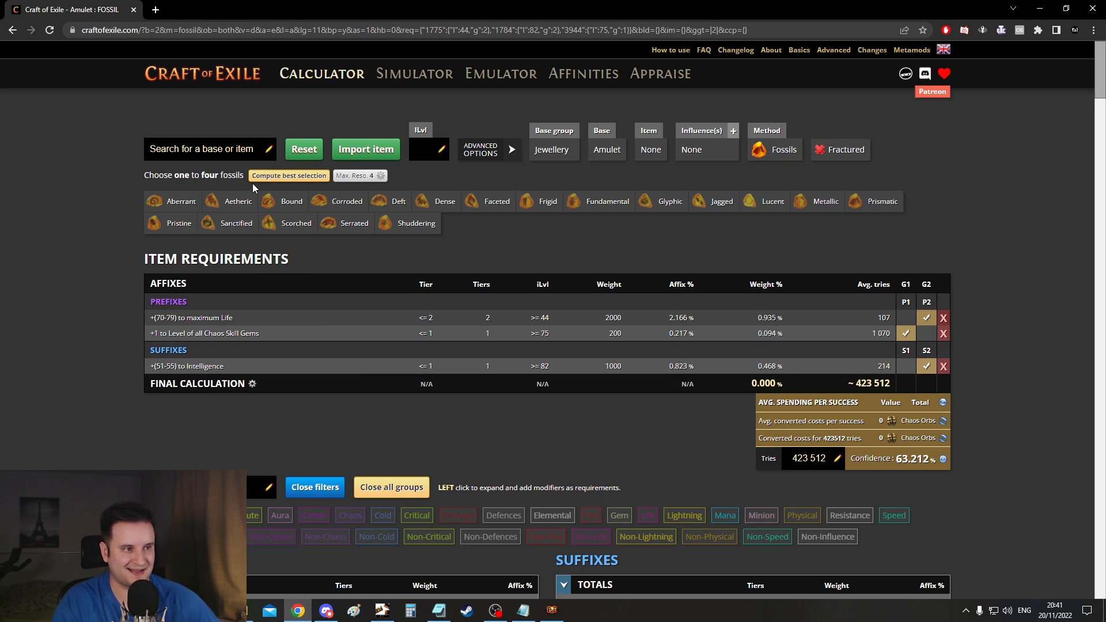
click(288, 175)
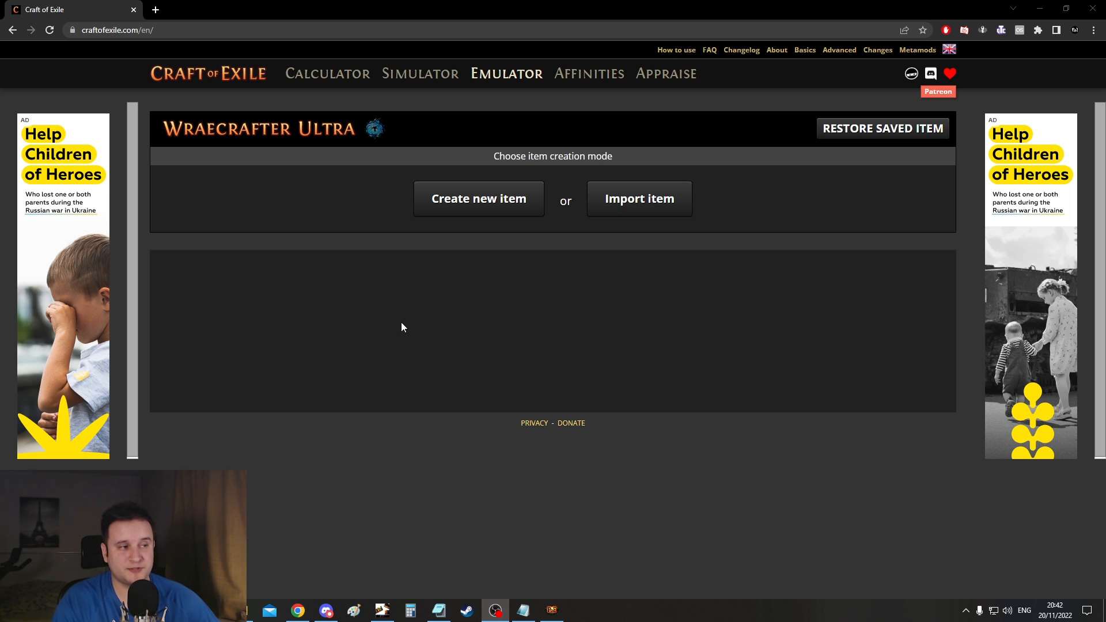
Create a dual wielding attack damage large cluster jewel in the emulator and chaos-reroll it twice
click(478, 198)
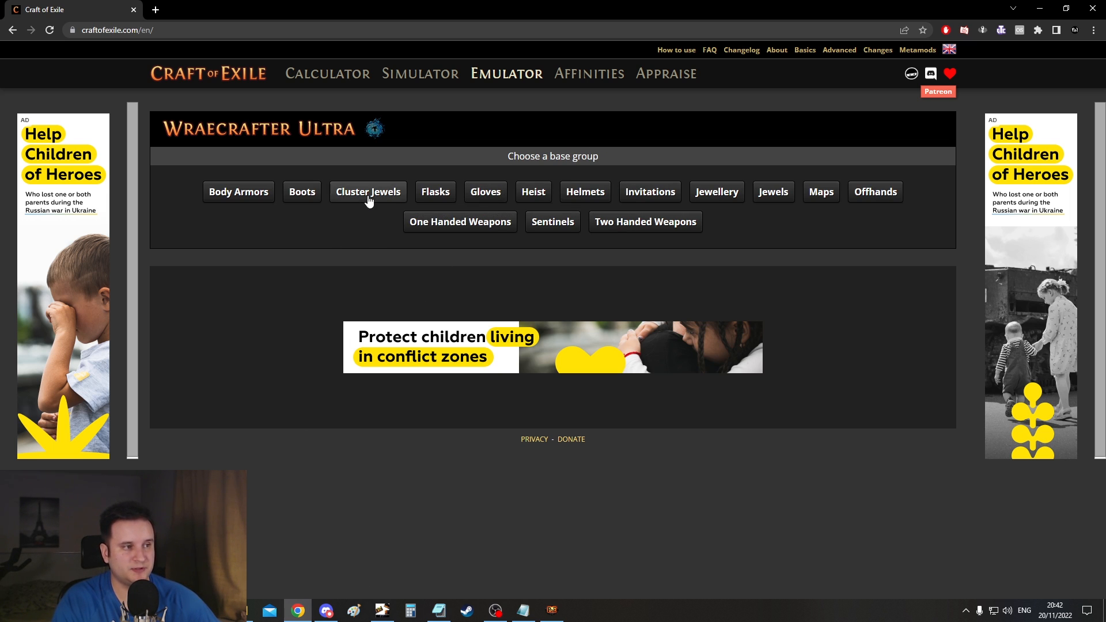
click(368, 191)
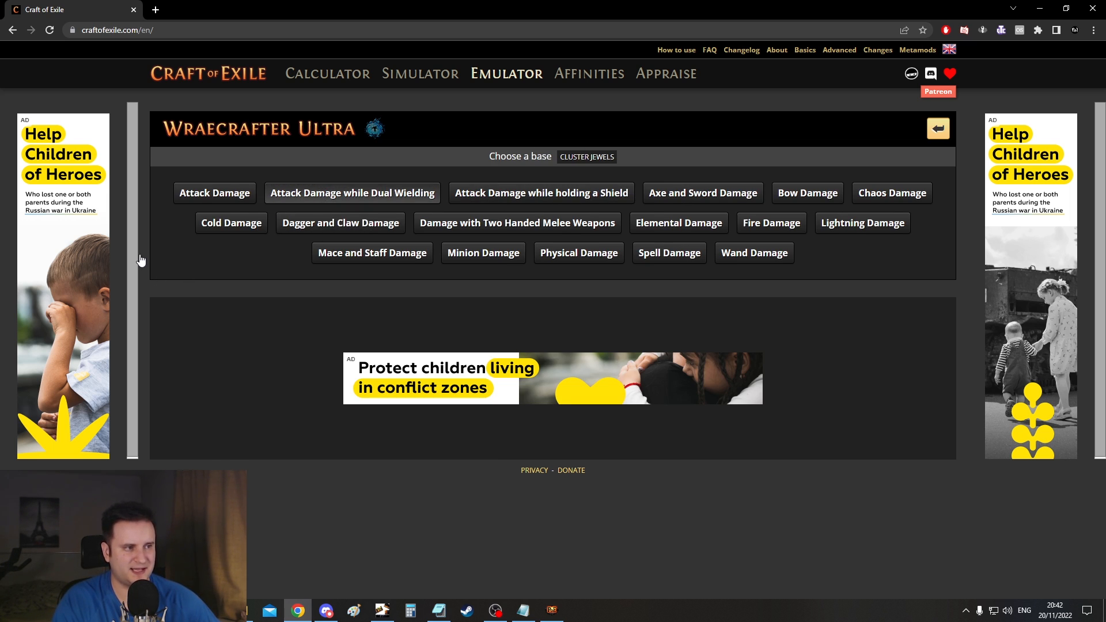
click(353, 192)
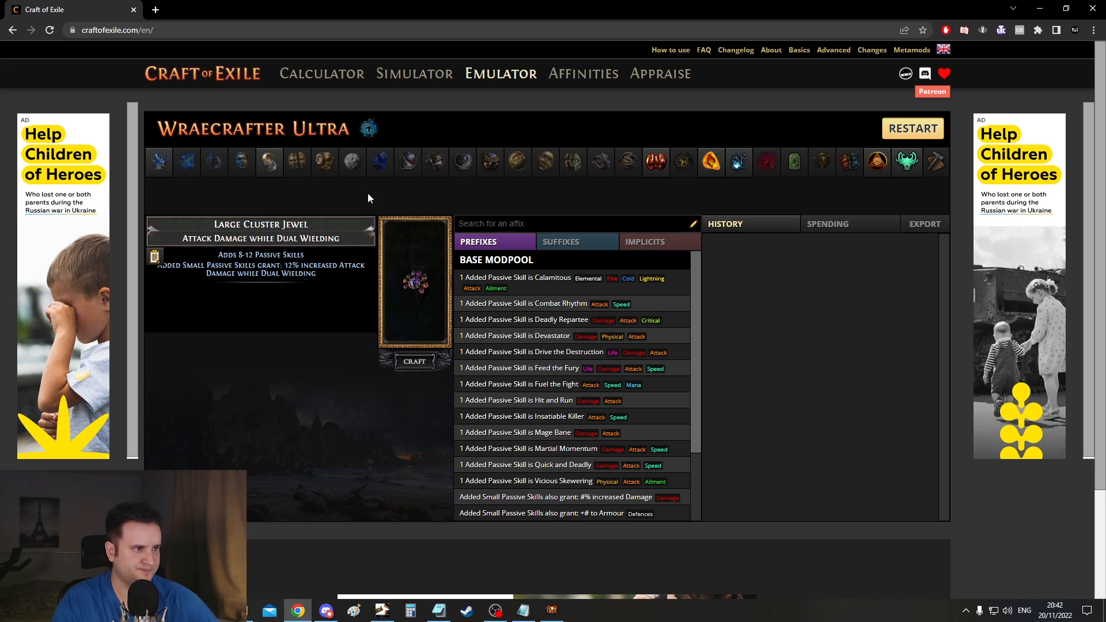
click(297, 163)
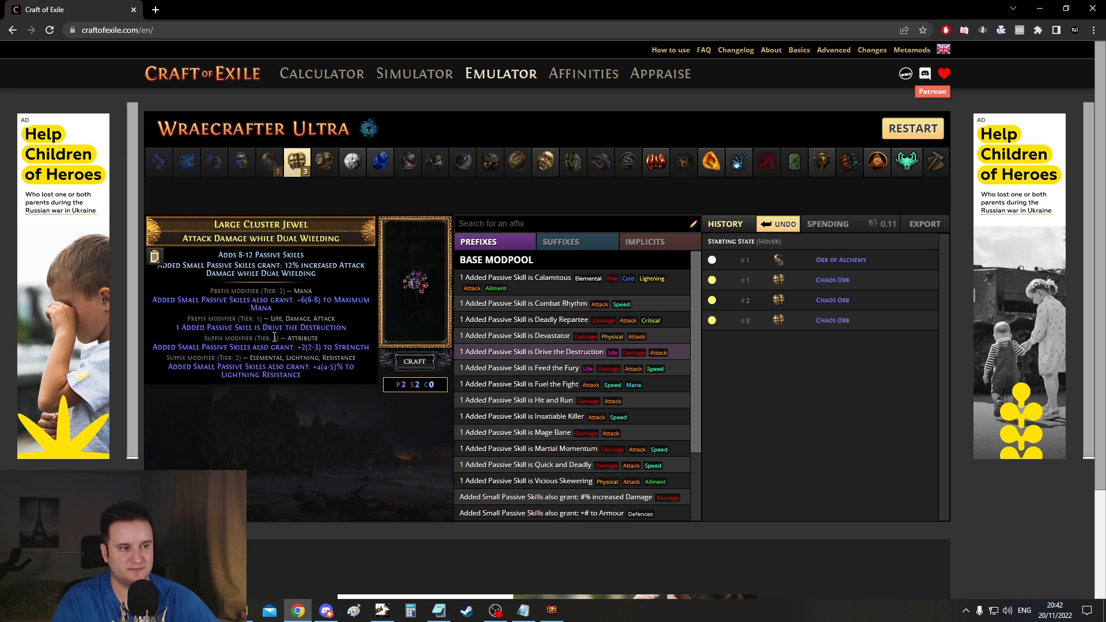
click(414, 360)
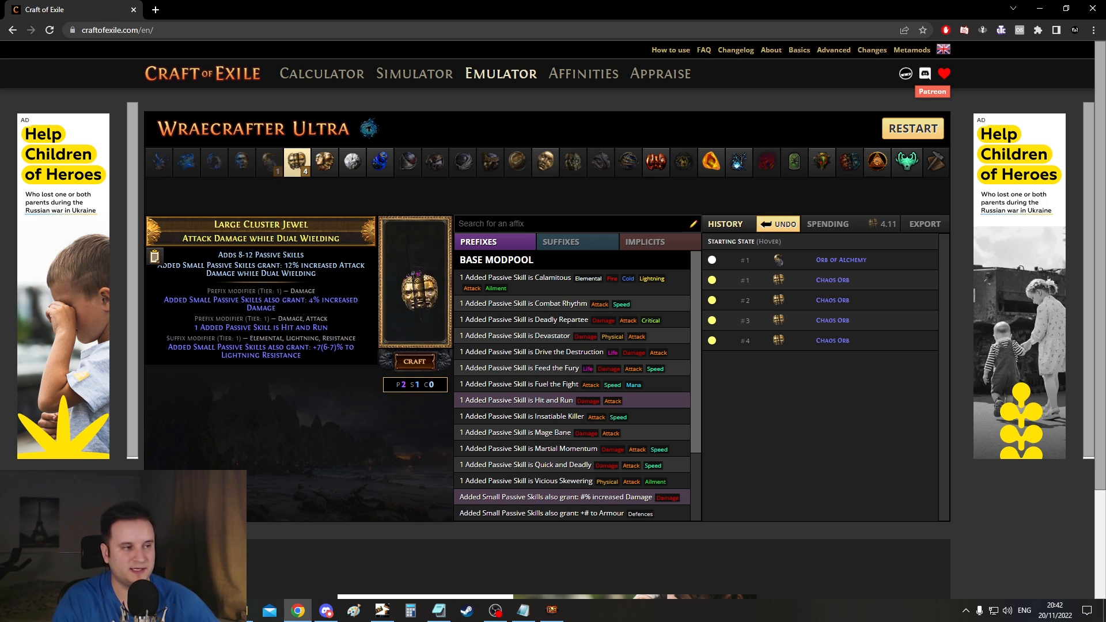
click(415, 360)
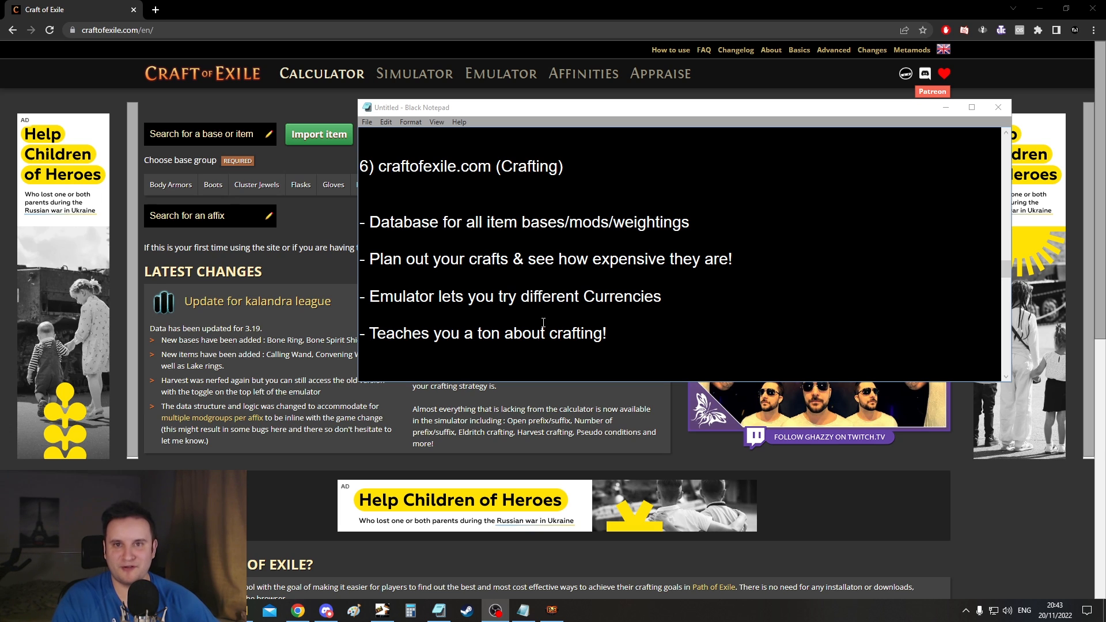
Bring the Notepad entry for tool seven, Awakened PoE Trade, over the Path of Exile window
double_click(395, 333)
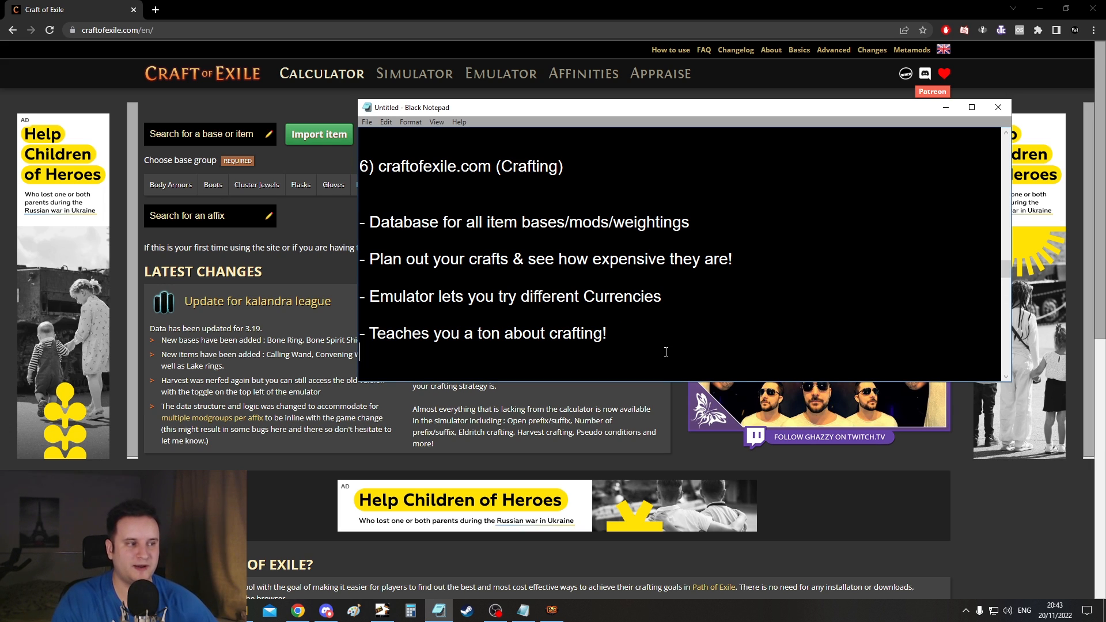
click(996, 107)
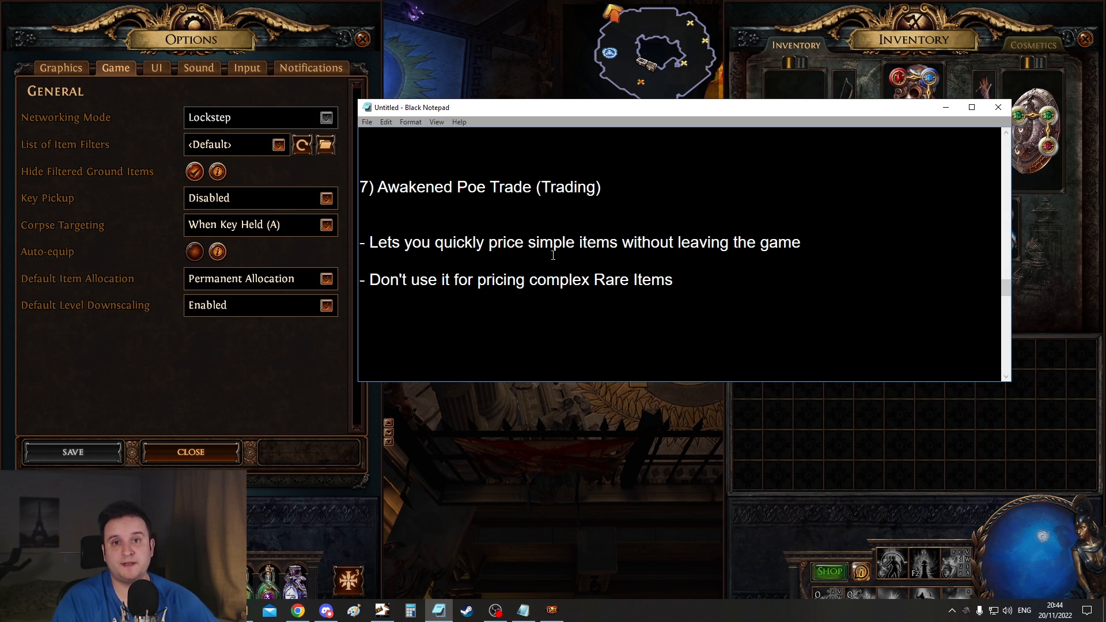
click(530, 190)
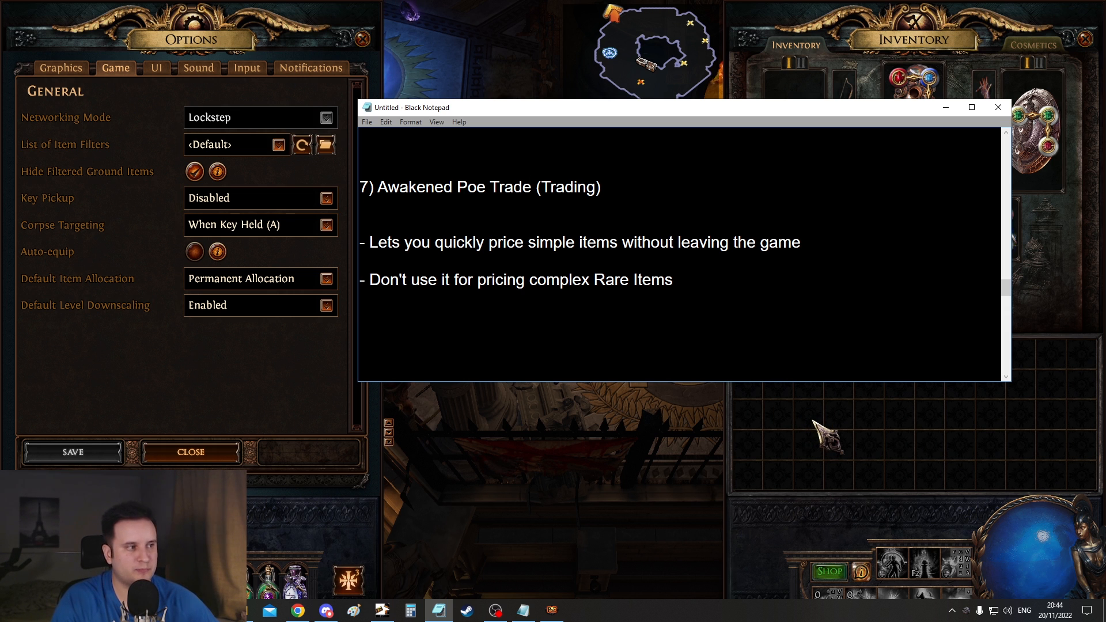
Price-check the Oskarm gloves with frenzy charges and maximum life included, then close the overlay
click(997, 107)
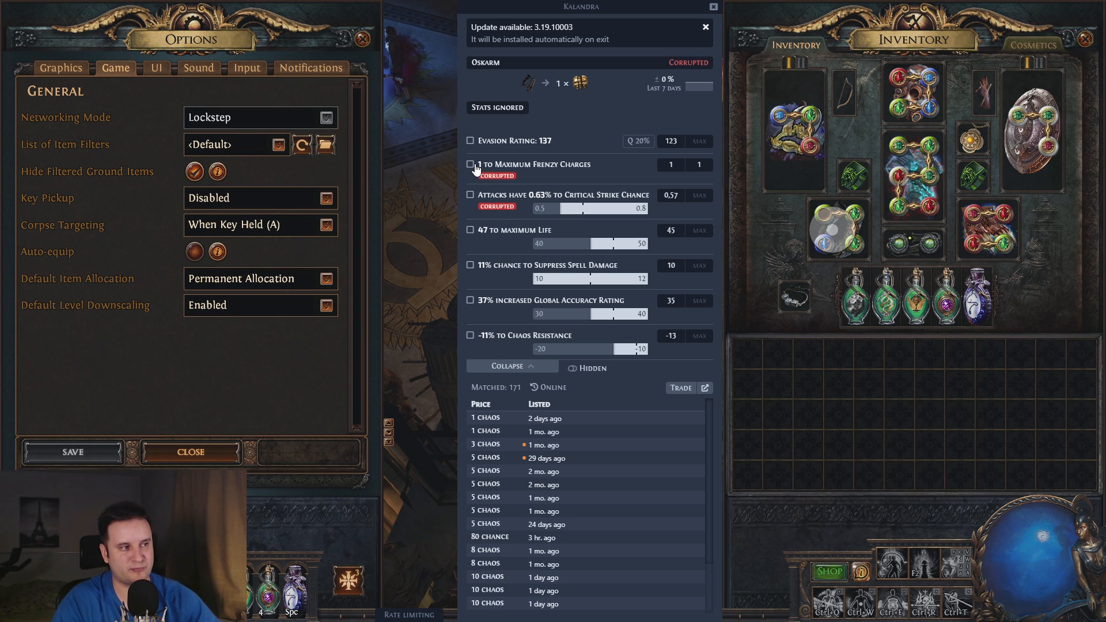
click(470, 165)
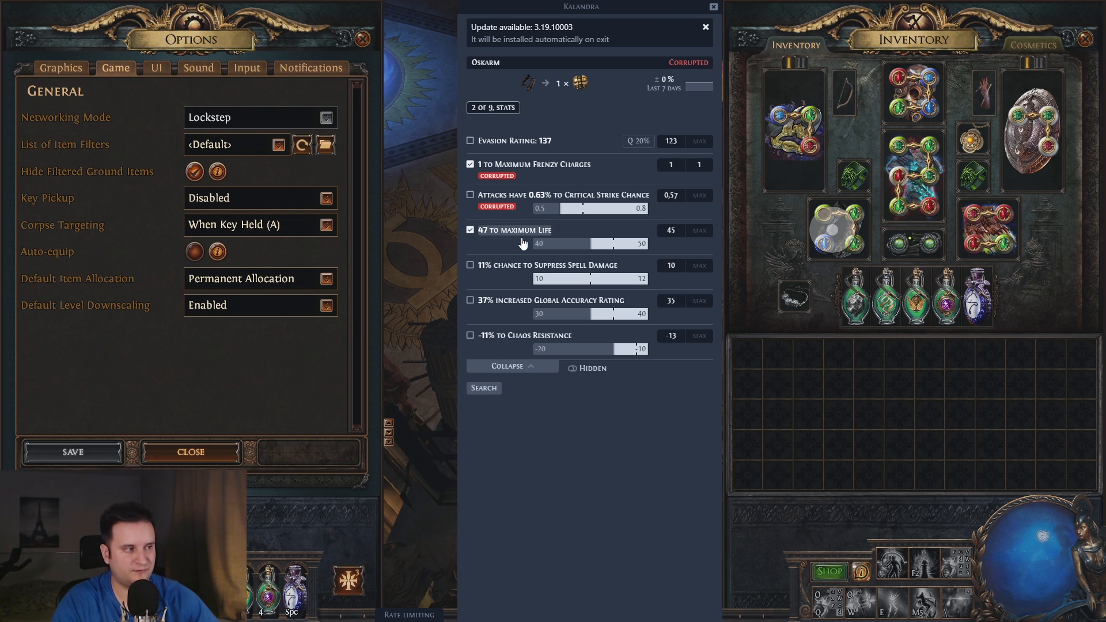
mouse_move(494, 182)
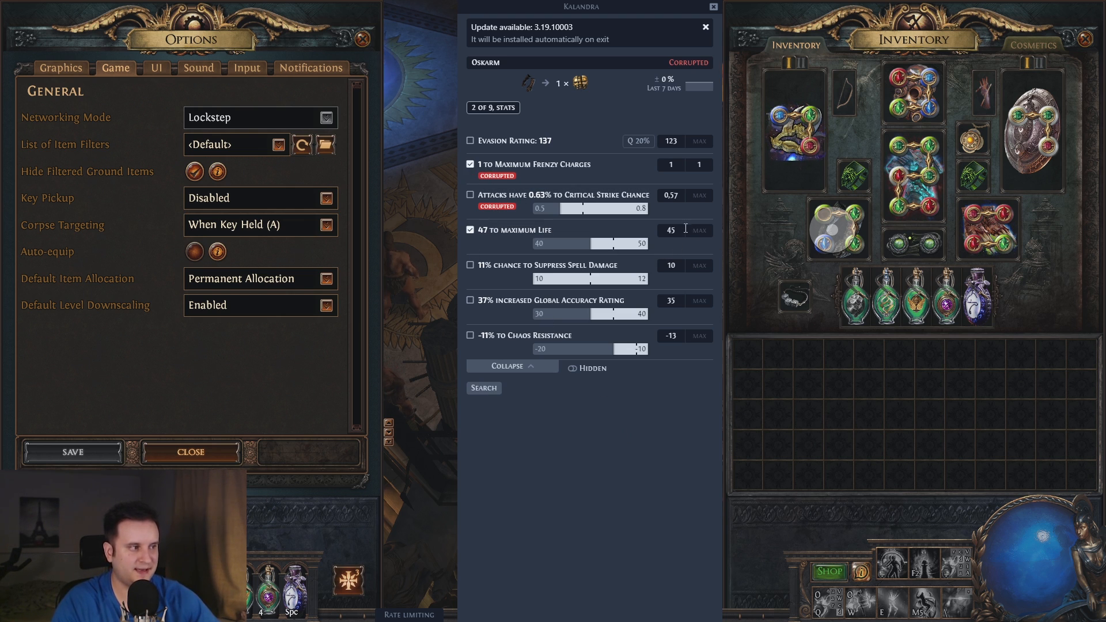
click(482, 387)
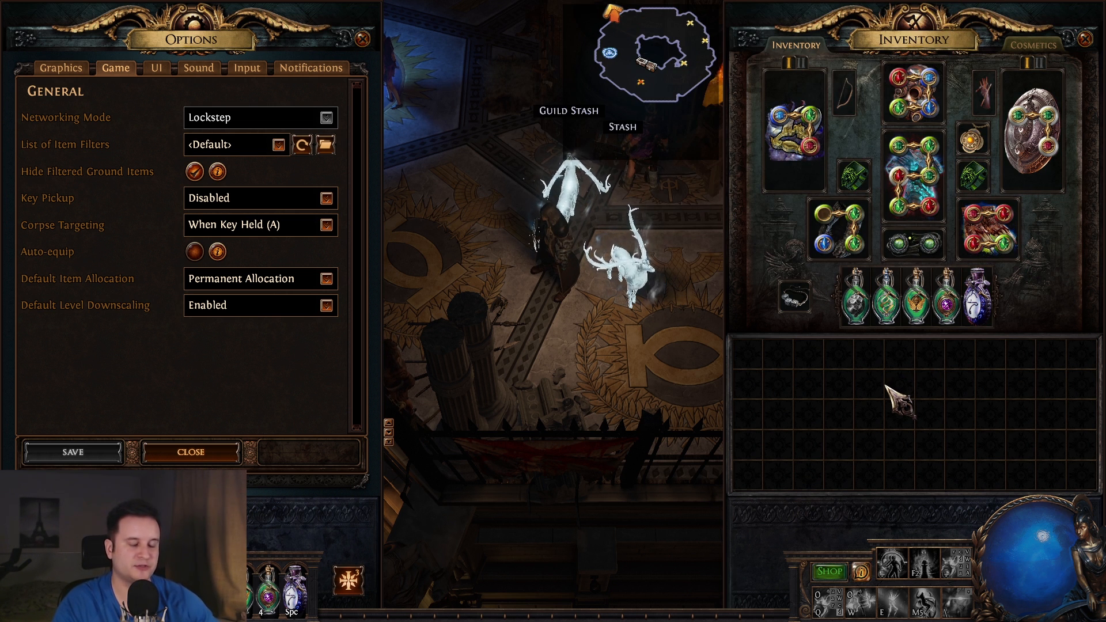
mouse_move(913, 244)
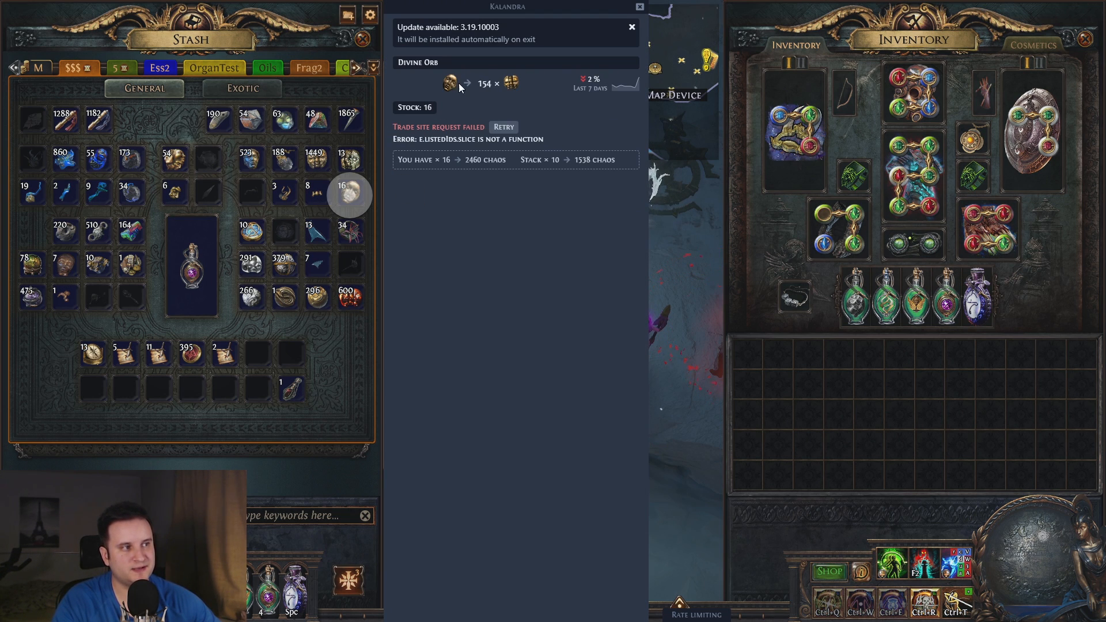
mouse_move(504, 105)
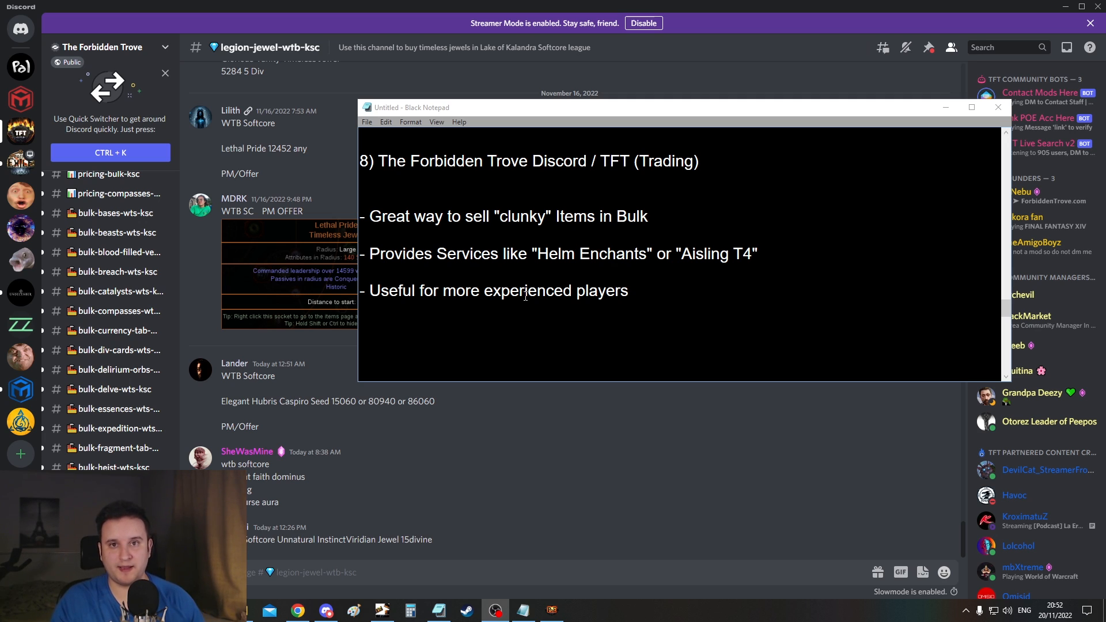
scroll(down, 3)
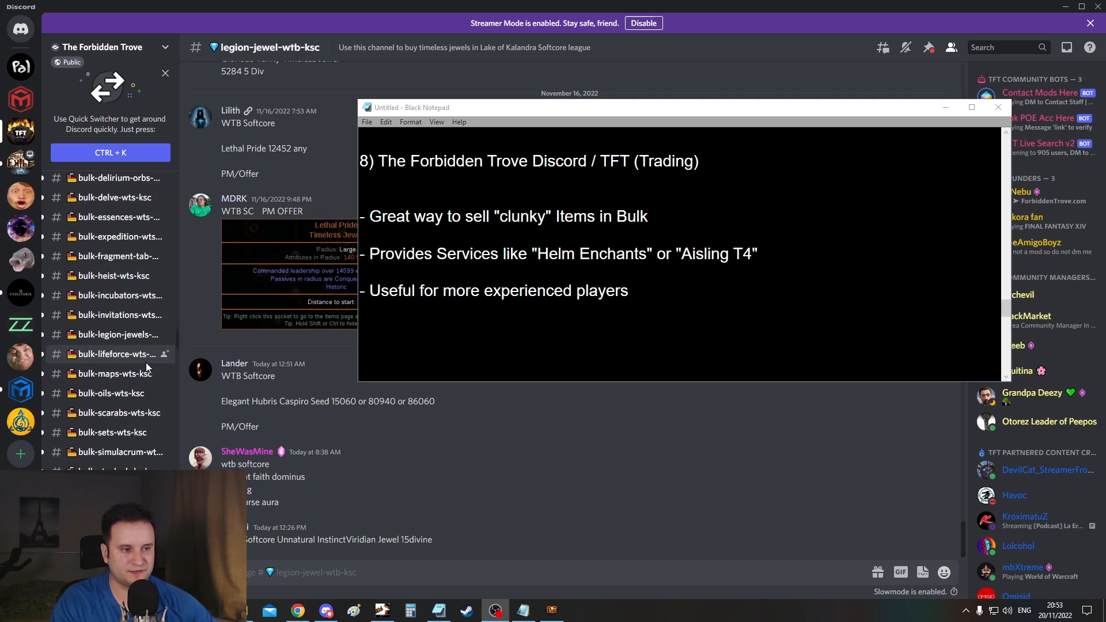
scroll(down, 3)
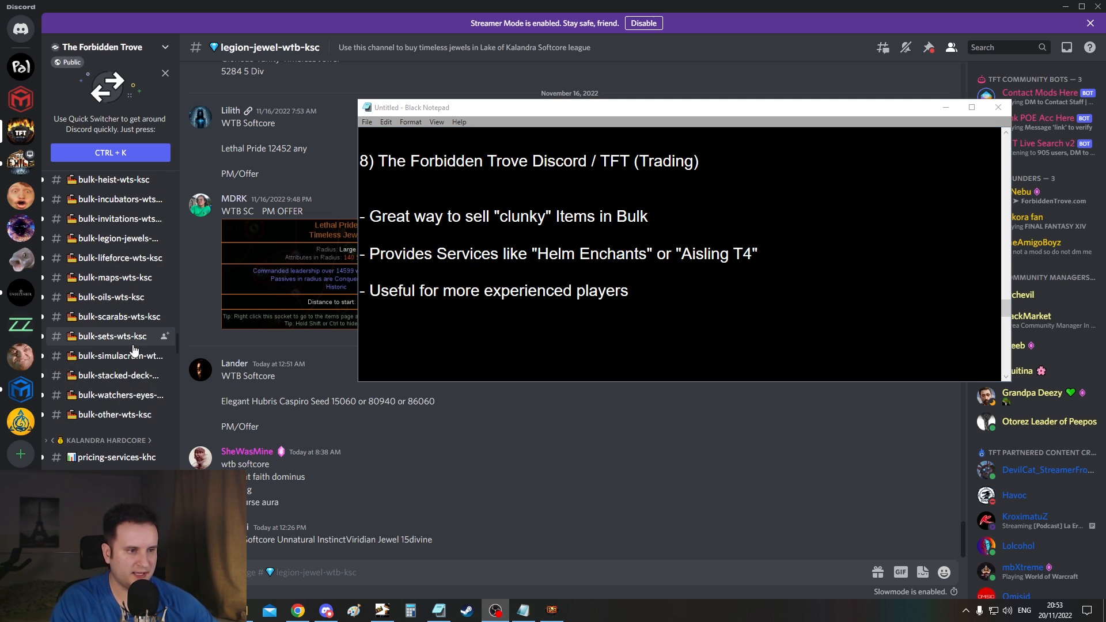
View the bulk-maps-wts-ksc channel's listings, then bring the Forbidden Trove notes back forward
click(112, 277)
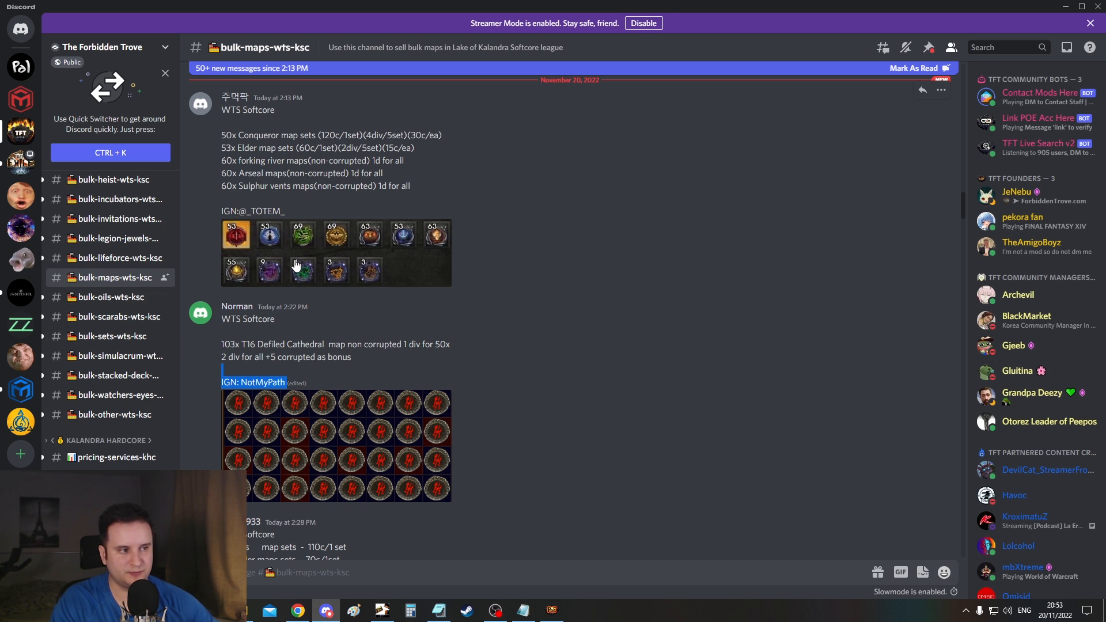
mouse_move(322, 265)
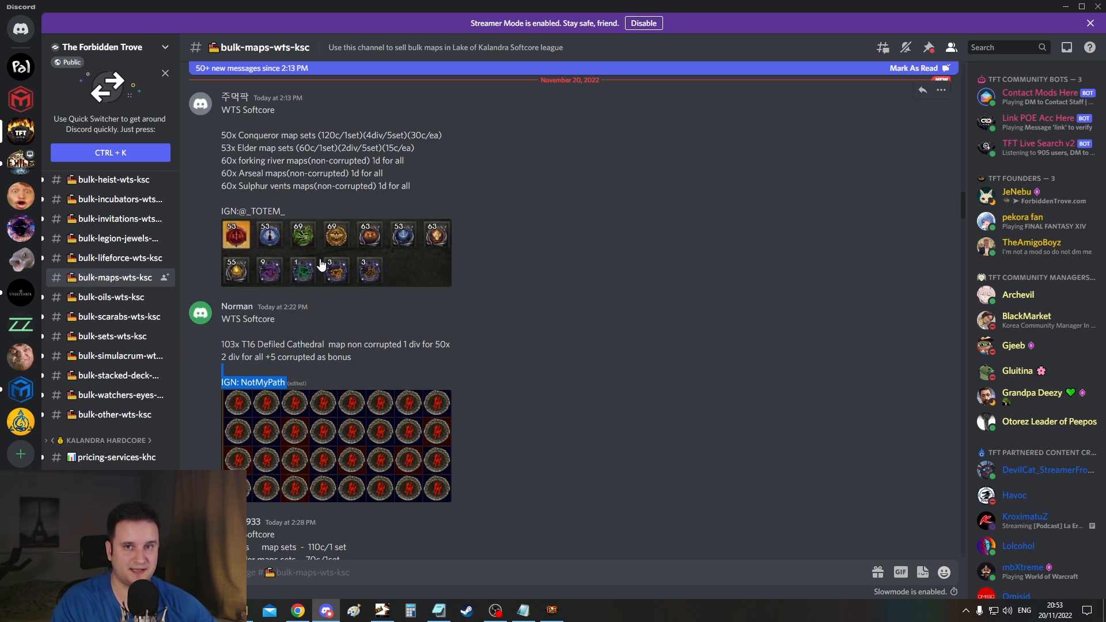
click(495, 610)
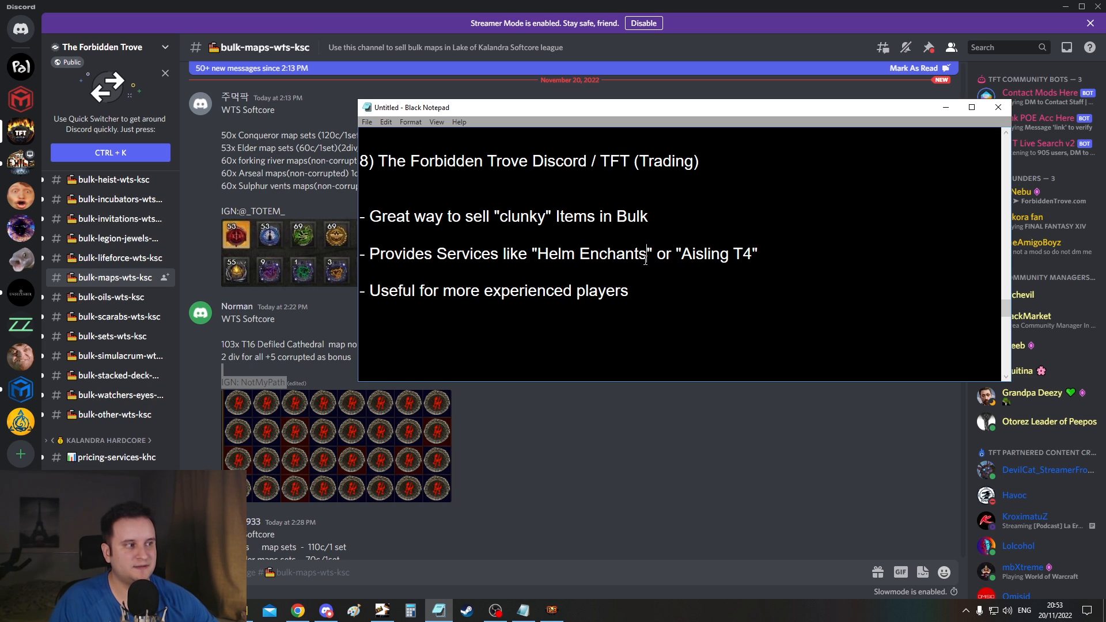
Select the notes text to replace it with entry nine, the TFT Bulk-Selling Tool for easy bulk pricing
drag(679, 254, 752, 253)
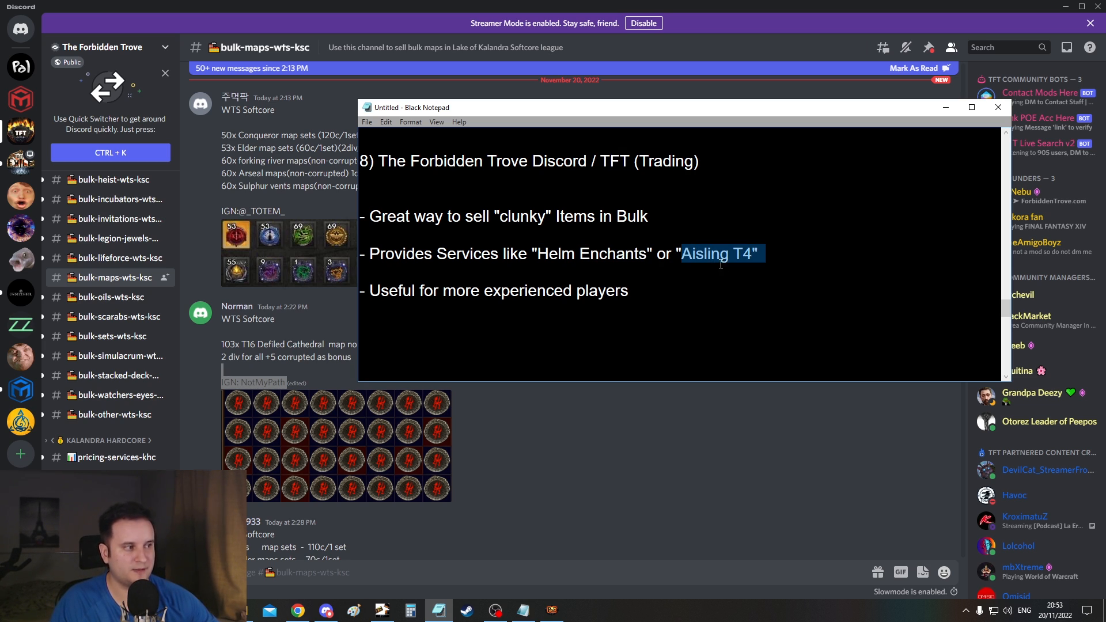
click(758, 253)
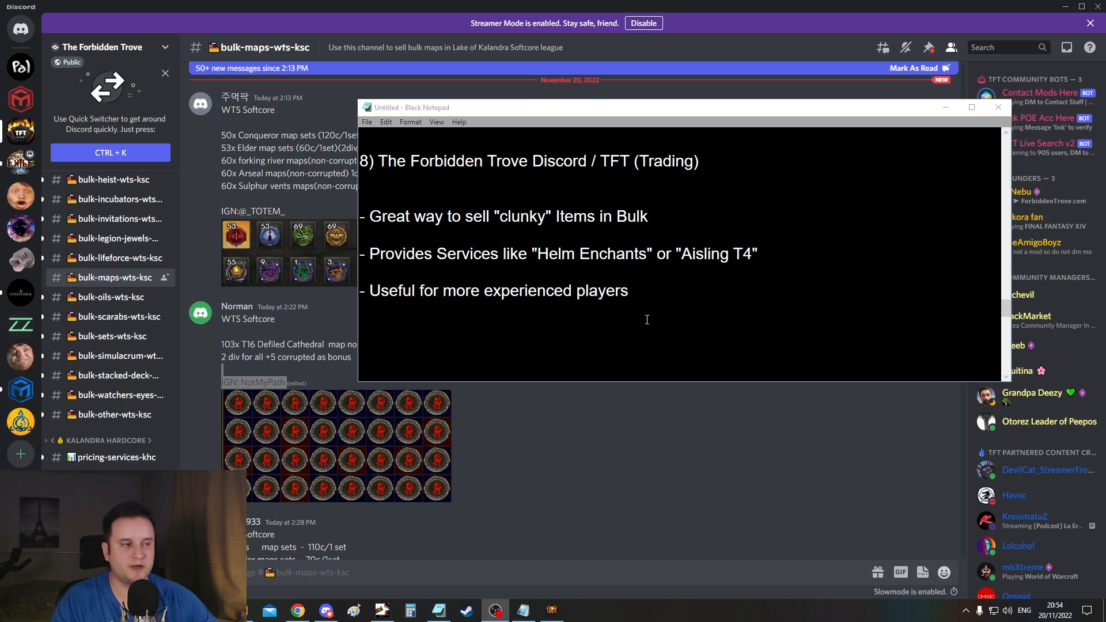
click(633, 290)
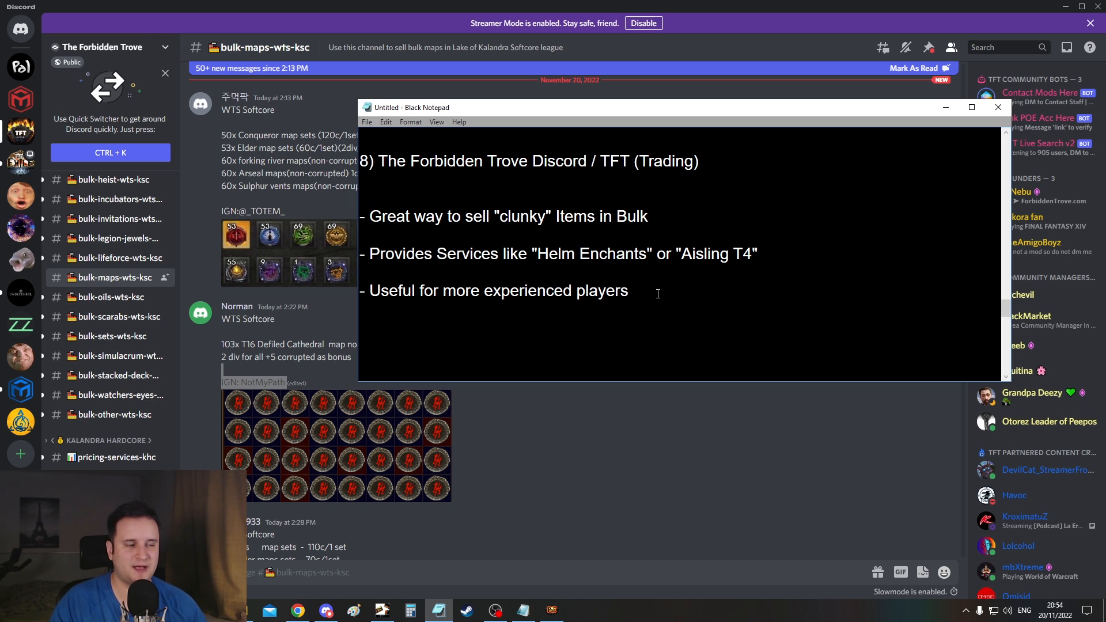
key(ctrl+a)
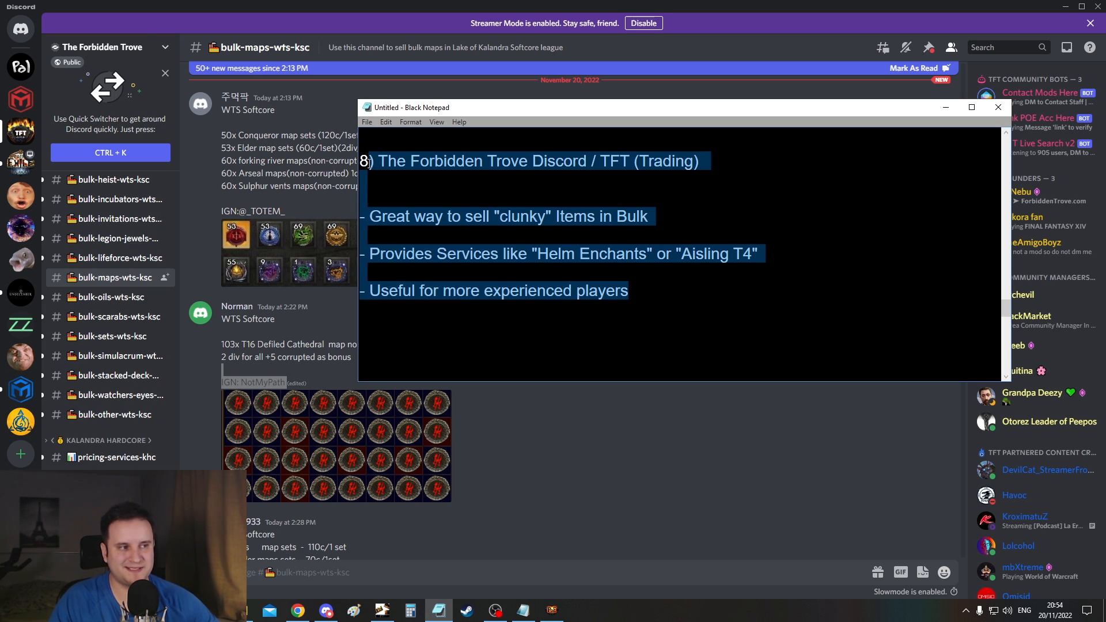
click(592, 253)
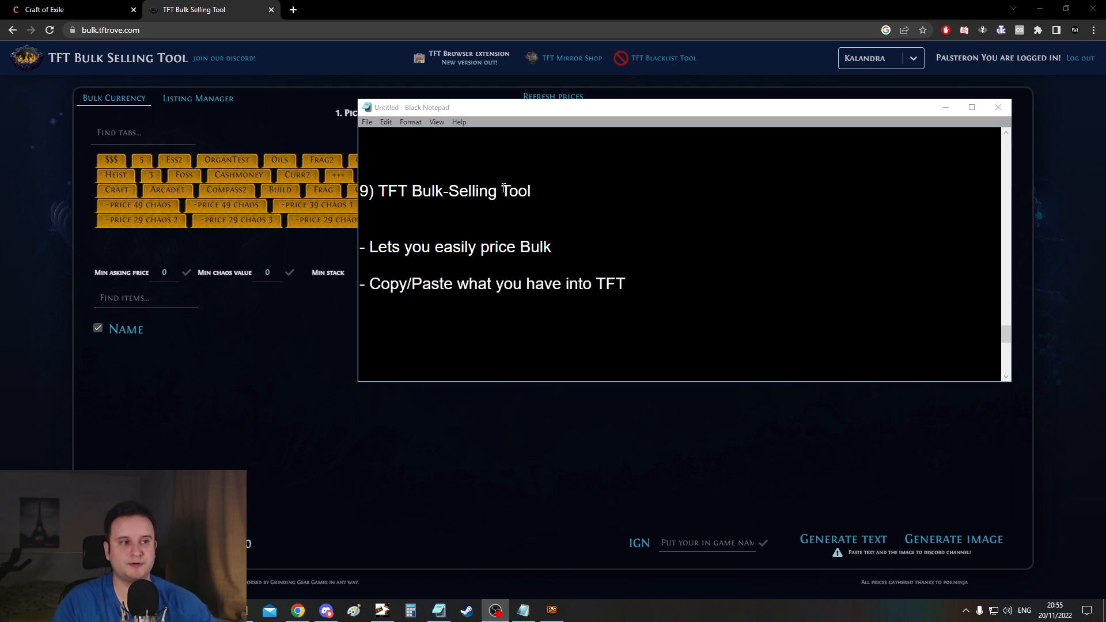
mouse_move(438, 283)
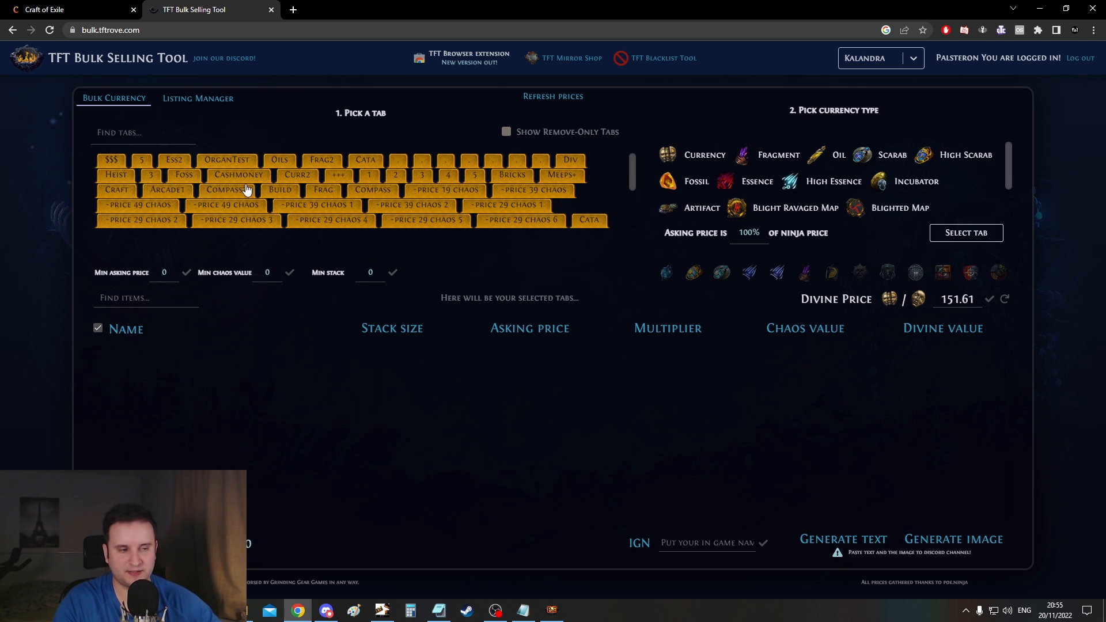
Load a currency stash tab's orbs with stack sizes, asking prices and chaos values, and look through them
click(227, 190)
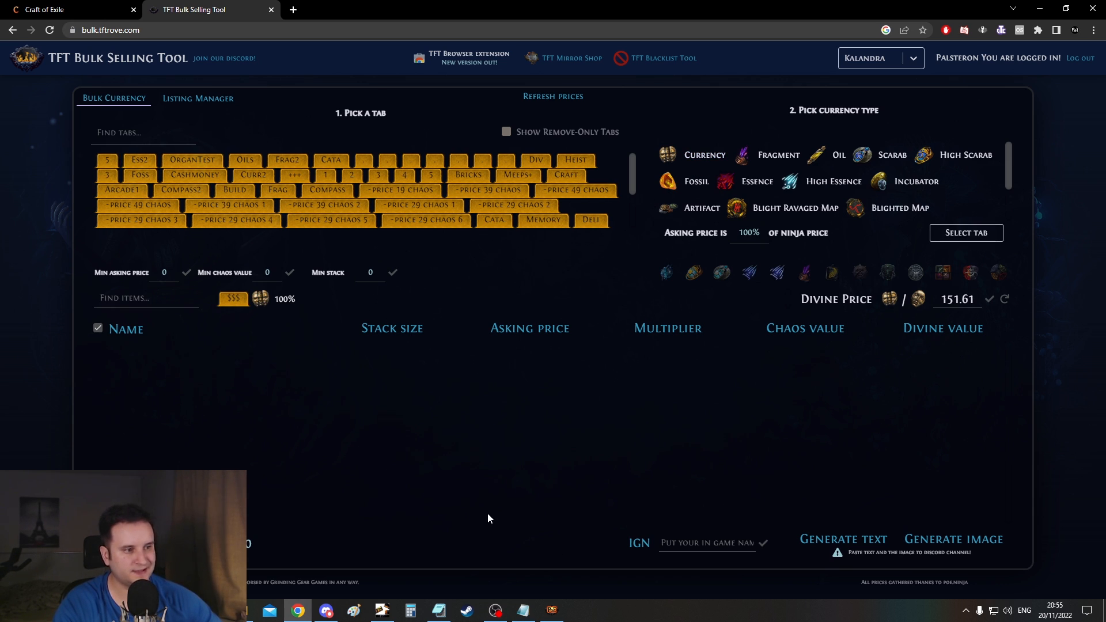
click(965, 233)
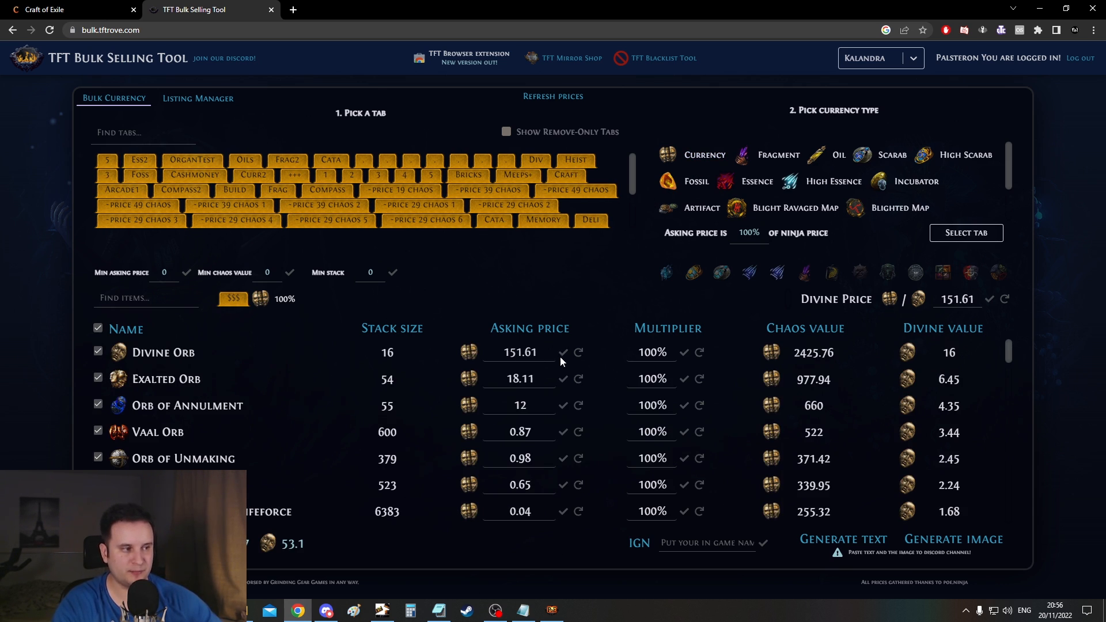
scroll(down, 3)
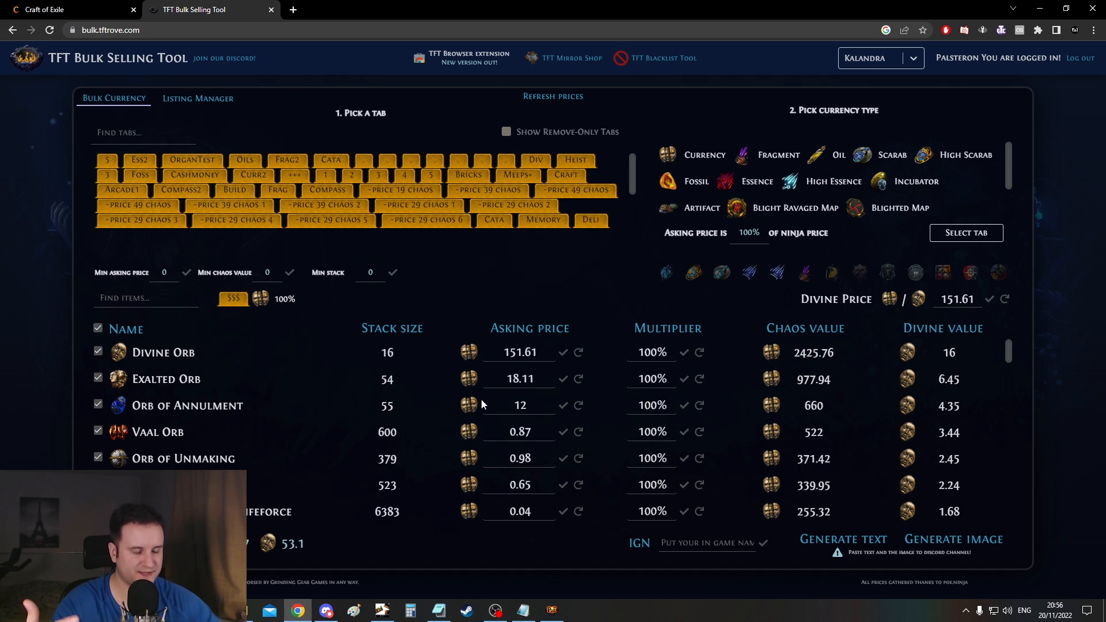
scroll(down, 3)
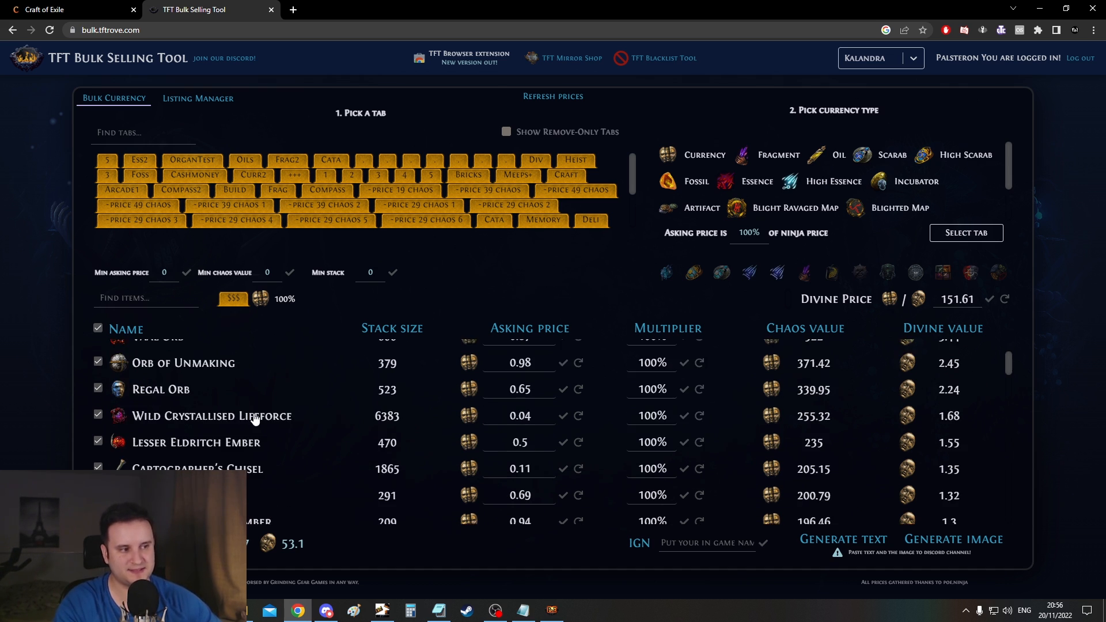
scroll(up, 3)
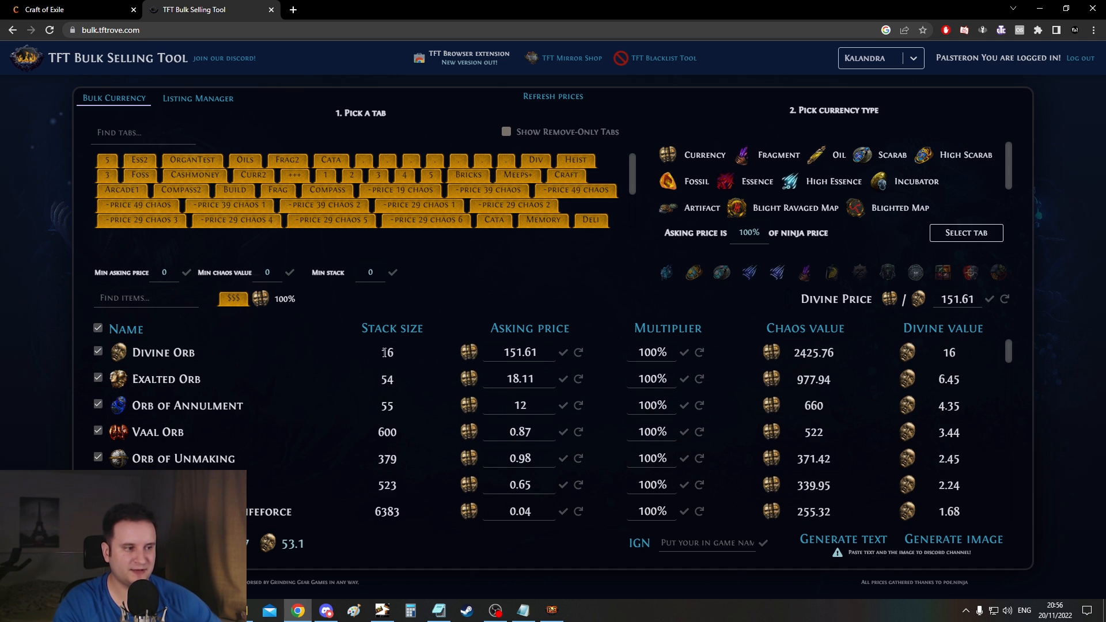
scroll(down, 3)
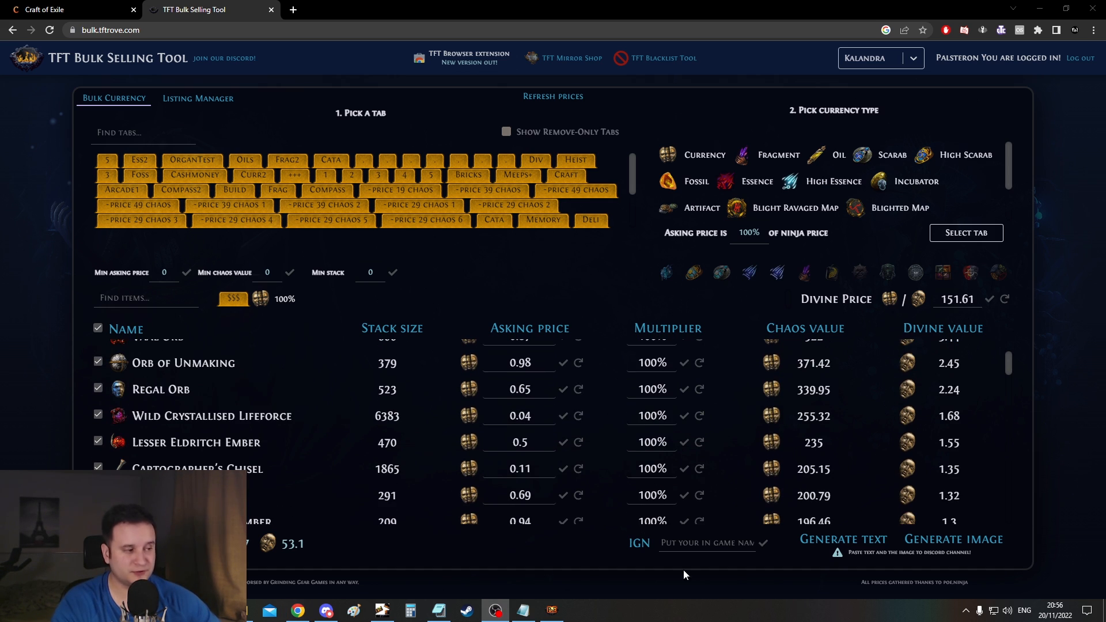
mouse_move(735, 575)
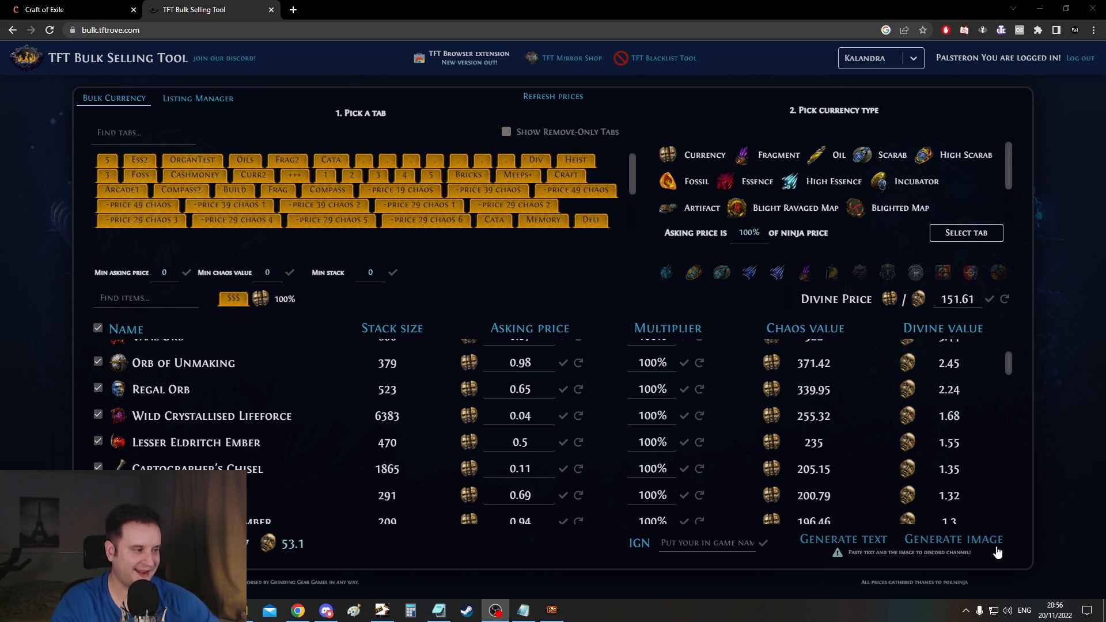
mouse_move(837, 546)
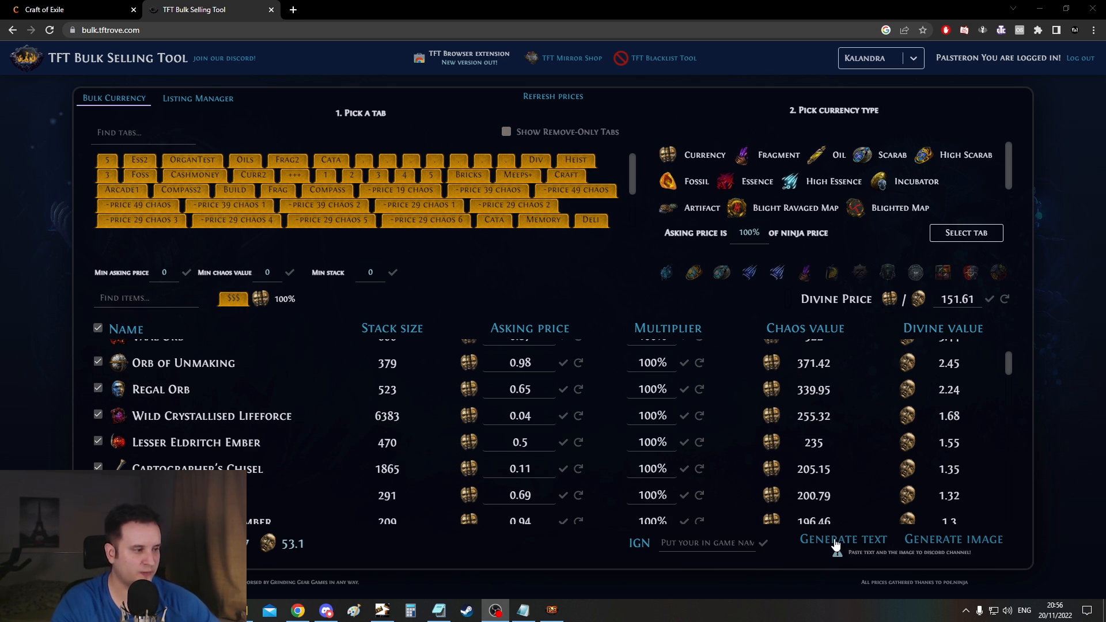
Generate the bulk-sale listing text to the clipboard and glance at Discord's bulk maps channel
click(842, 539)
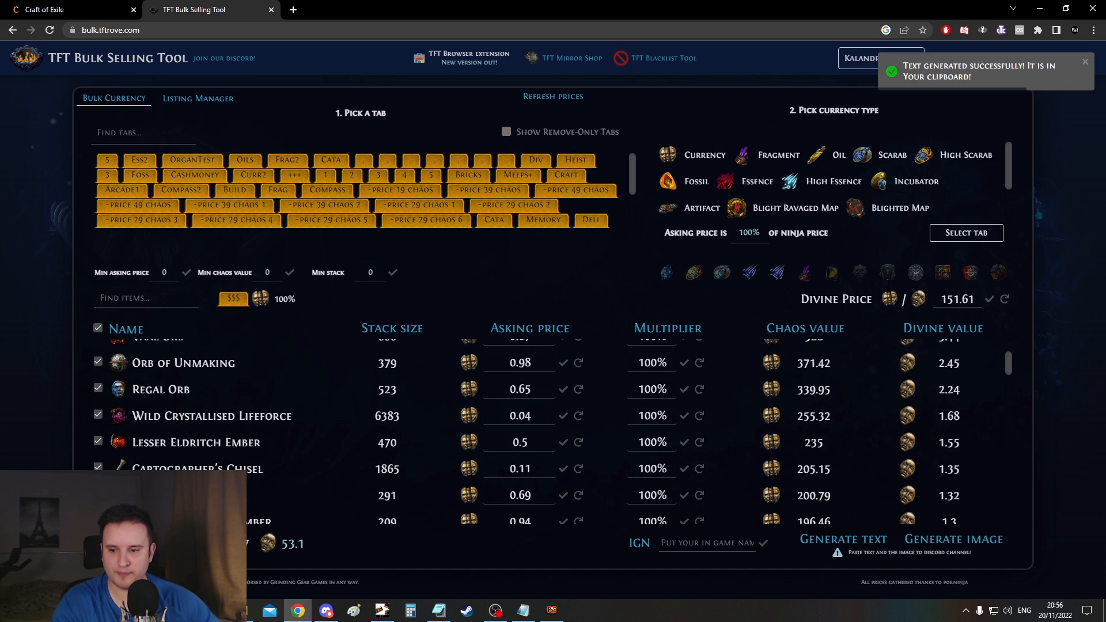
click(325, 611)
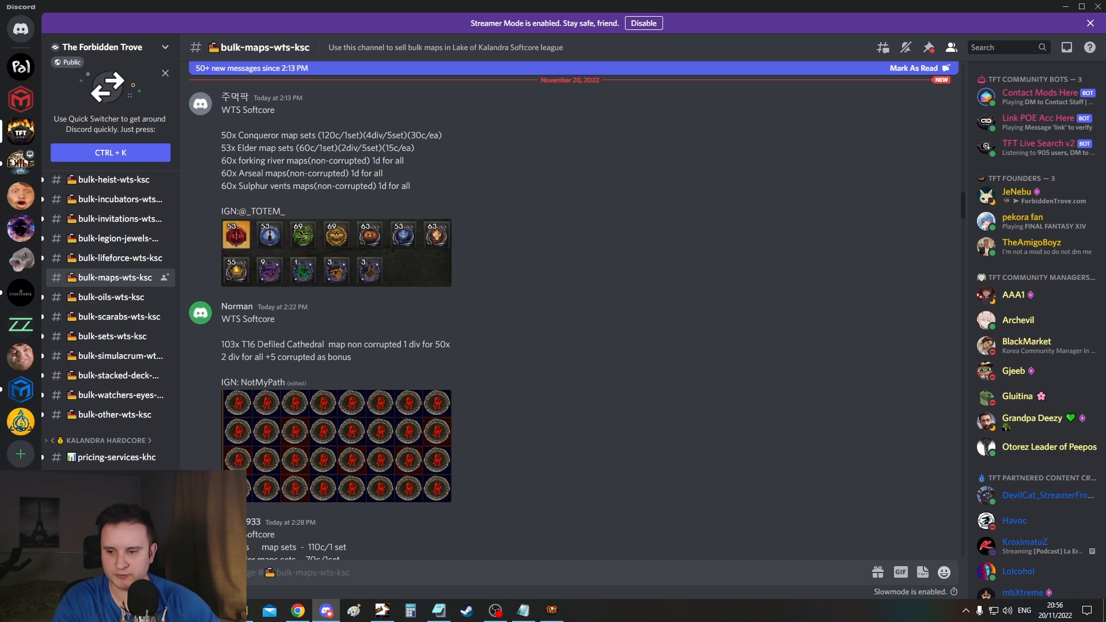
click(296, 610)
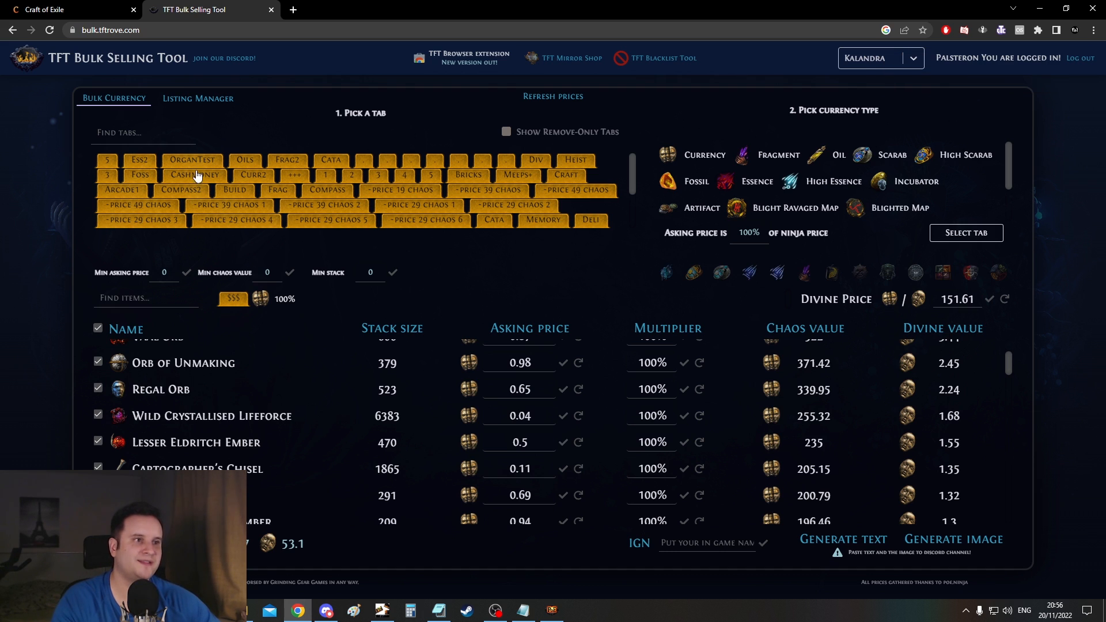
mouse_move(378, 256)
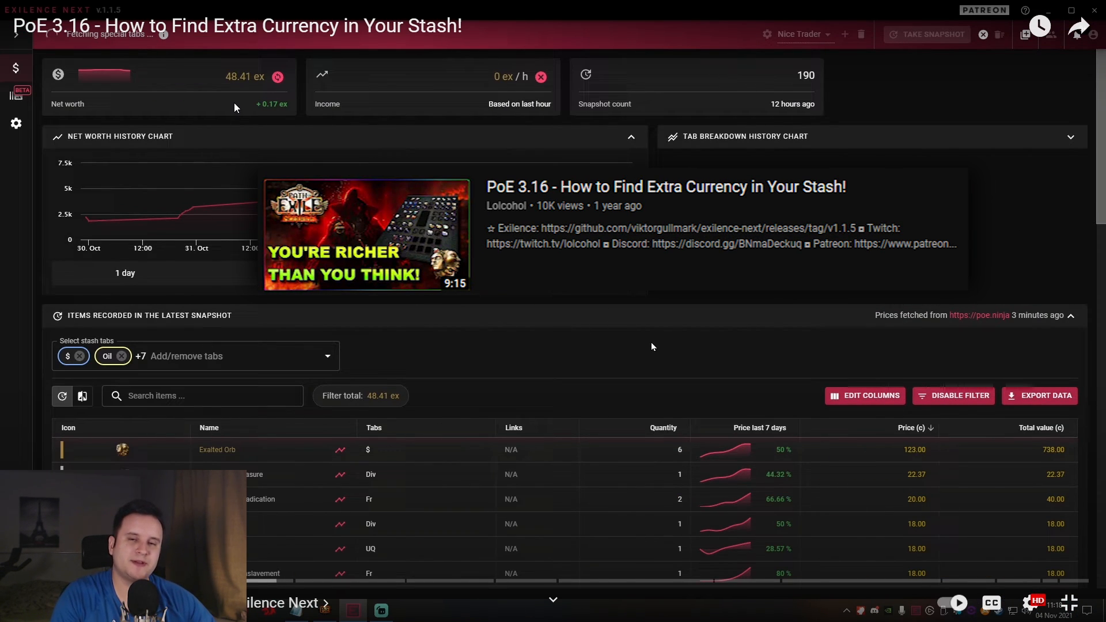
Play the Exilence Next demo showing the net worth history chart and latest snapshot items
click(417, 273)
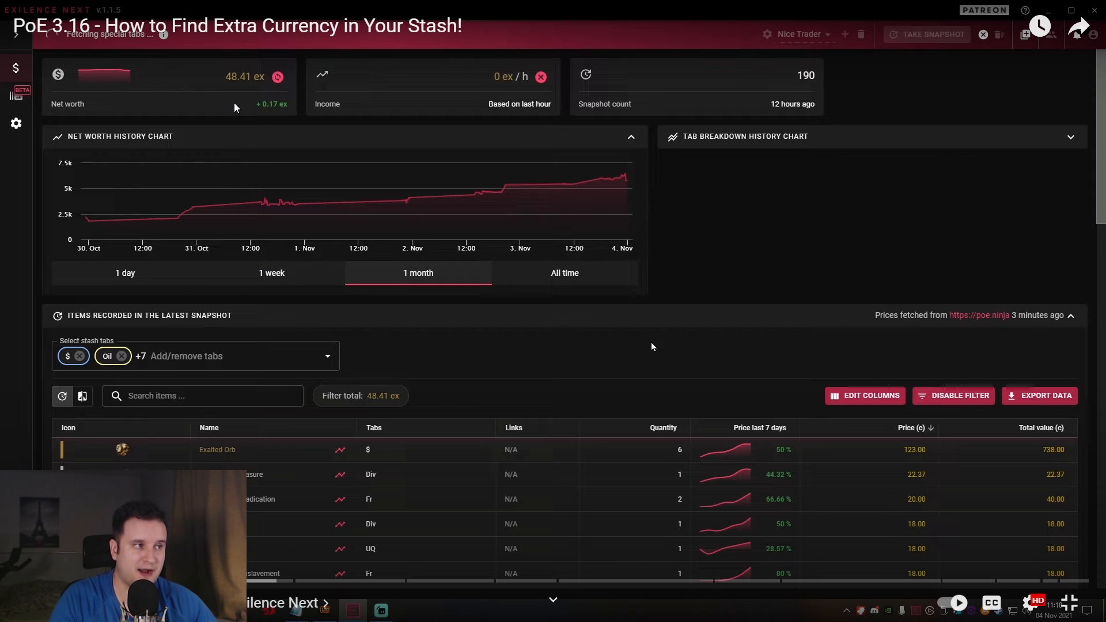
mouse_move(583, 244)
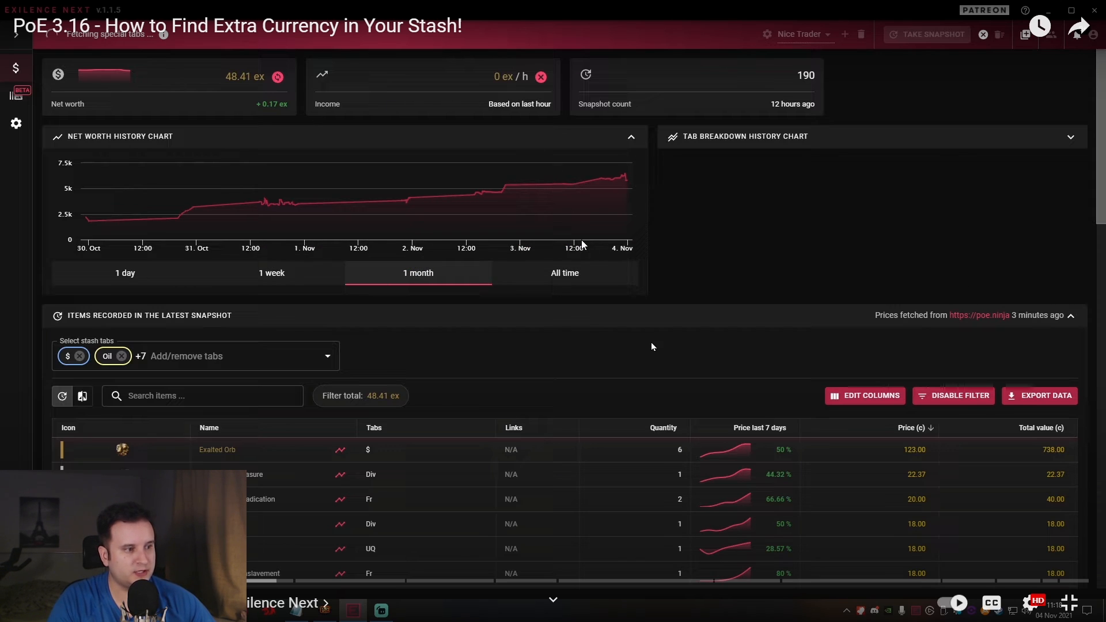
mouse_move(707, 523)
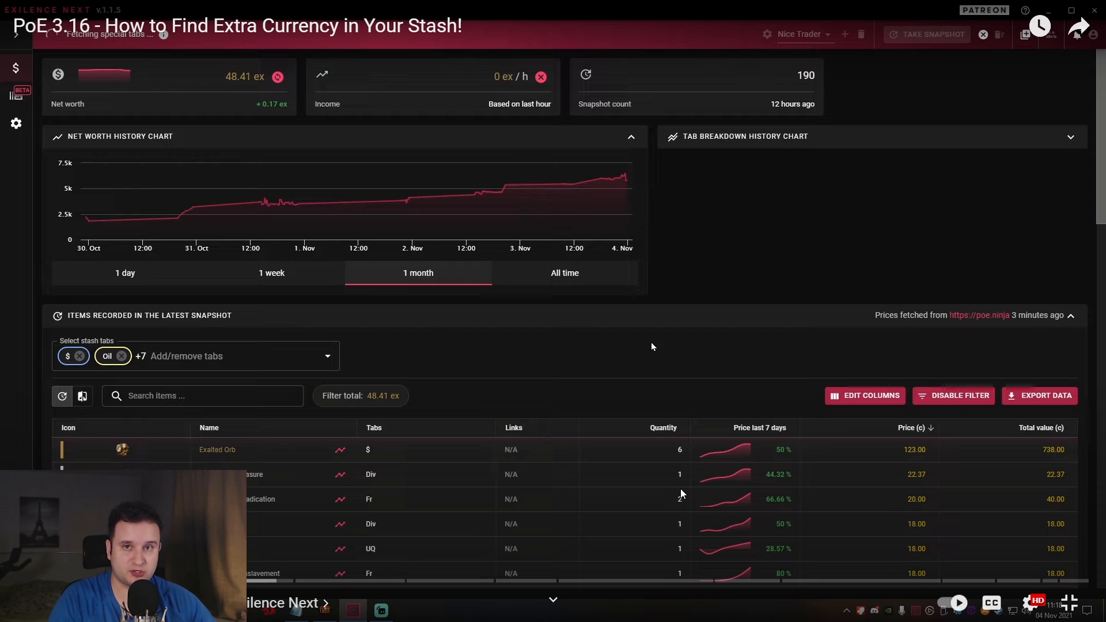
mouse_move(238, 127)
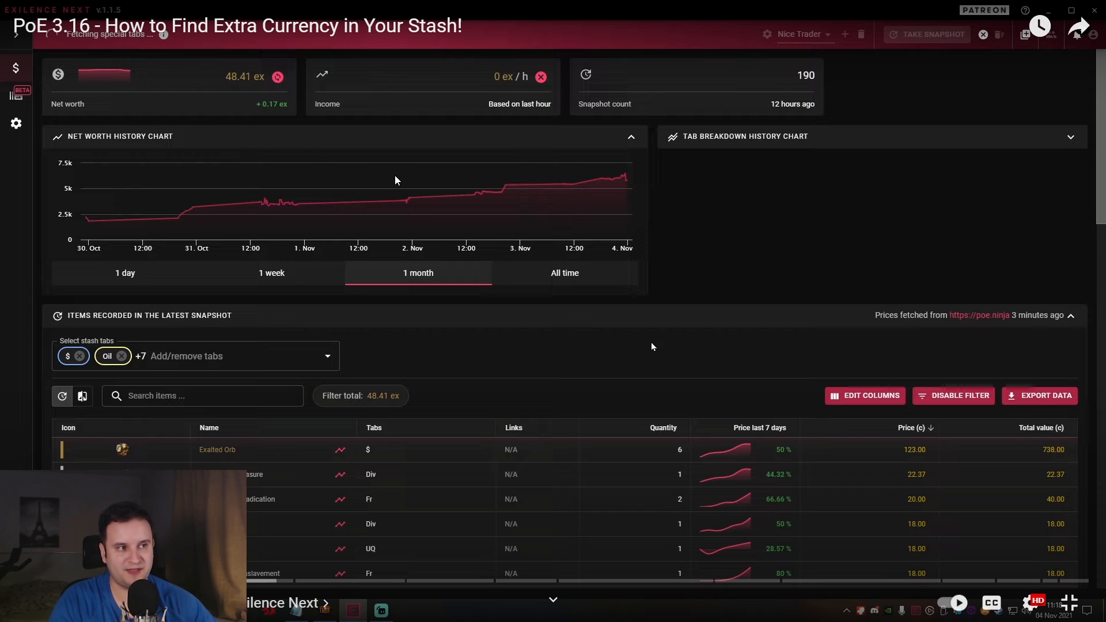
mouse_move(598, 177)
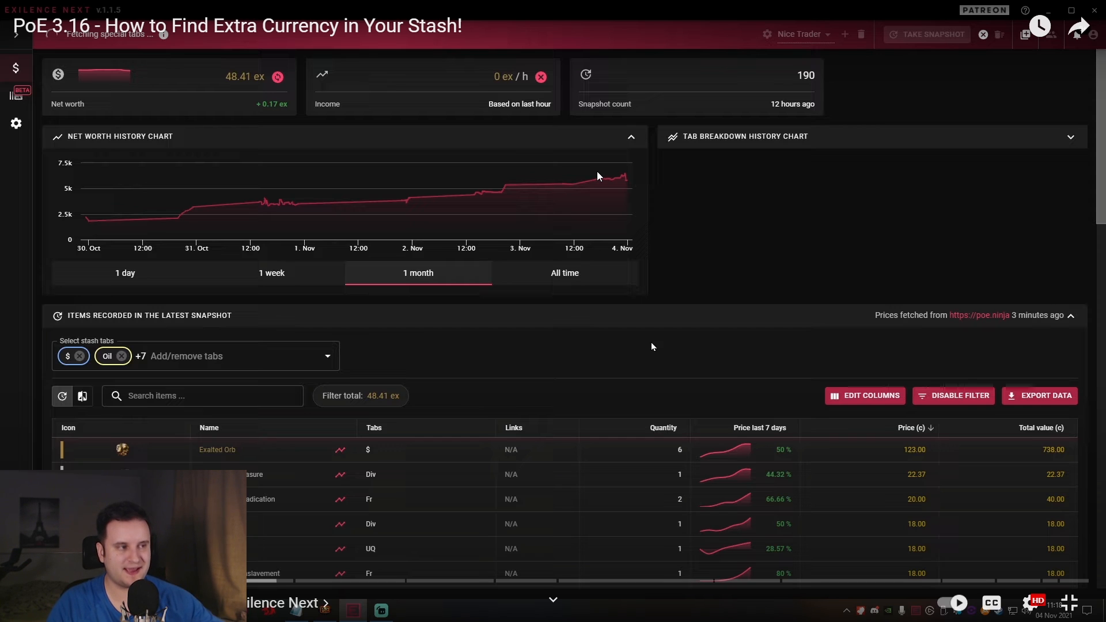
mouse_move(610, 312)
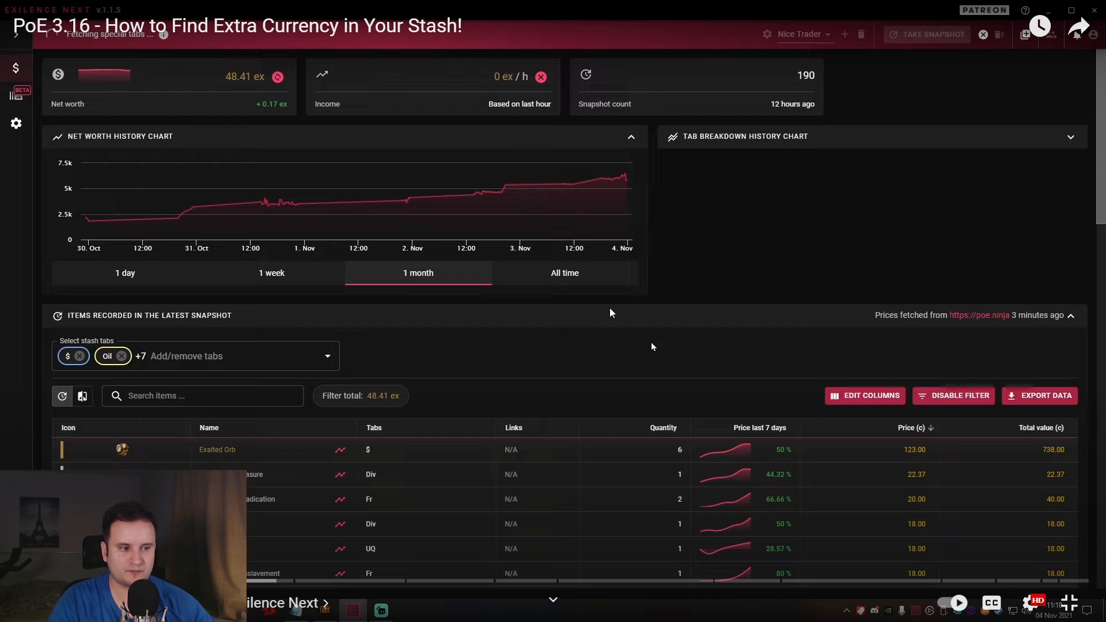
mouse_move(652, 346)
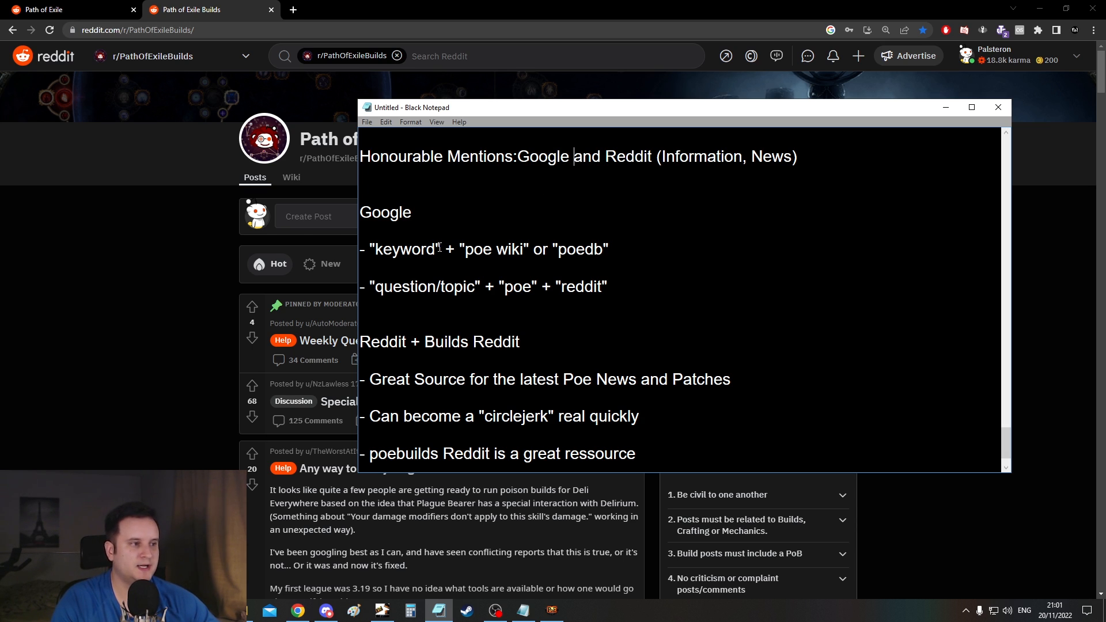
Go through the honourable-mention notes on Google search patterns and Reddit in Black Notepad
double_click(404, 249)
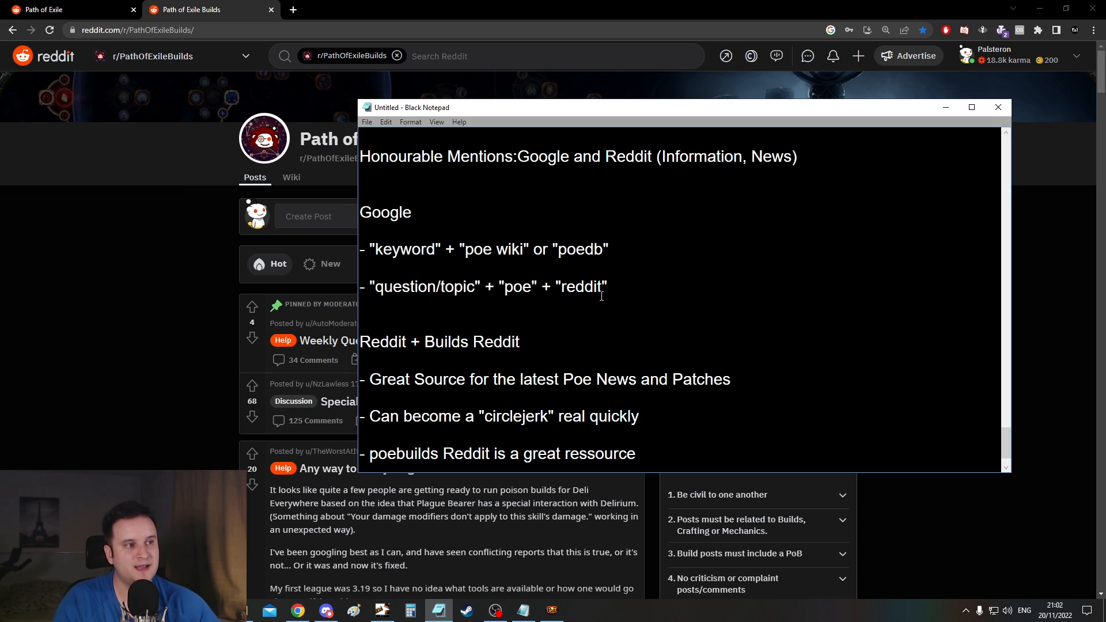
scroll(down, 3)
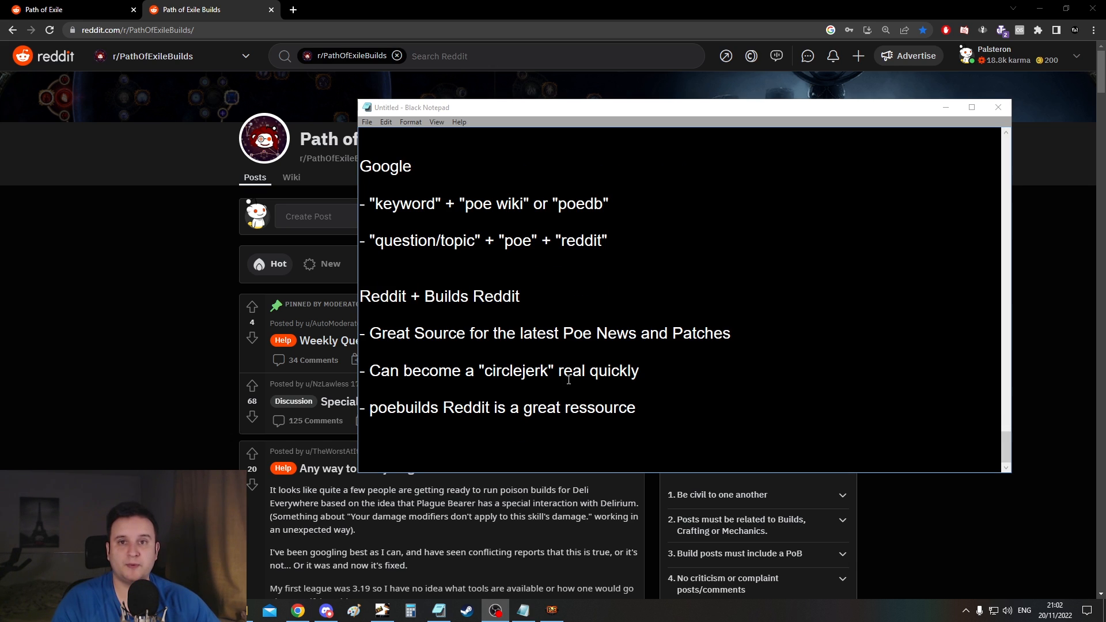
double_click(383, 296)
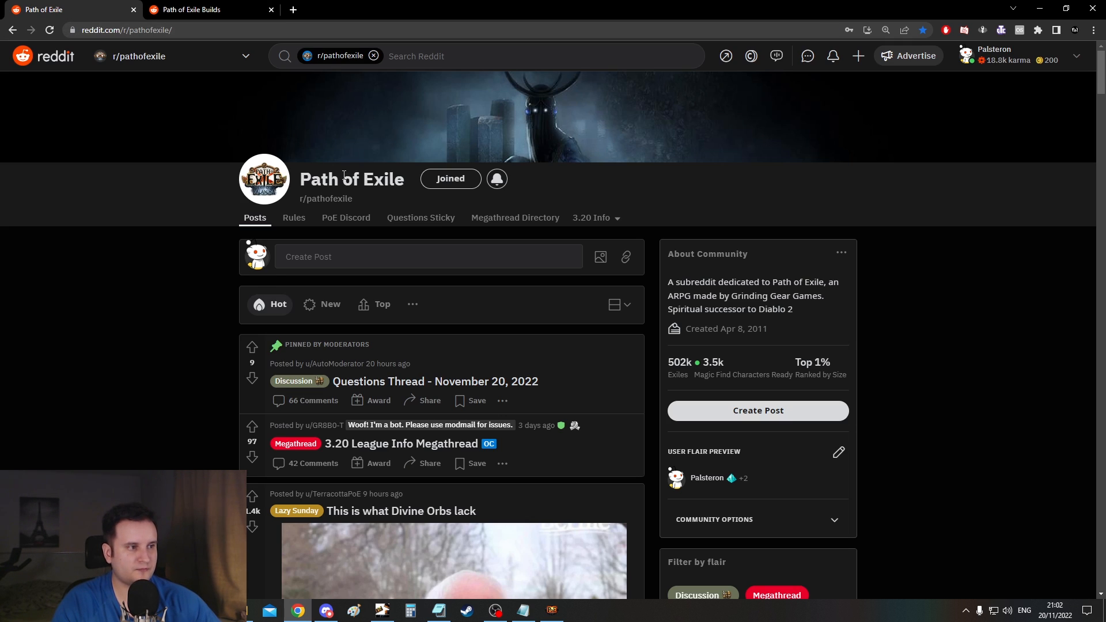
Visit the PathOfExileBuilds subreddit and browse down its posts
click(521, 610)
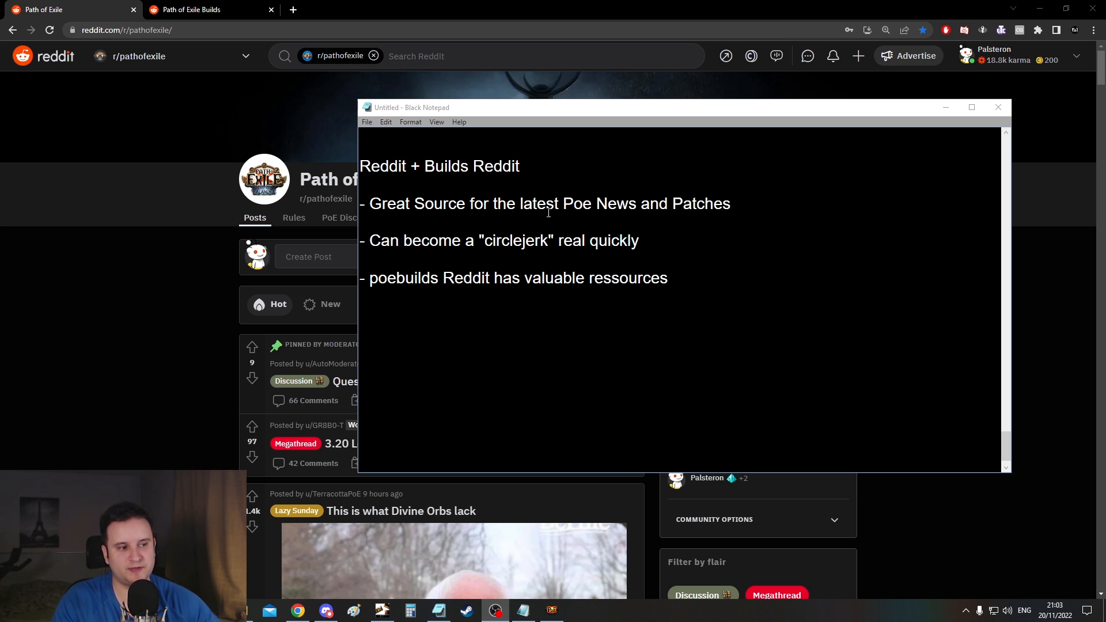
mouse_move(581, 431)
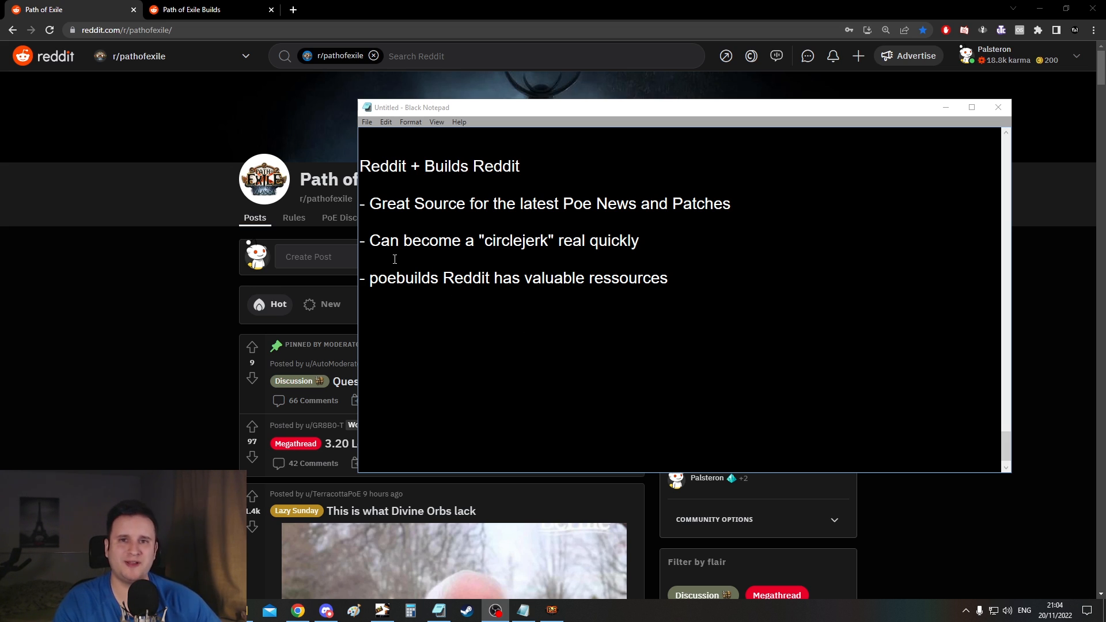
mouse_move(205, 311)
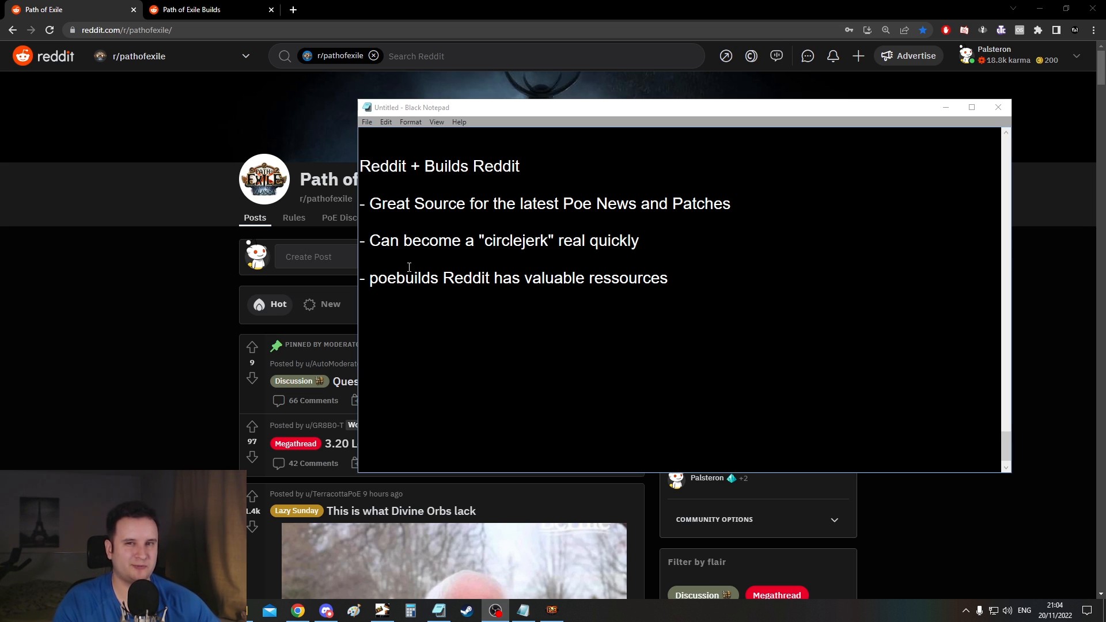
mouse_move(513, 330)
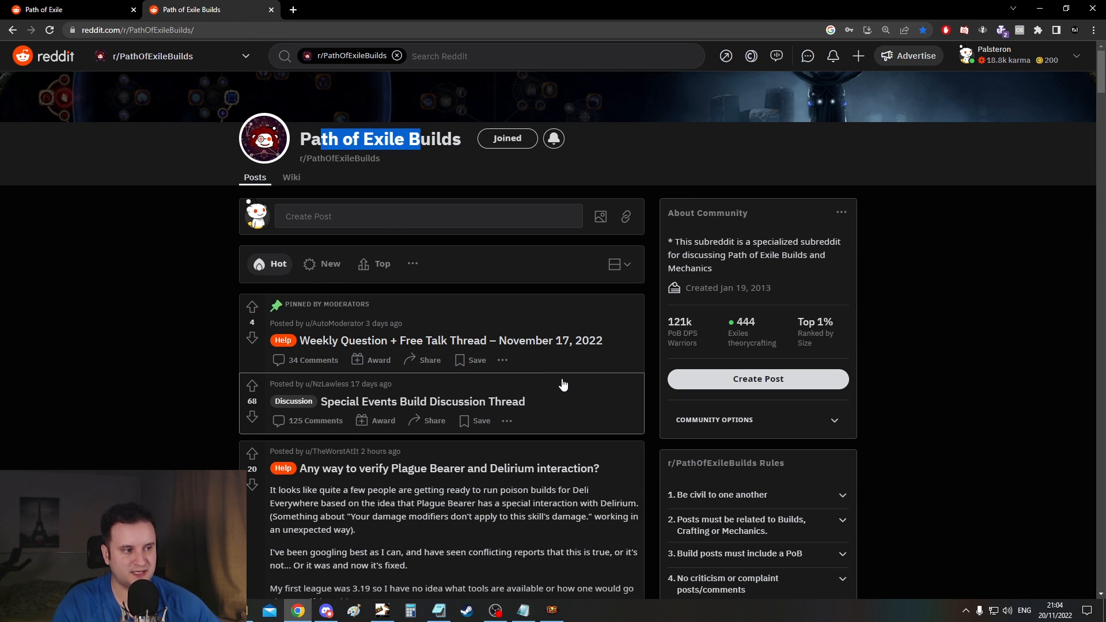
scroll(down, 3)
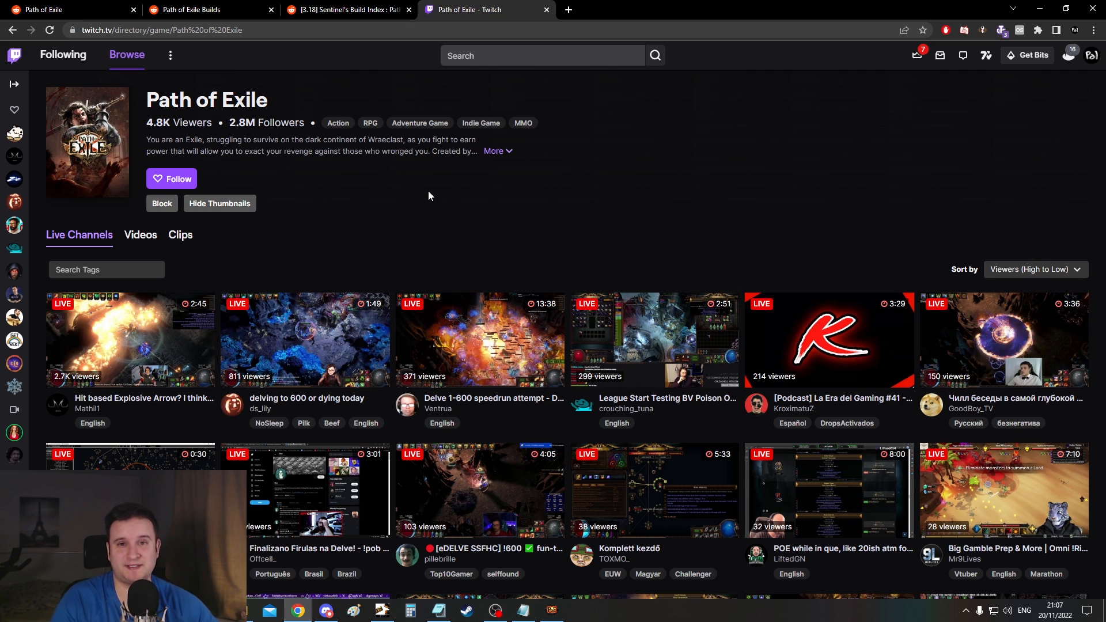
Scroll Twitch's Path of Exile directory to show a third row of live streams
scroll(down, 3)
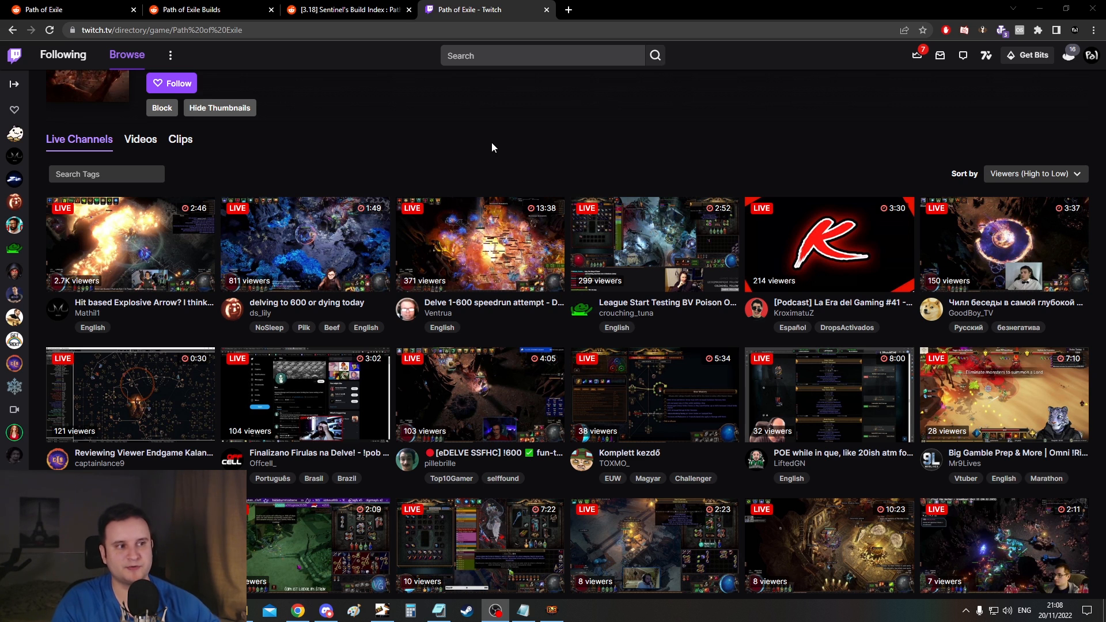
mouse_move(525, 118)
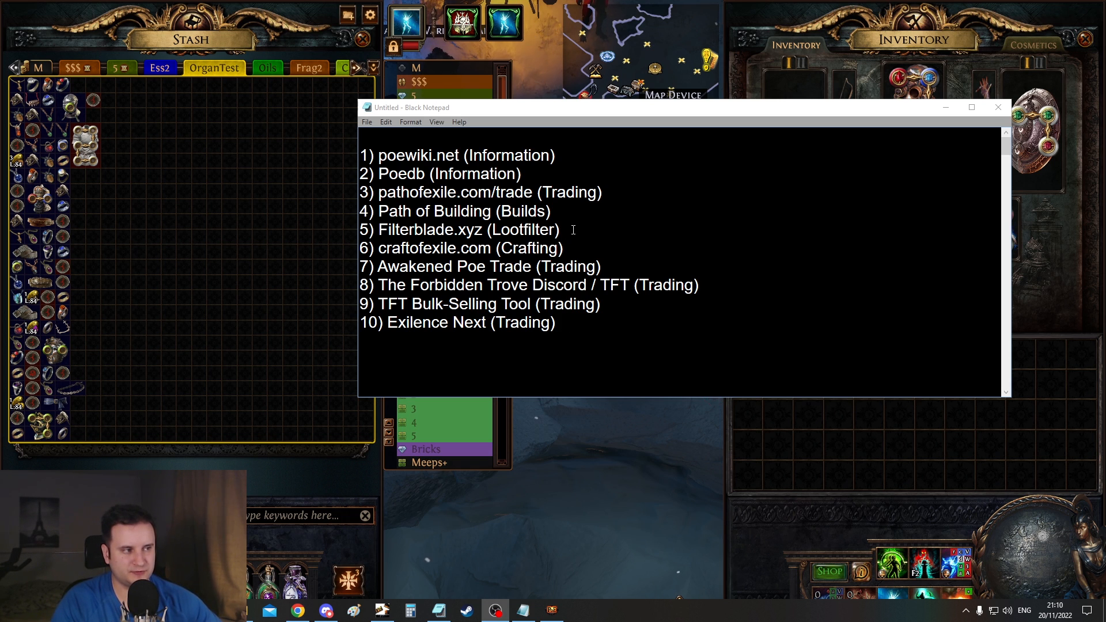
drag(362, 155, 561, 230)
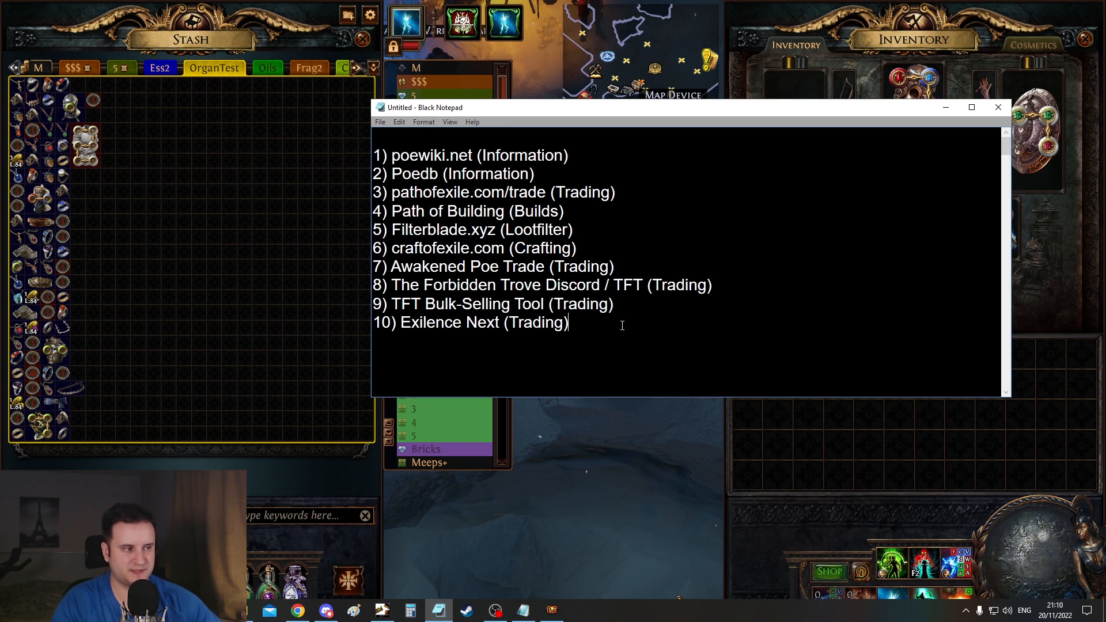
drag(376, 248, 569, 322)
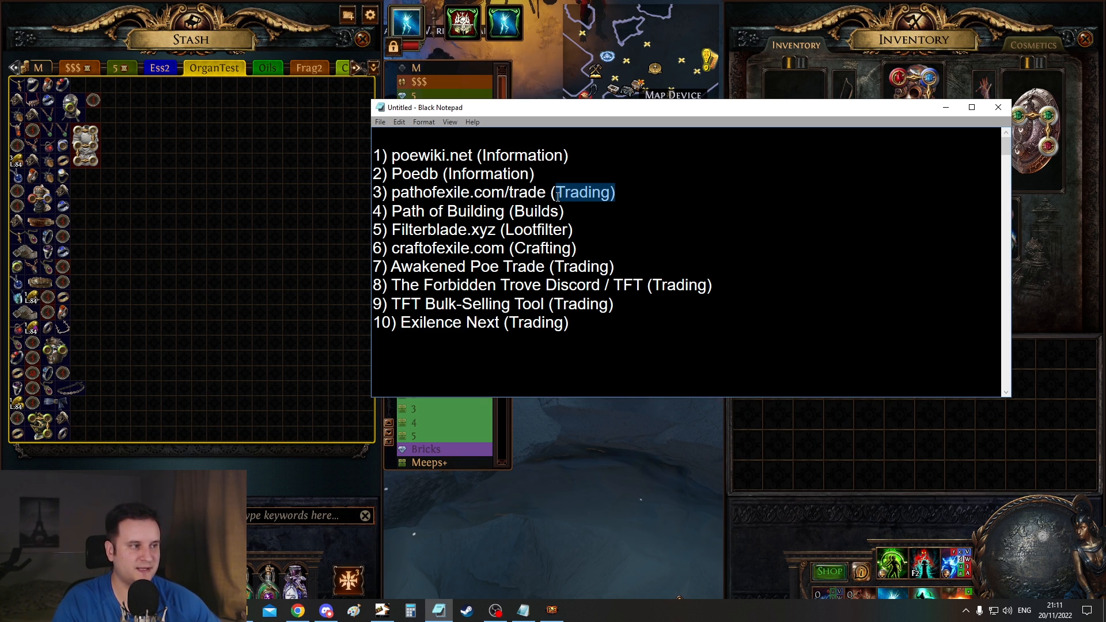
click(549, 357)
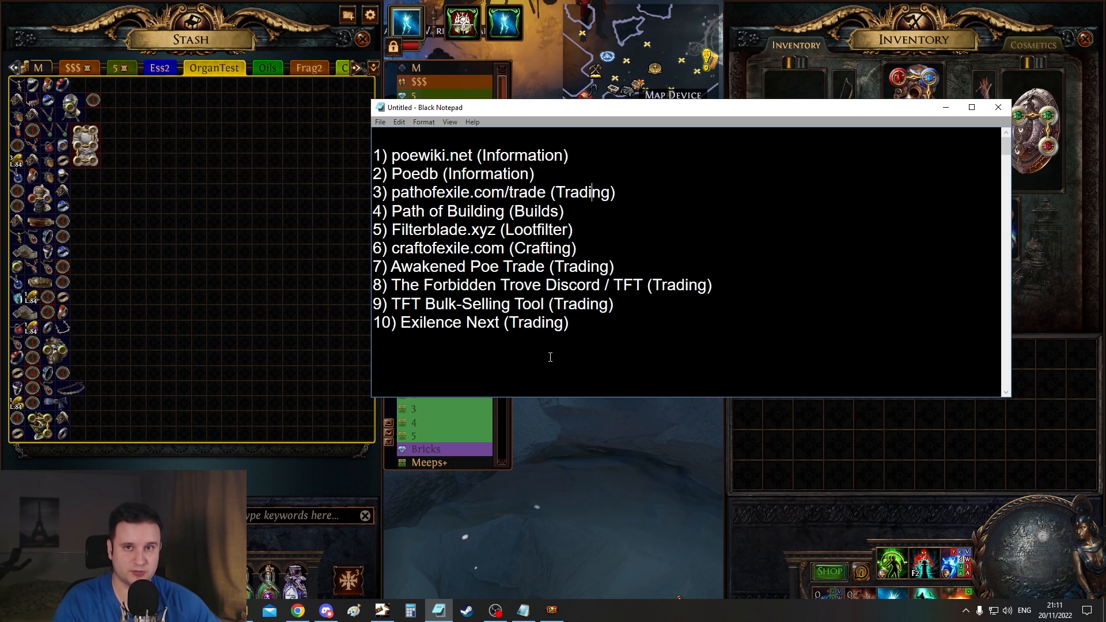